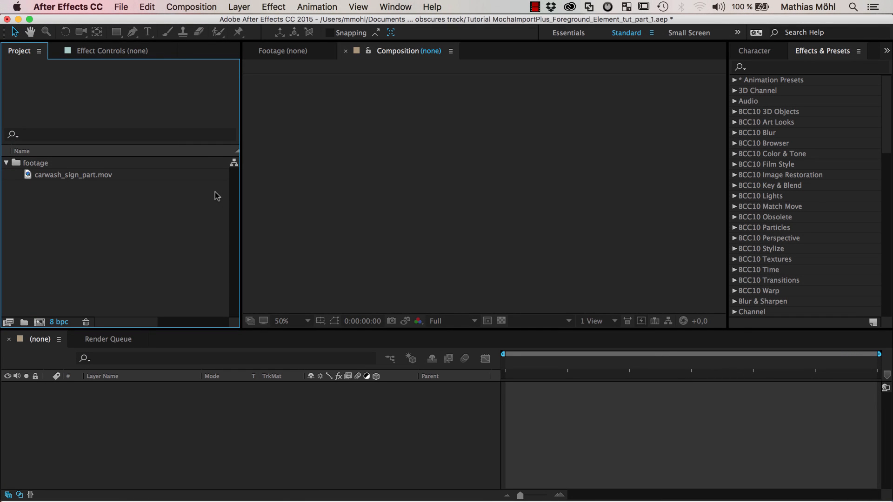
mouse_move(84, 177)
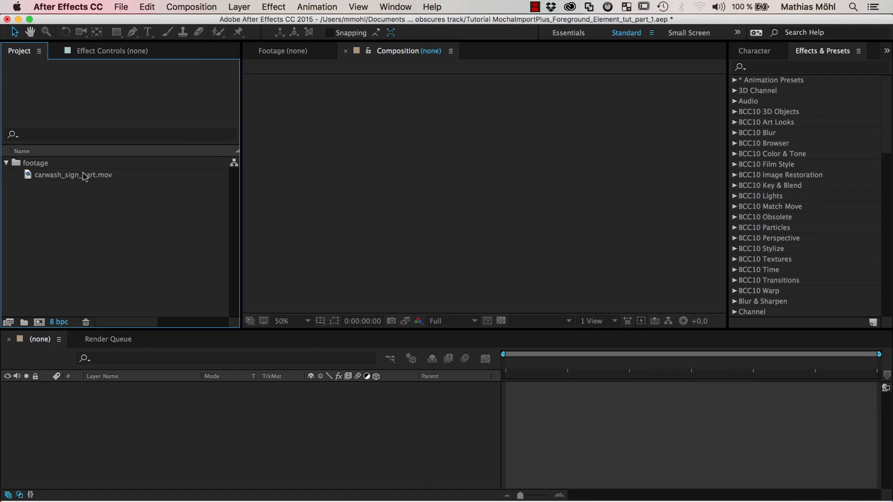
Step: Select carwash_sign_part.mov in the Project panel to show its info and thumbnail
left_click(72, 175)
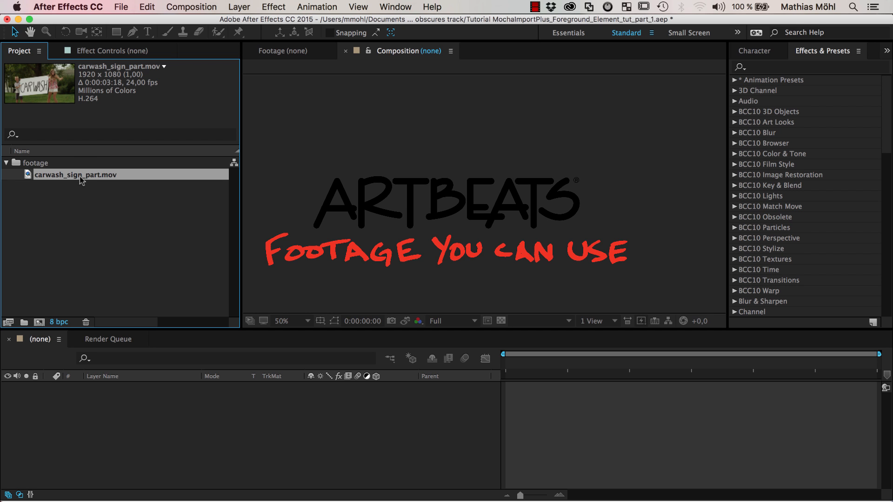
Step: Create the carwash_sign_part composition and draw a four-point mask around the sign
double_click(75, 175)
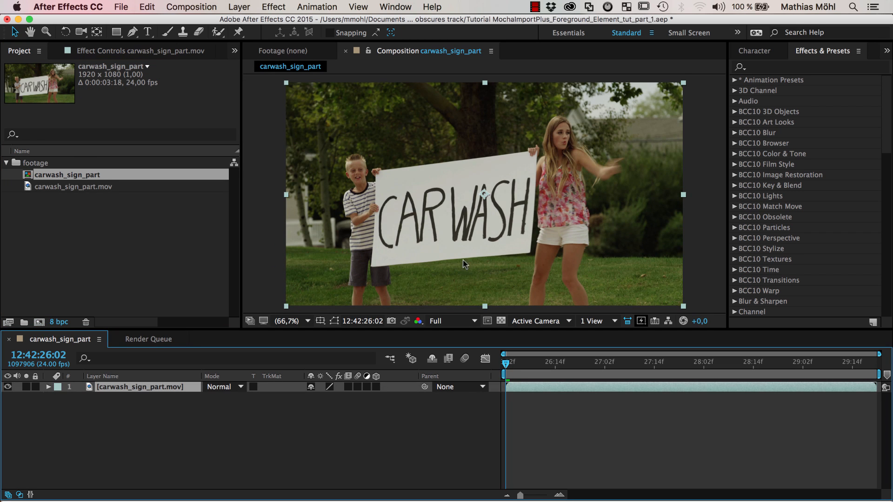
mouse_move(508, 361)
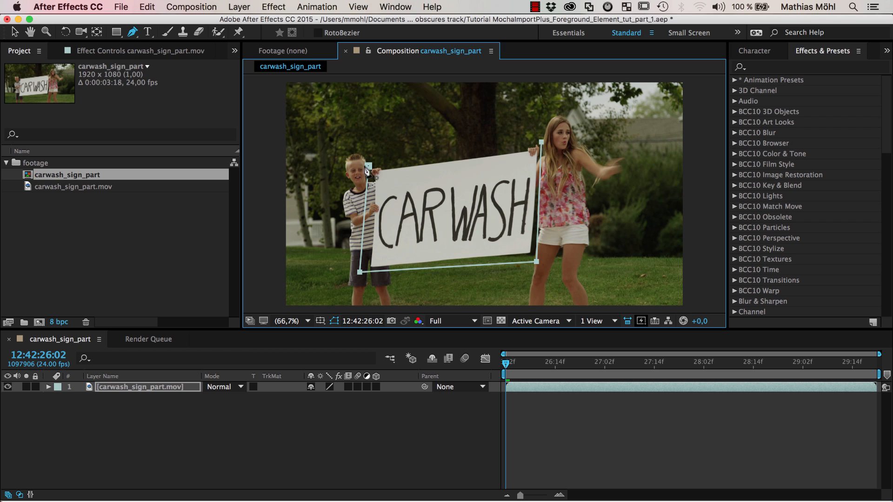
left_click(394, 7)
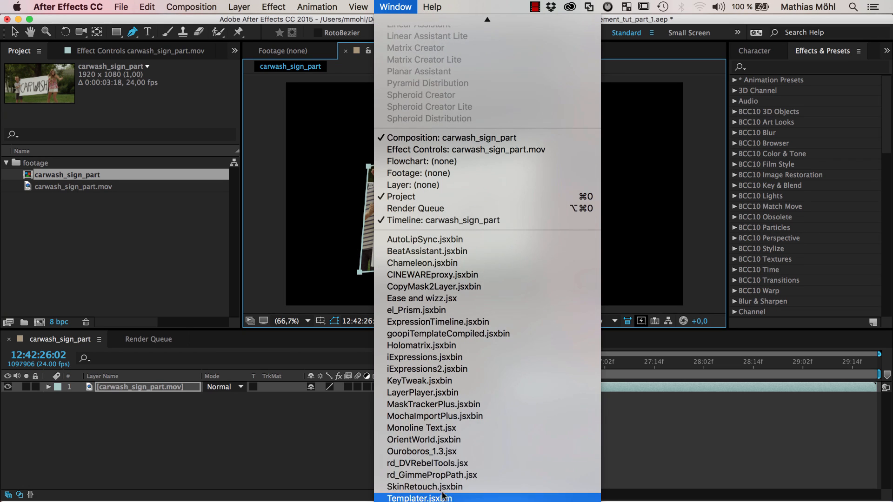
Step: Track the masked layer in mocha via MochaImport+, overwriting the existing mocha project for frames 0–89
left_click(434, 416)
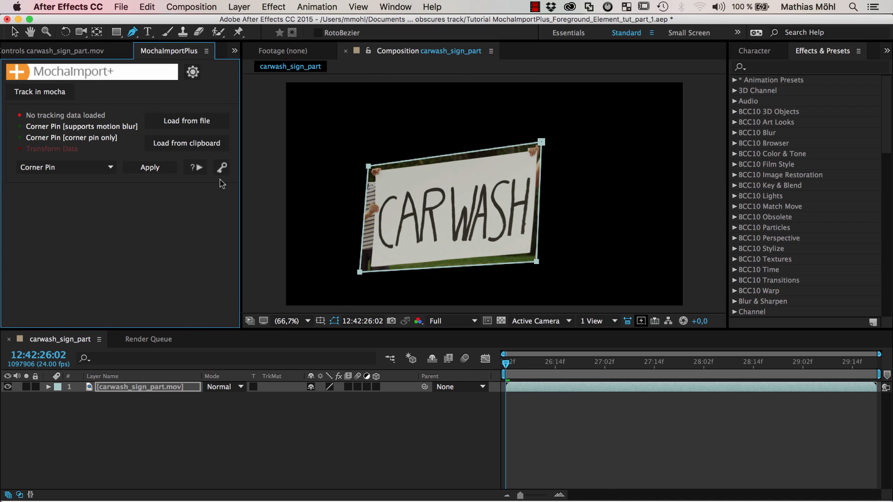
mouse_move(176, 107)
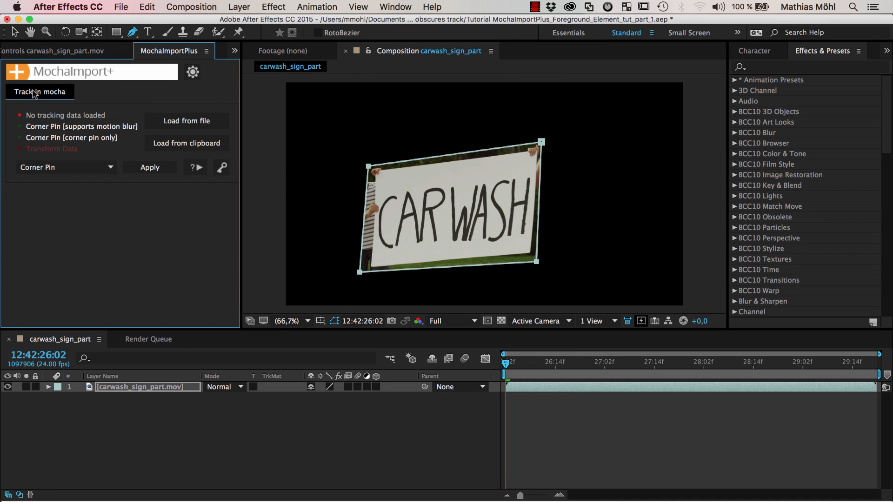
left_click(39, 92)
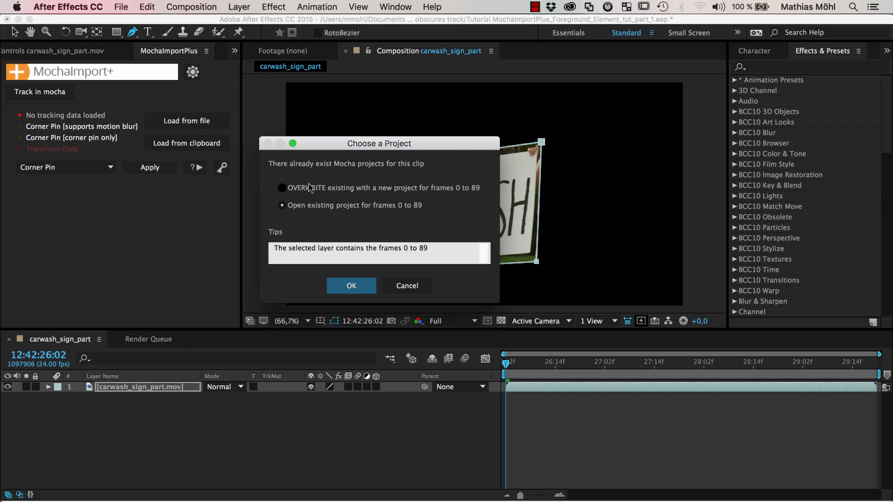
left_click(281, 187)
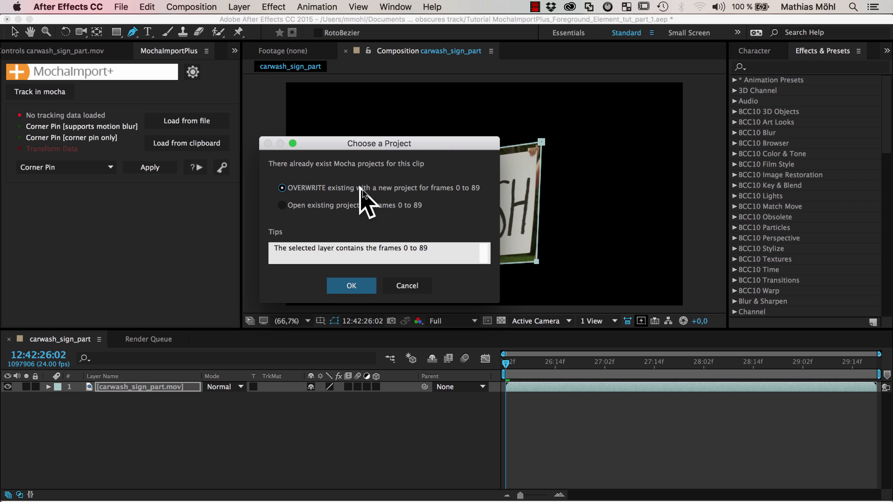
mouse_move(327, 212)
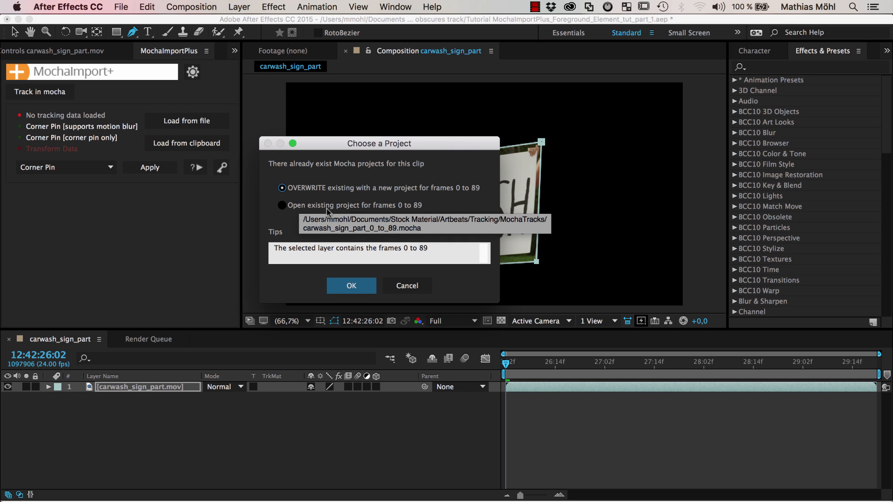
left_click(350, 285)
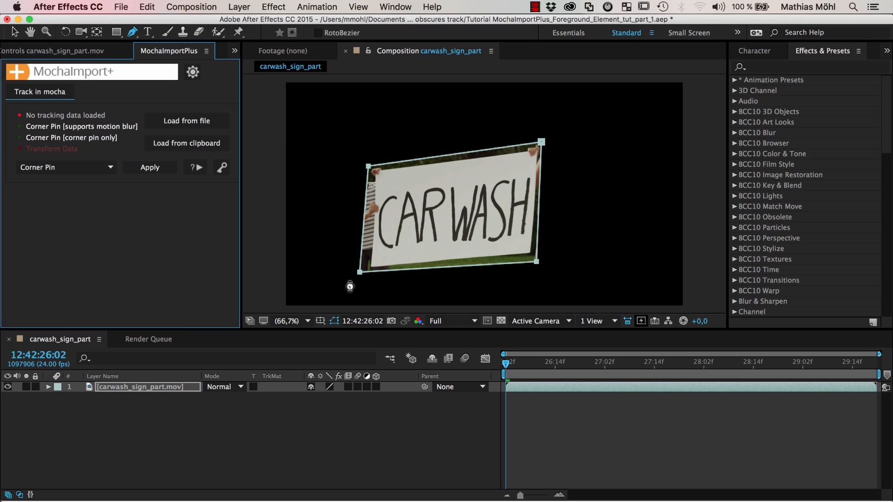
Step: Select Layer 1, enable Perspective motion and start tracking the sign forward
left_click(39, 92)
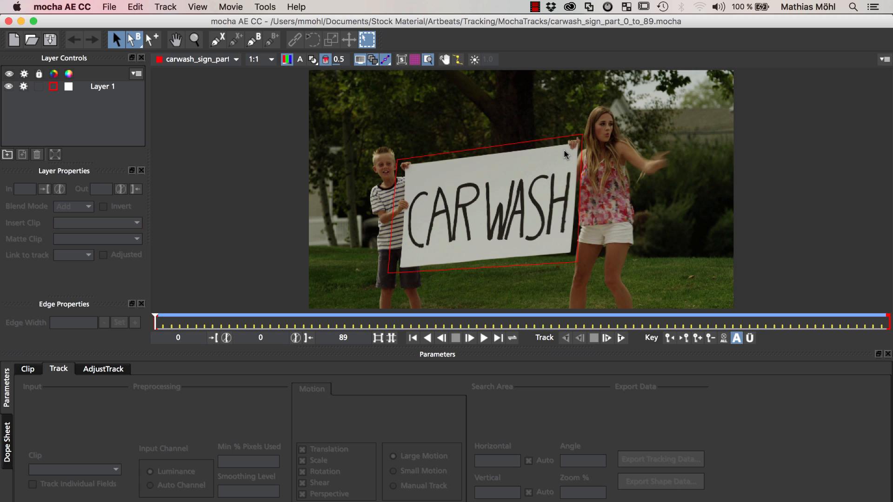
mouse_move(541, 149)
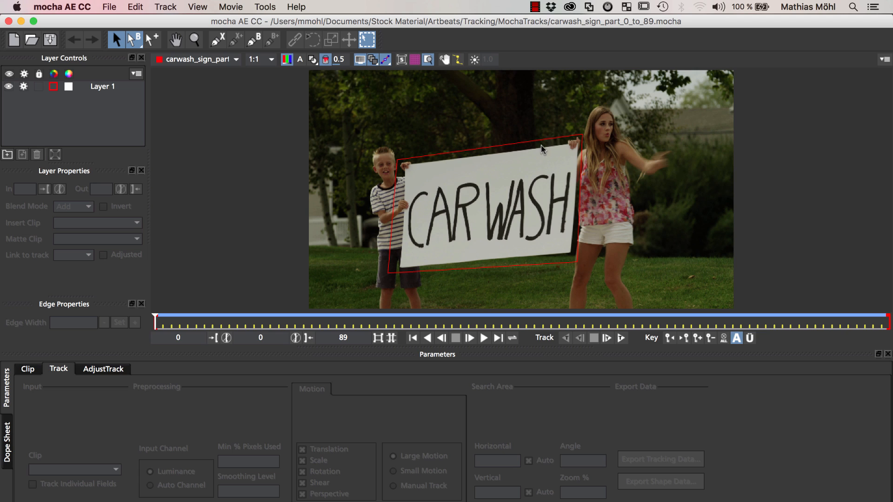
mouse_move(128, 109)
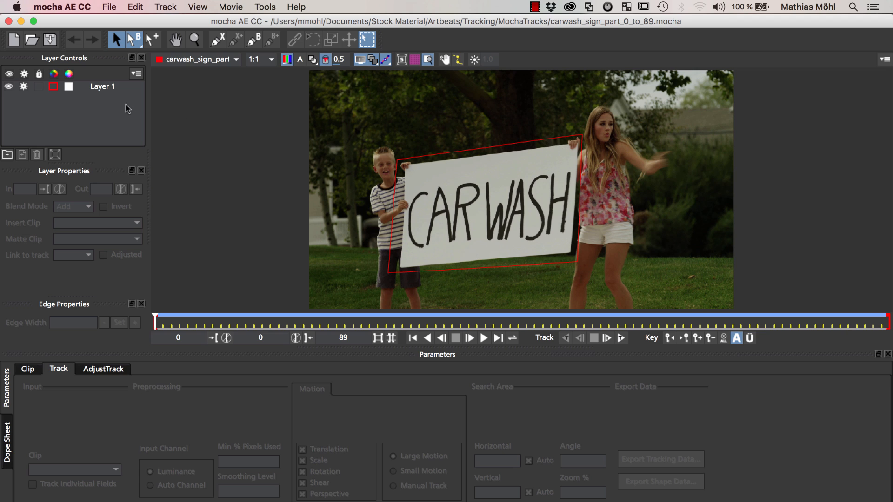
left_click(103, 85)
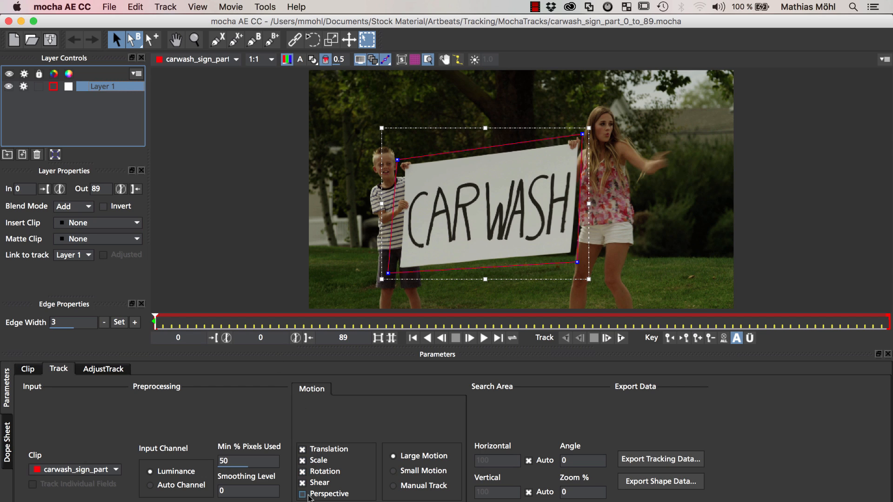
left_click(301, 494)
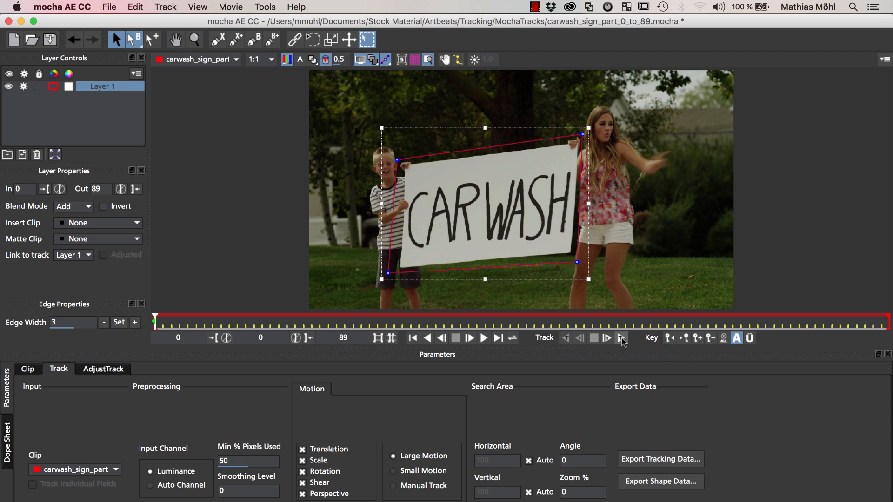
left_click(622, 337)
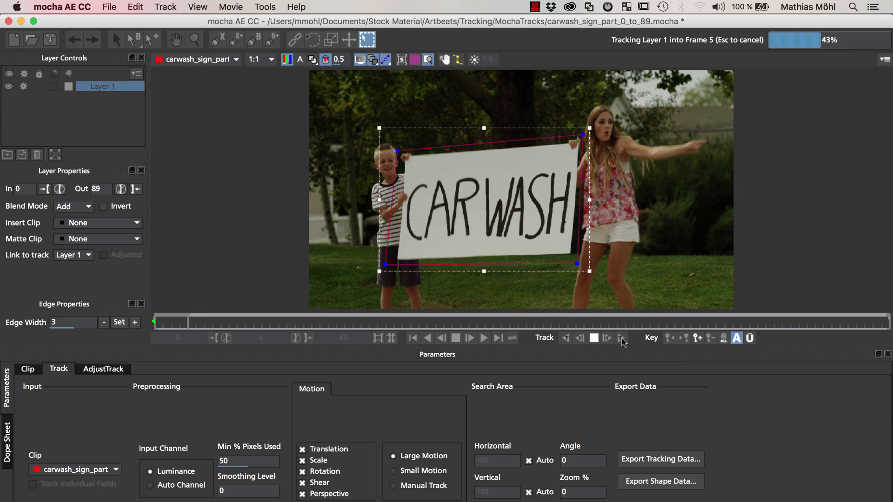
left_click(622, 337)
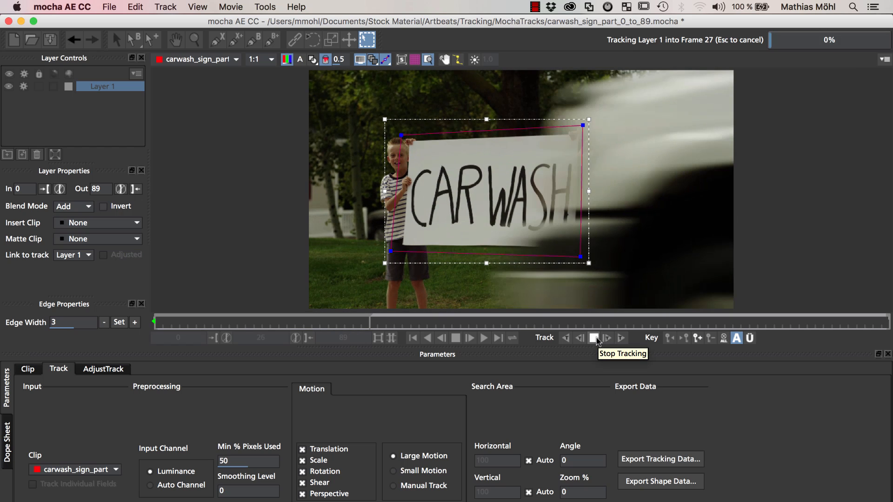
Step: Stop tracking at frame 27, narrow the spline to the uncovered sign and resume tracking forward
left_click(594, 338)
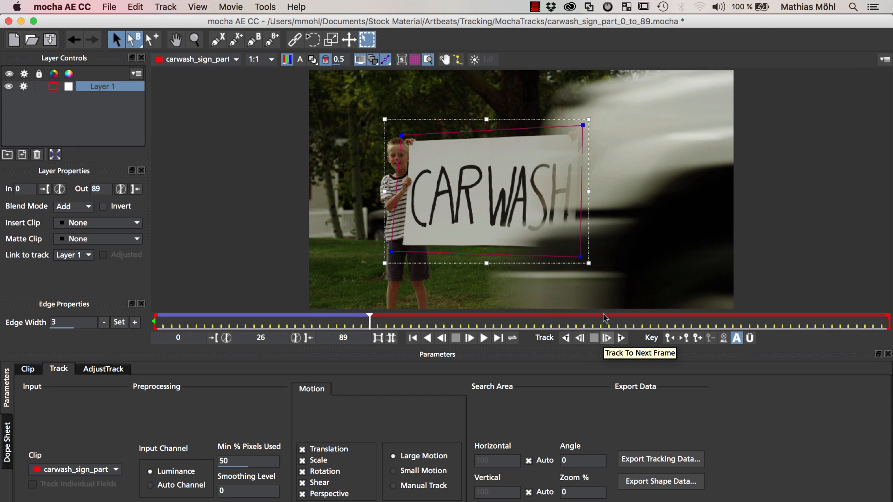
mouse_move(443, 204)
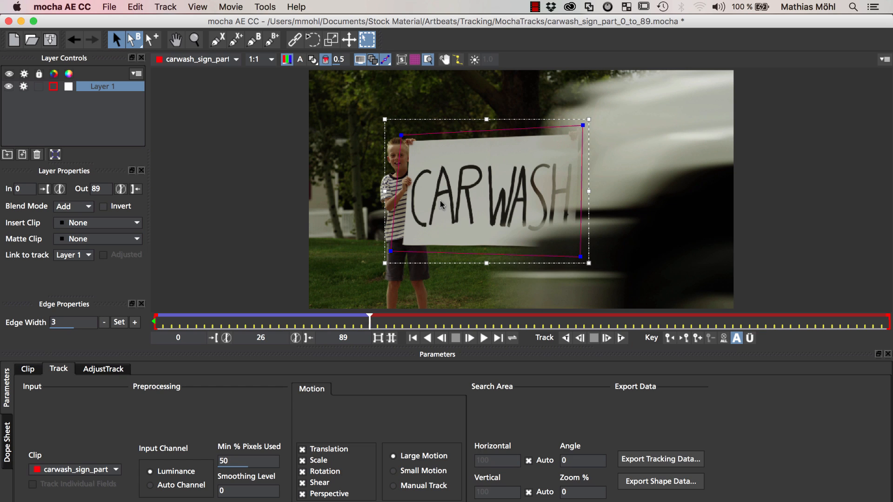
mouse_move(572, 336)
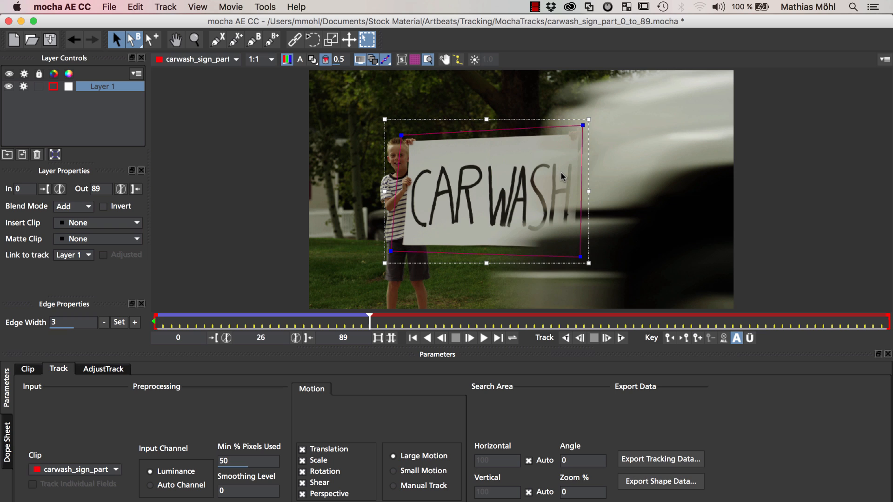
mouse_move(607, 338)
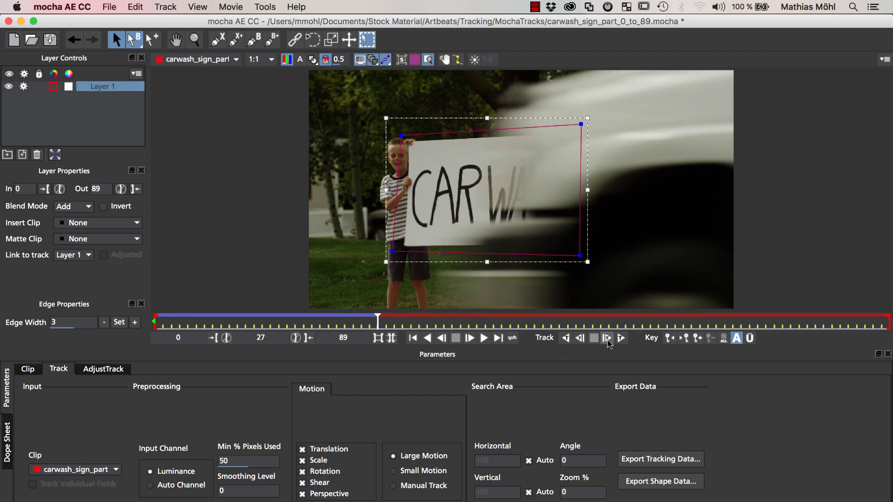
mouse_move(608, 338)
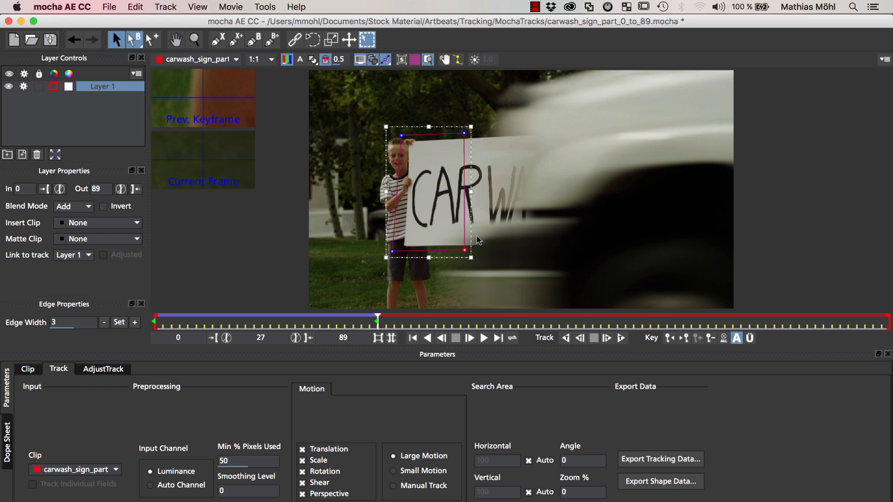
mouse_move(421, 227)
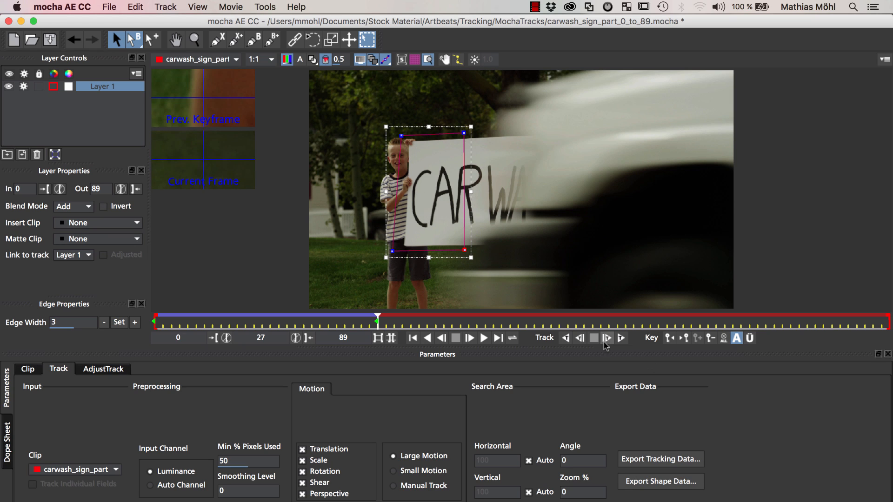
left_click(605, 338)
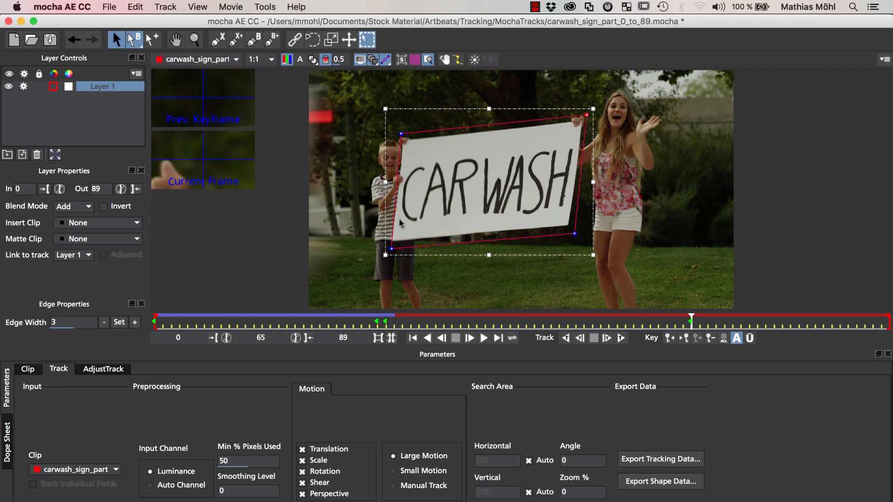
mouse_move(376, 152)
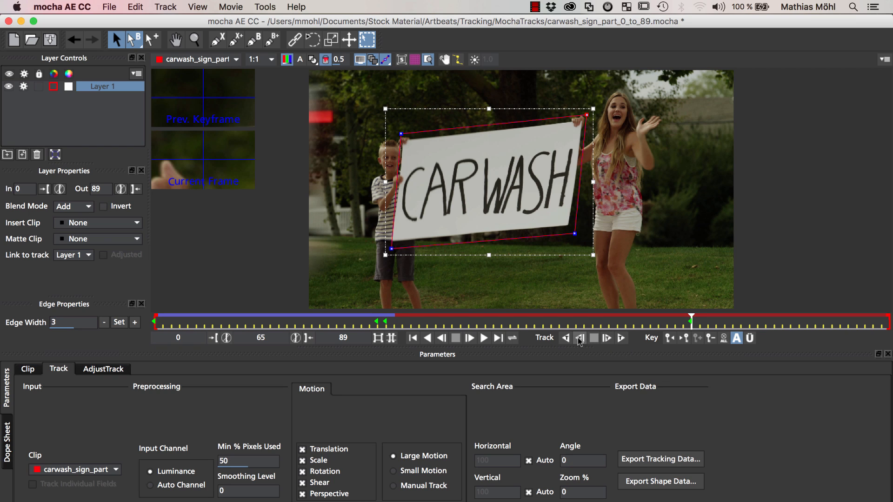
mouse_move(578, 338)
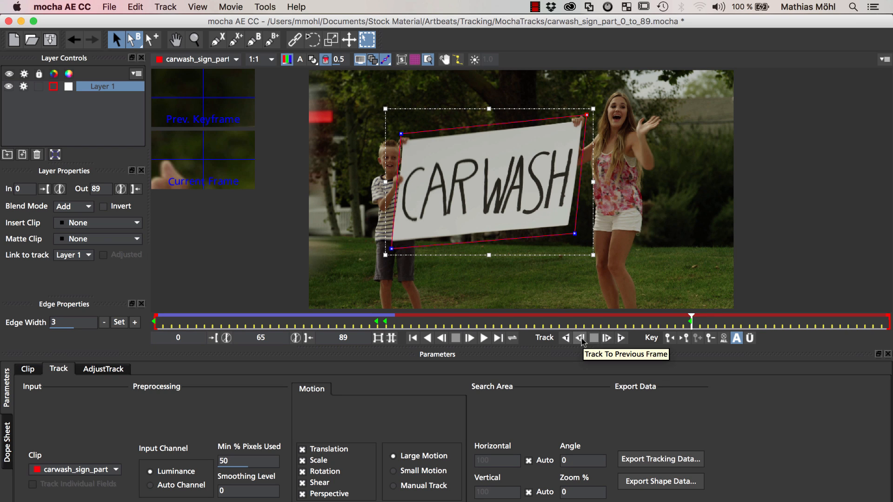
left_click(580, 338)
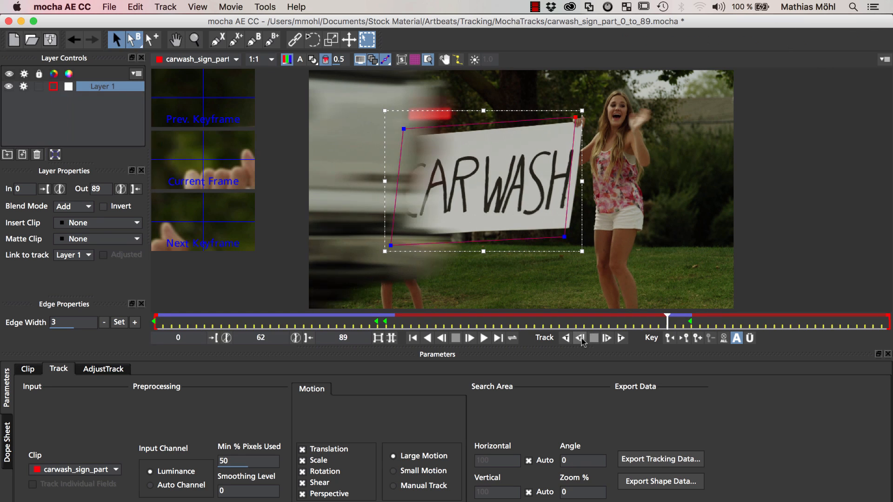
left_click(579, 337)
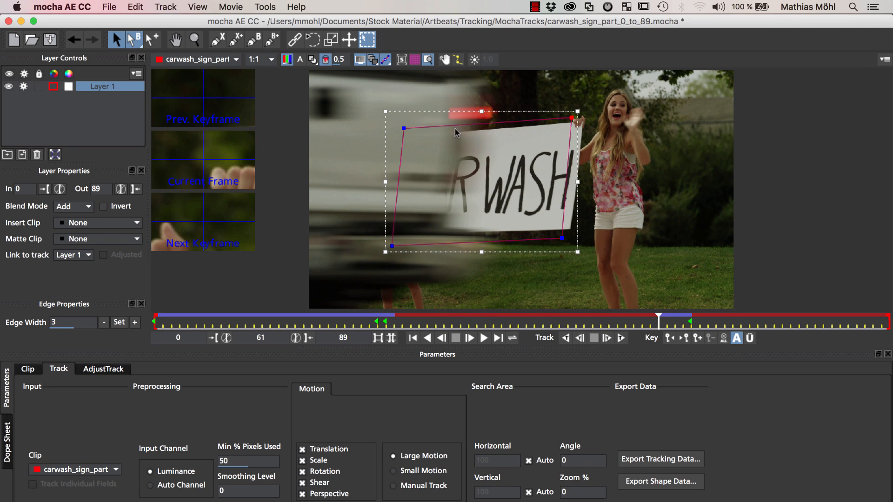
mouse_move(646, 356)
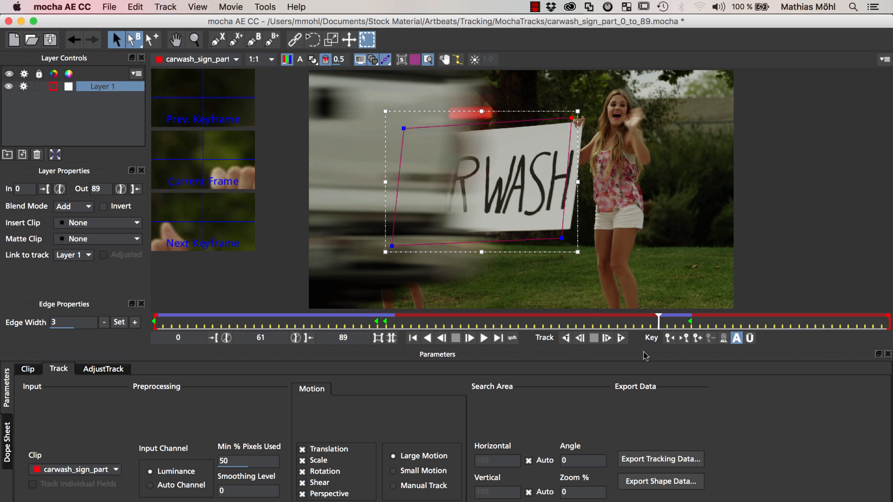
mouse_move(386, 327)
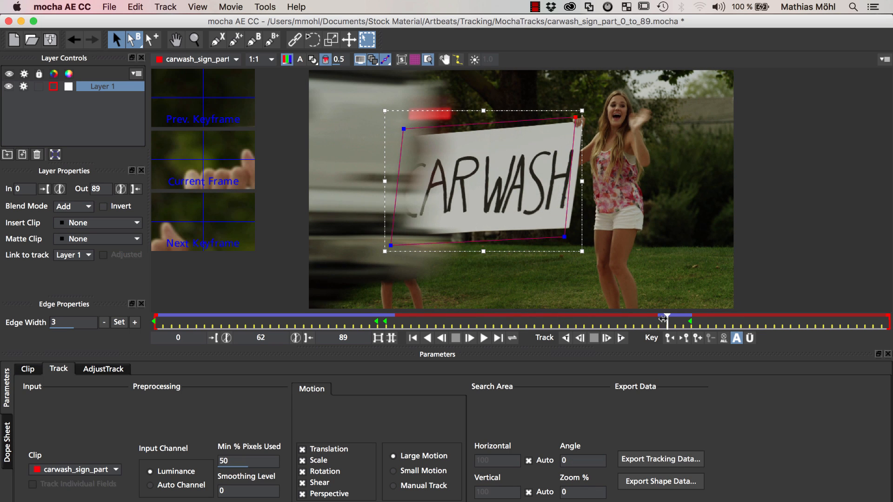
left_click(664, 317)
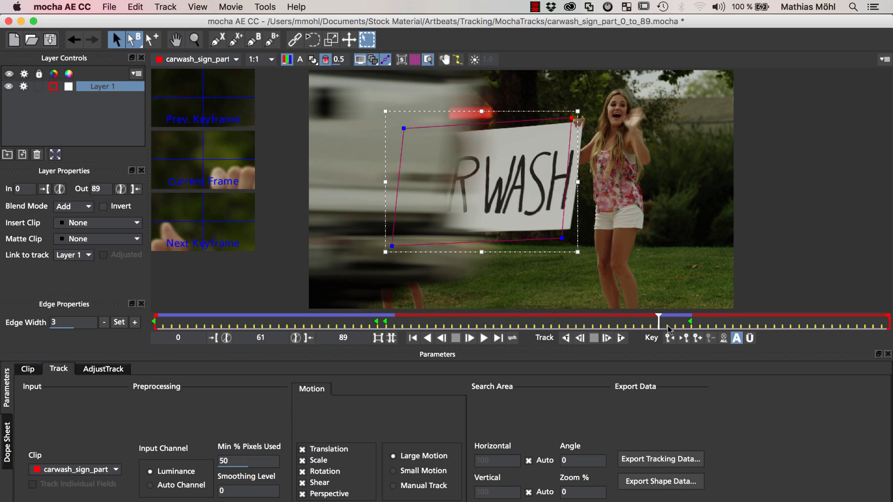
left_click(579, 338)
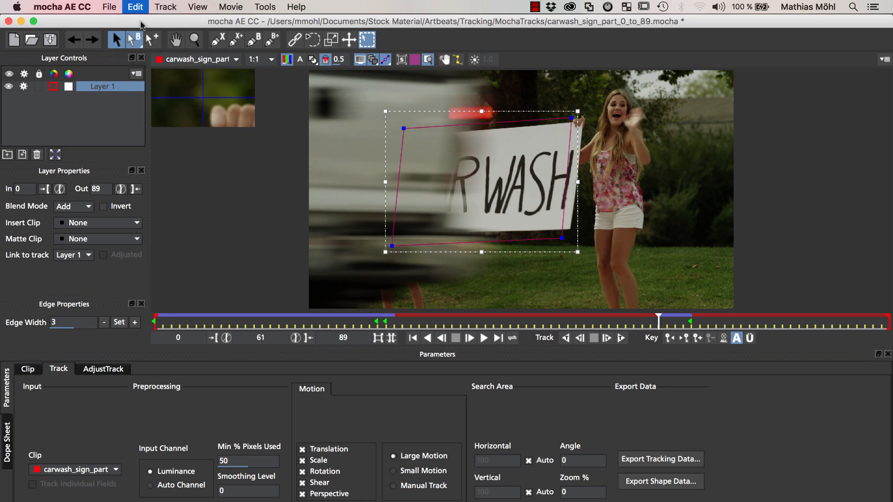
left_click(469, 337)
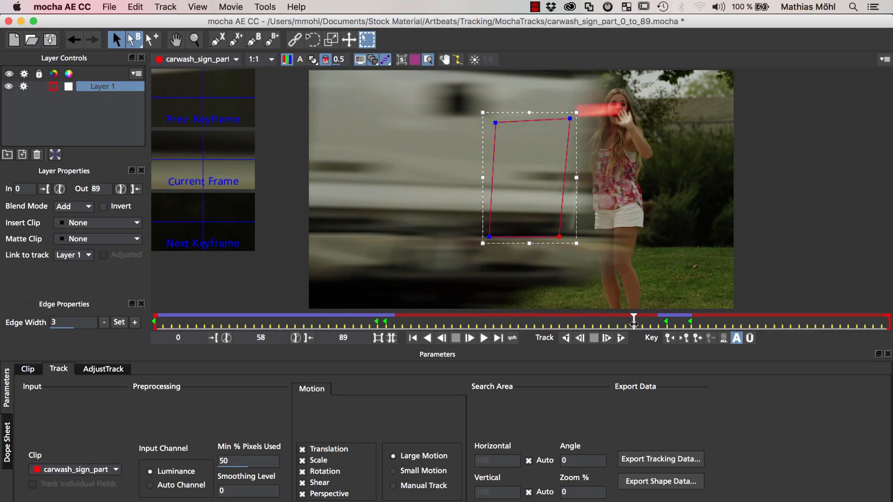
left_click(469, 337)
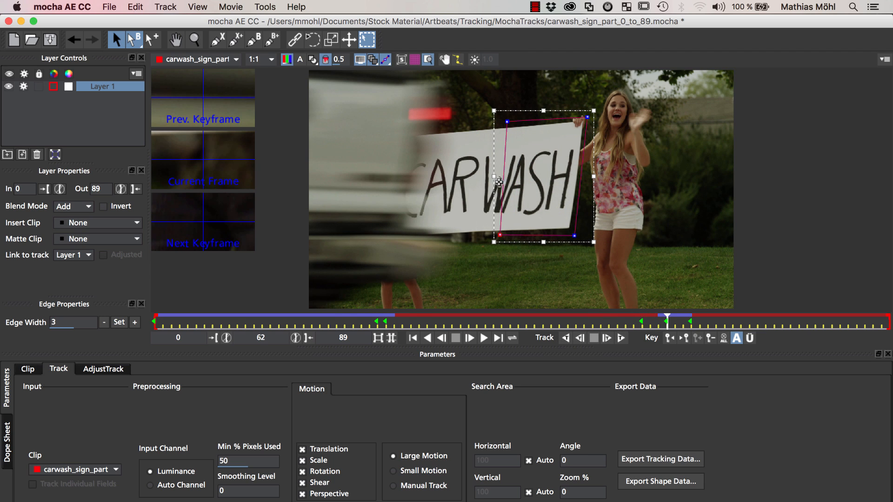
mouse_move(561, 333)
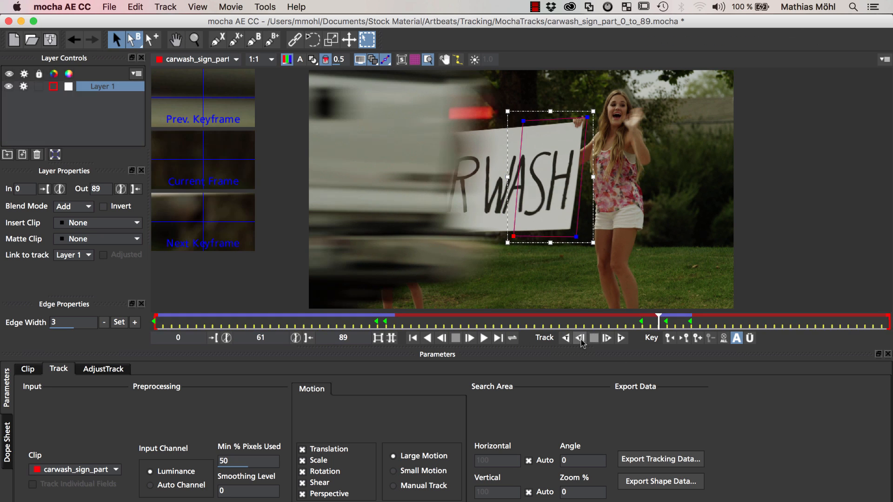
left_click(580, 337)
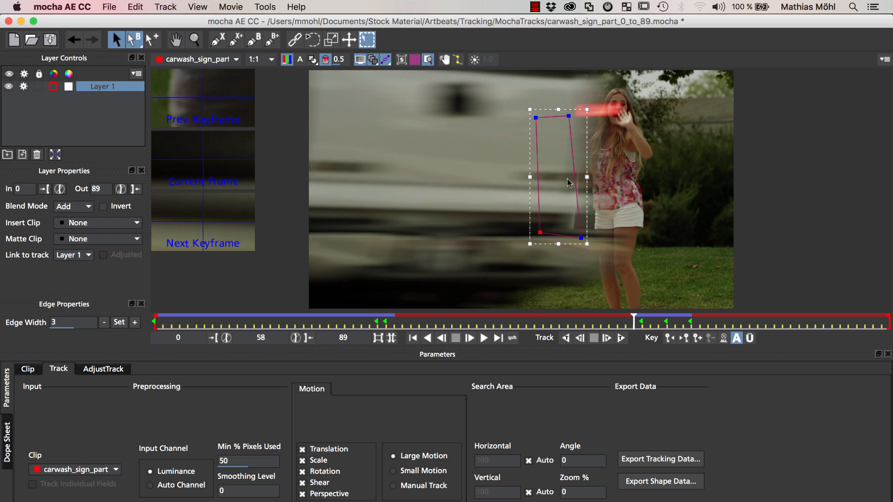
mouse_move(574, 201)
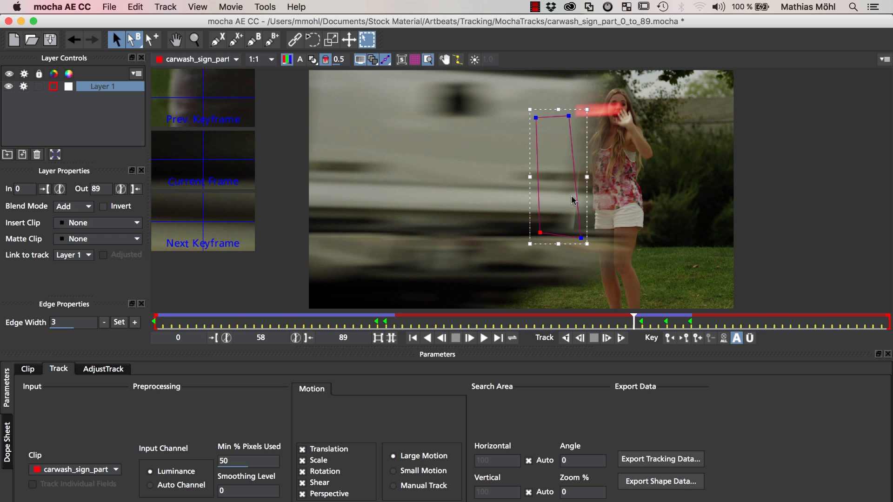
mouse_move(551, 165)
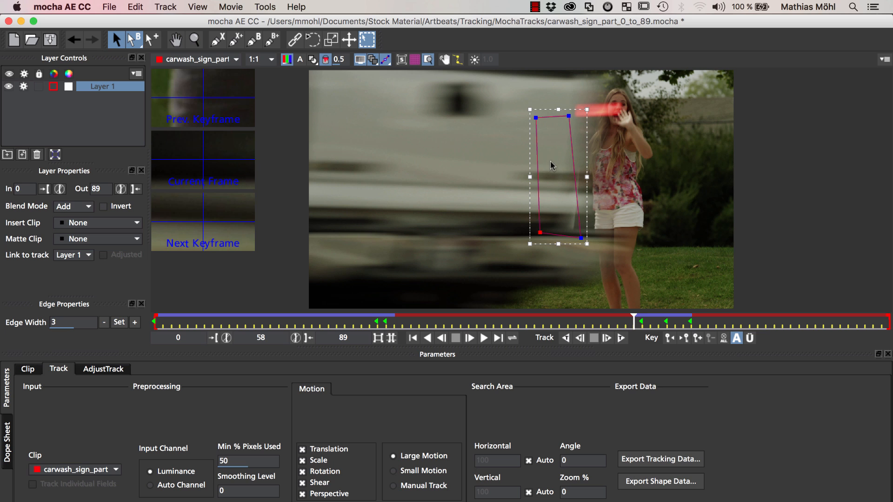
left_click(135, 6)
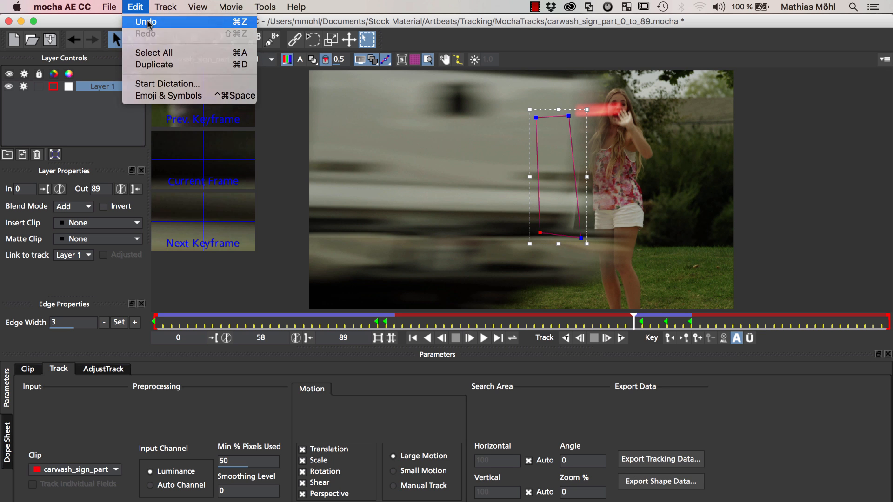
left_click(147, 22)
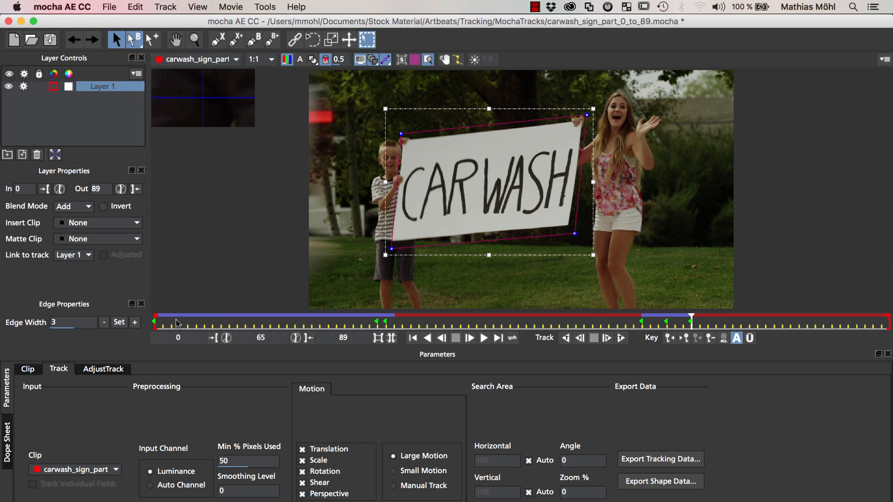
mouse_move(638, 335)
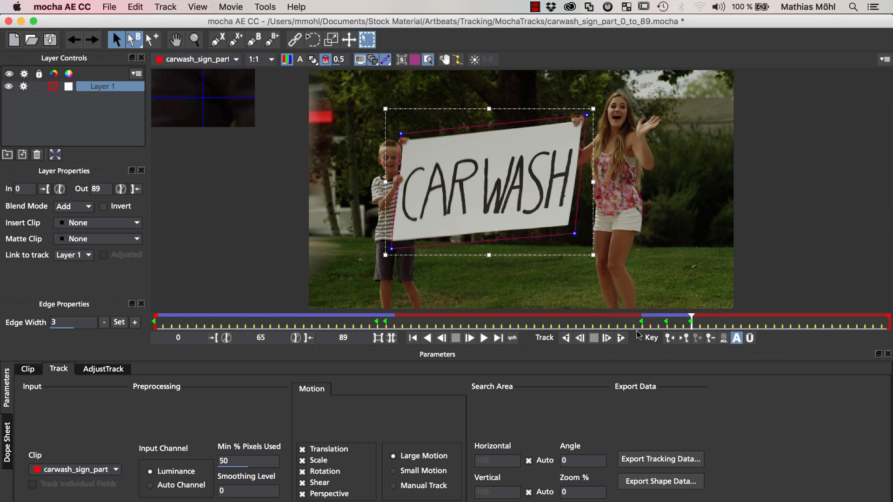
mouse_move(681, 321)
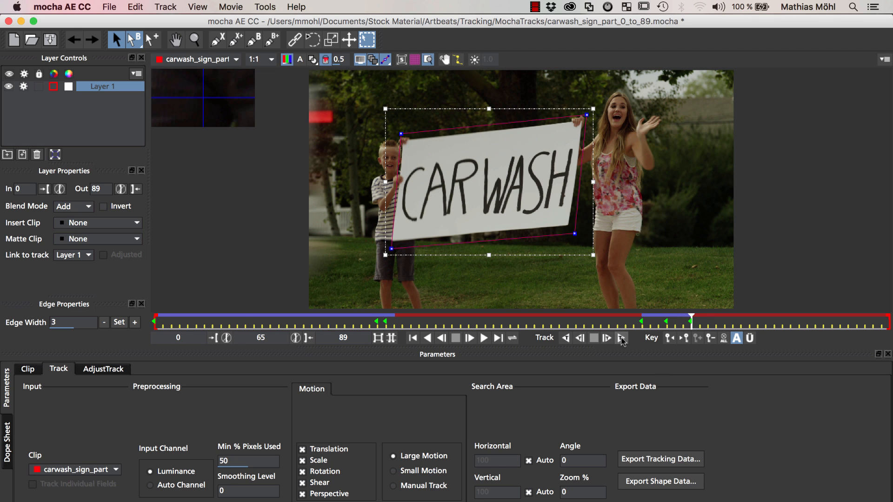
Step: Track the sign forward from frame 65 to the end of the clip
left_click(621, 338)
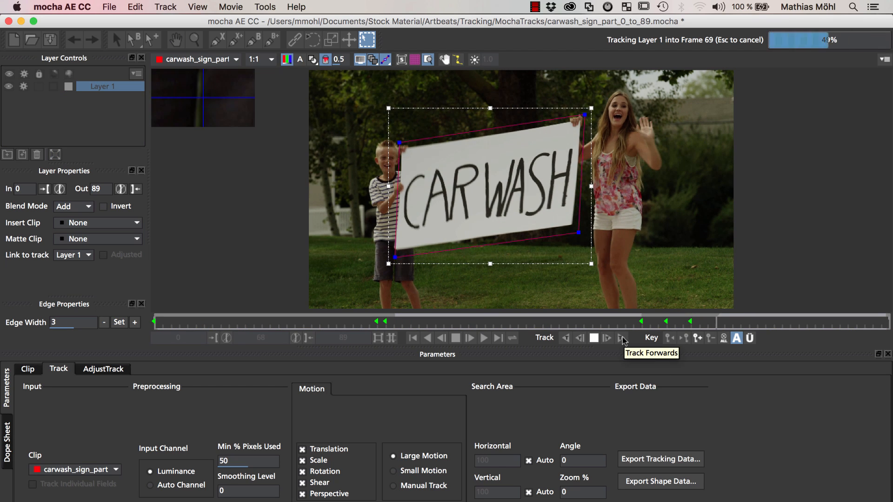
left_click(622, 338)
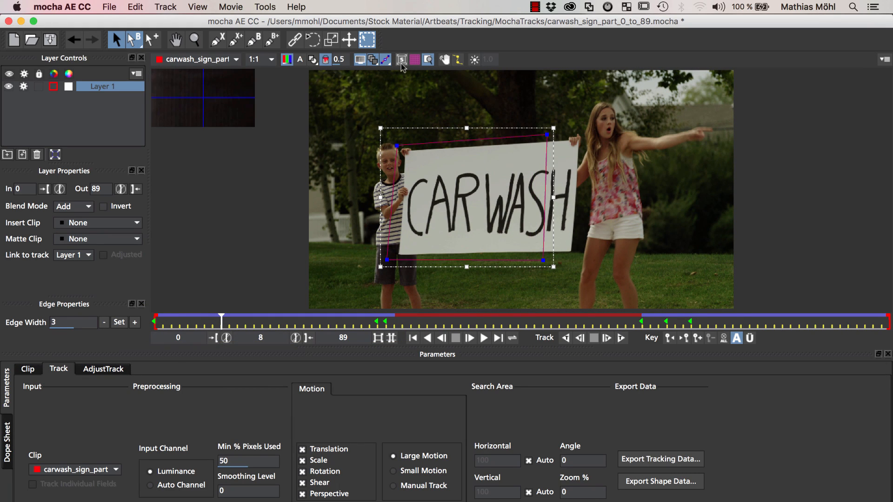
Step: Turn on Show Planar Surface to display the tracked surface over the sign
left_click(402, 59)
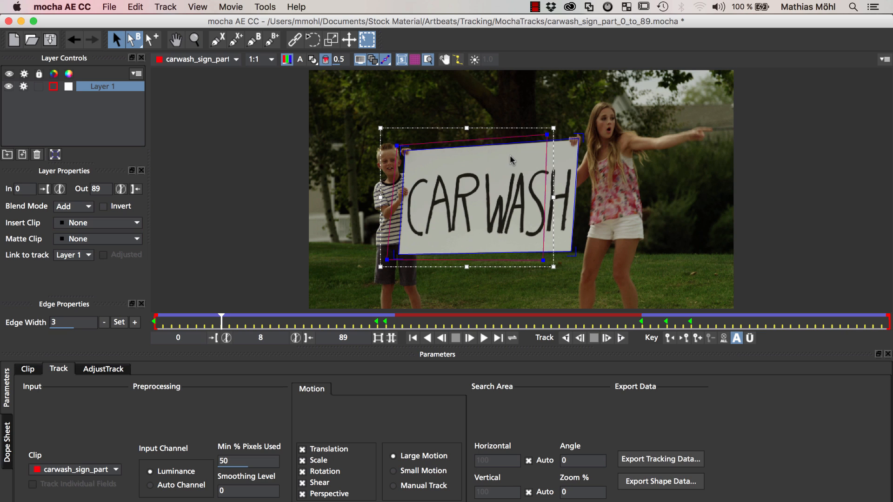
mouse_move(91, 235)
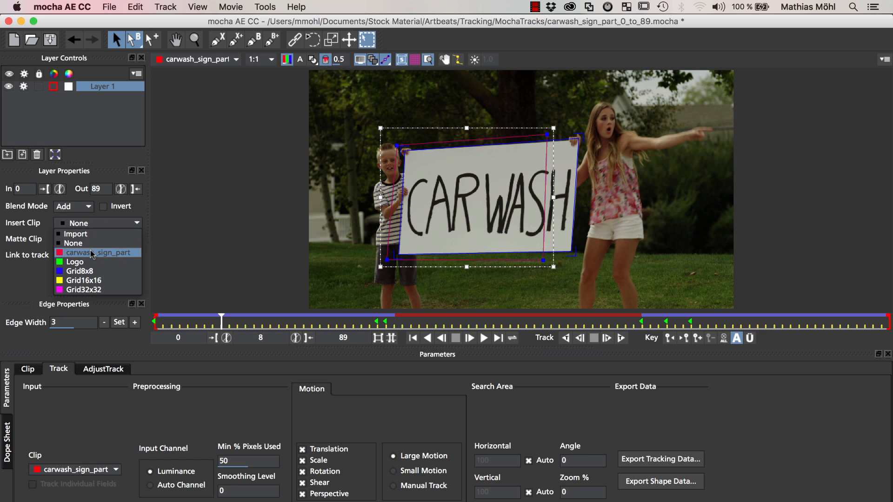
Step: Set Insert Clip to Grid8x8 and scrub the timeline to check the grid sticks to the sign
left_click(80, 271)
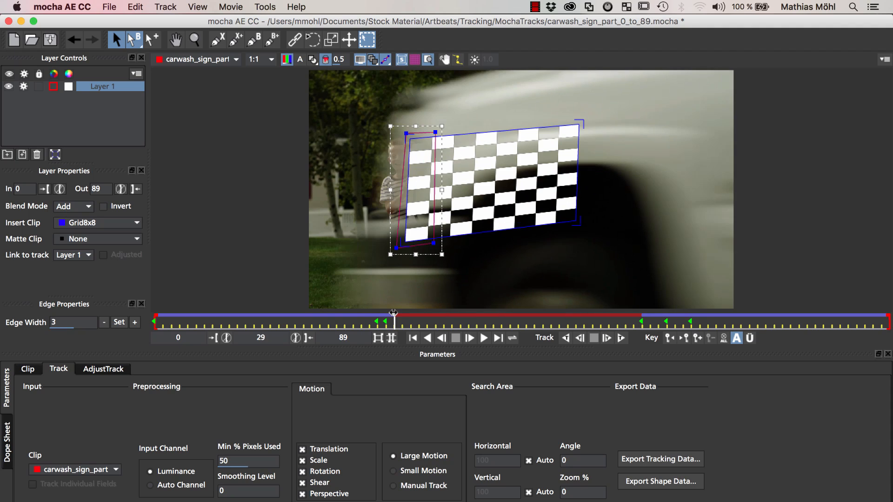
left_click(441, 337)
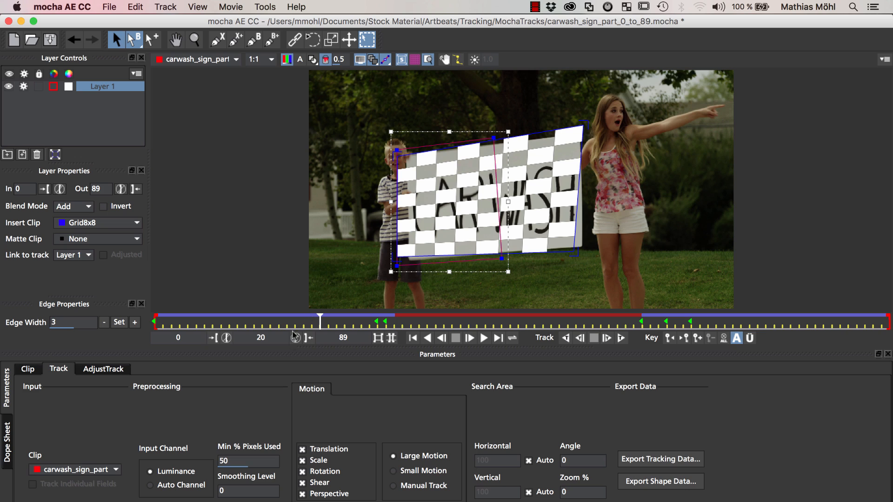
mouse_move(364, 482)
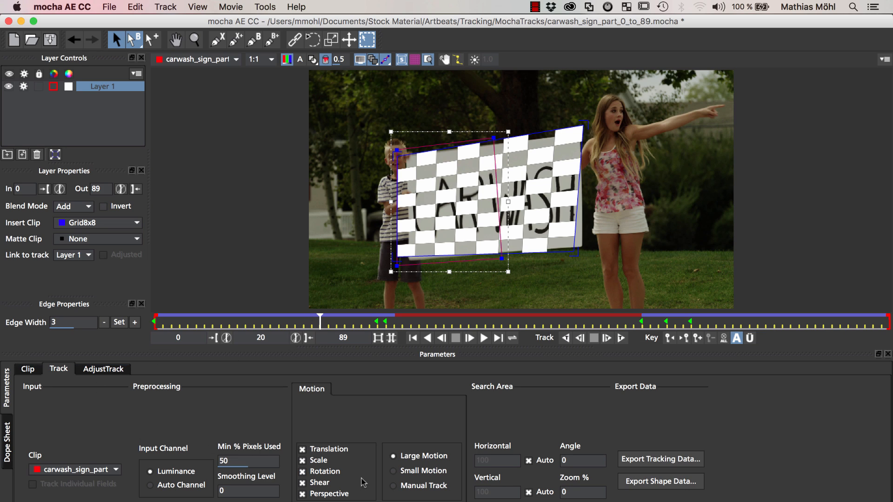
mouse_move(319, 159)
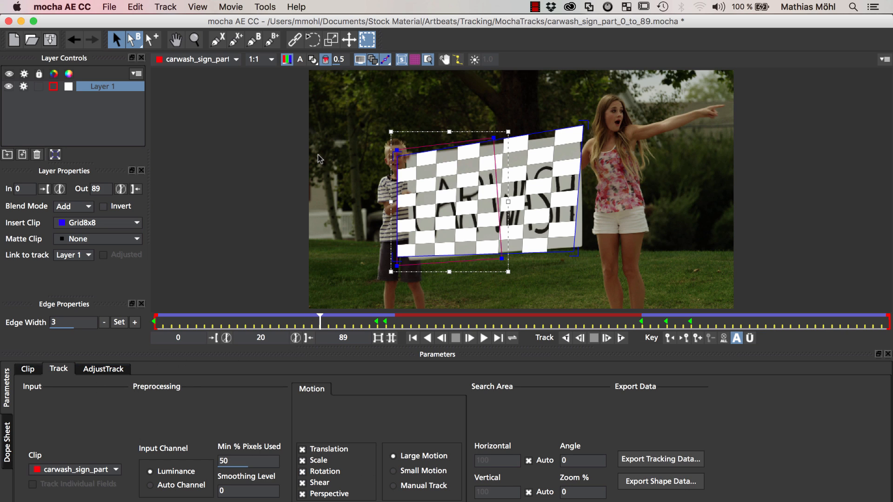
mouse_move(331, 198)
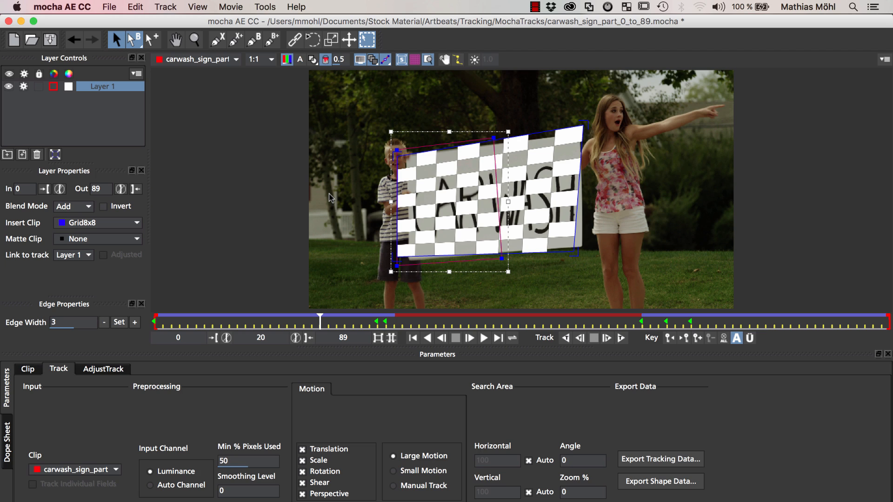
mouse_move(507, 215)
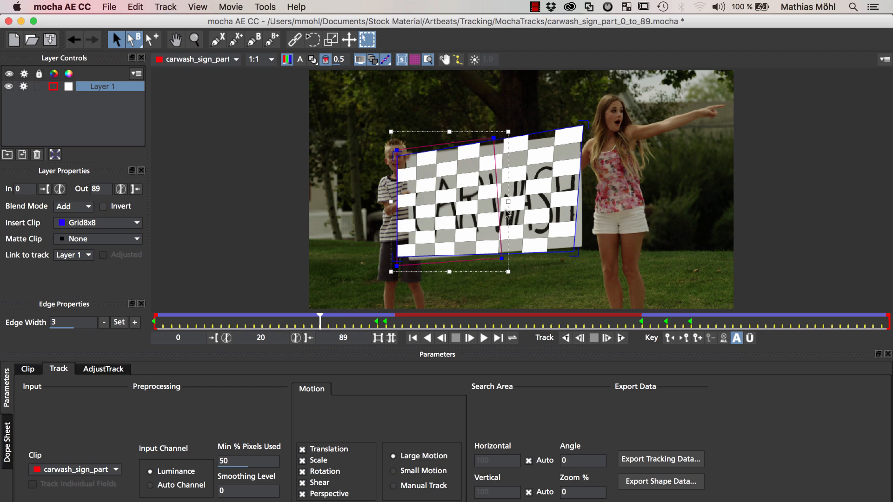
mouse_move(399, 299)
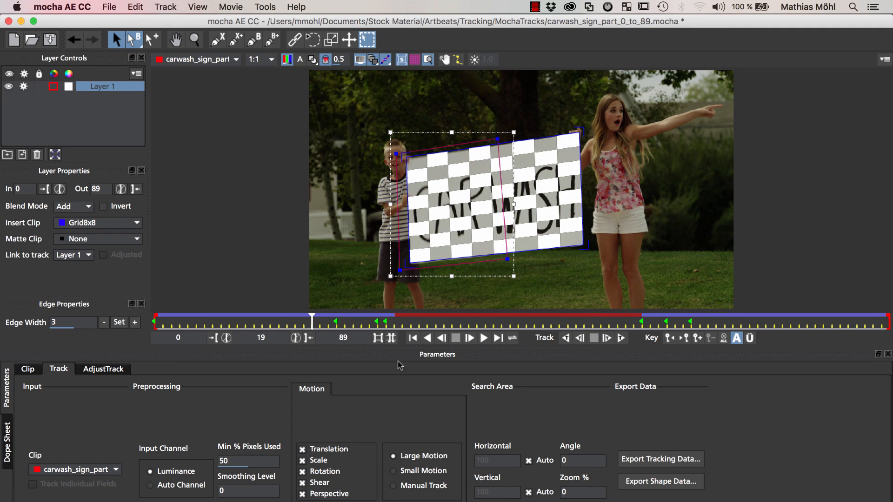
Step: Export the track as After Effects Corner Pin data copied to the clipboard
left_click(658, 458)
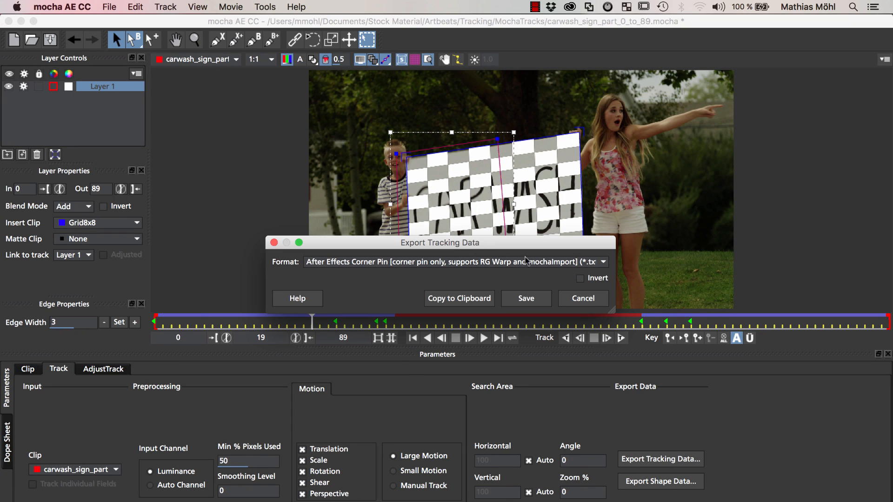
mouse_move(348, 267)
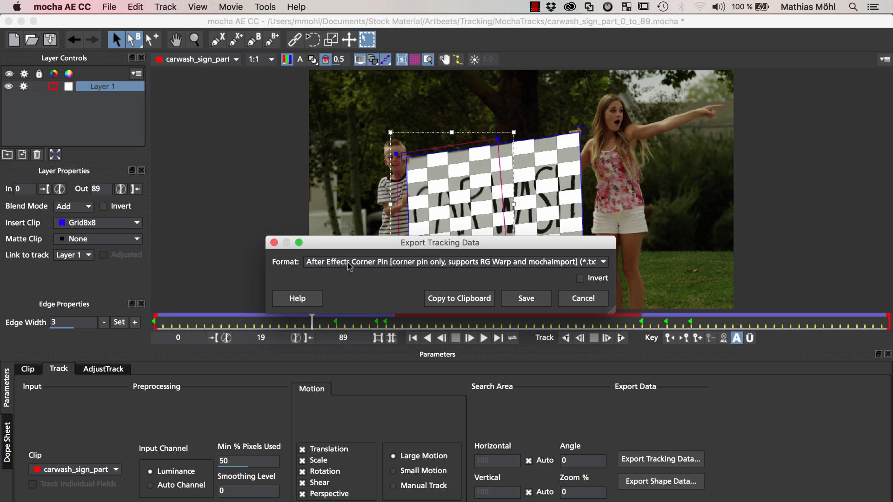
mouse_move(563, 265)
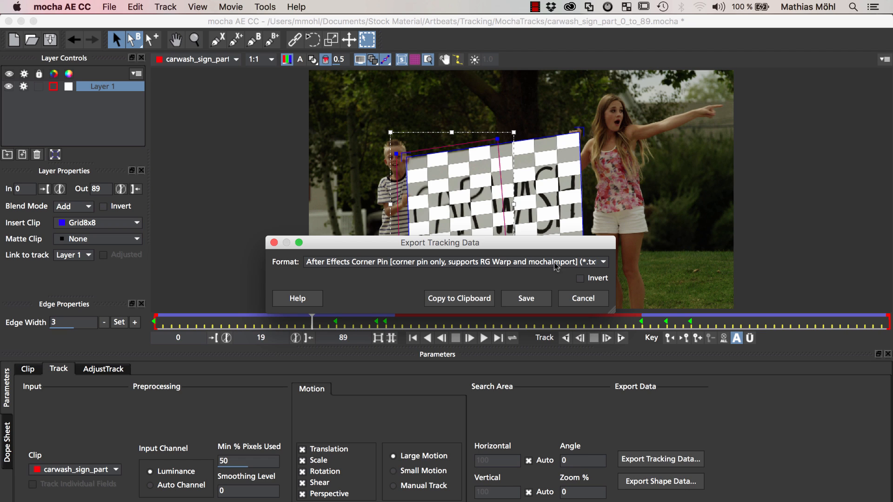
left_click(581, 297)
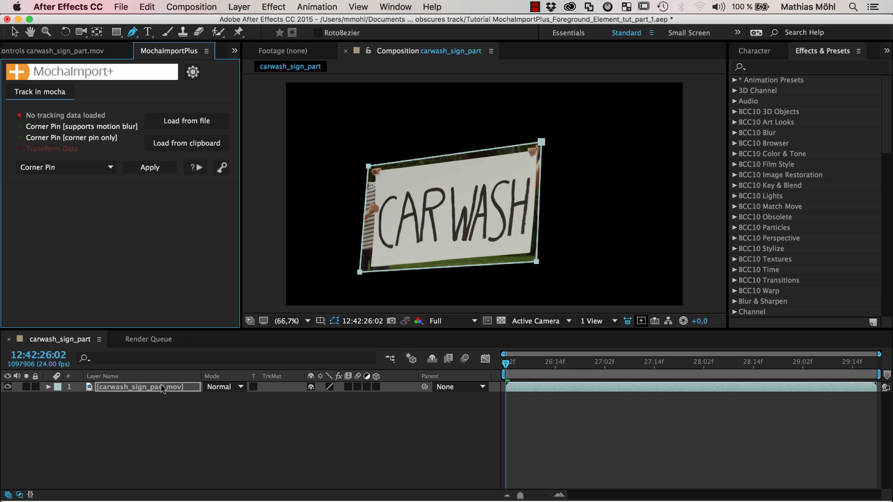
Step: Select the car wash footage layer and show the Project panel's footage list with insert_MochaImport_logo.psd
left_click(48, 387)
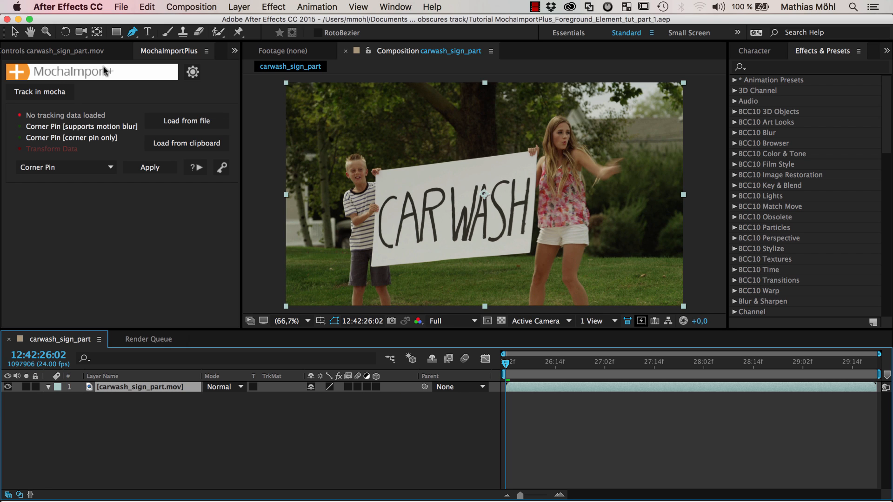
left_click(20, 50)
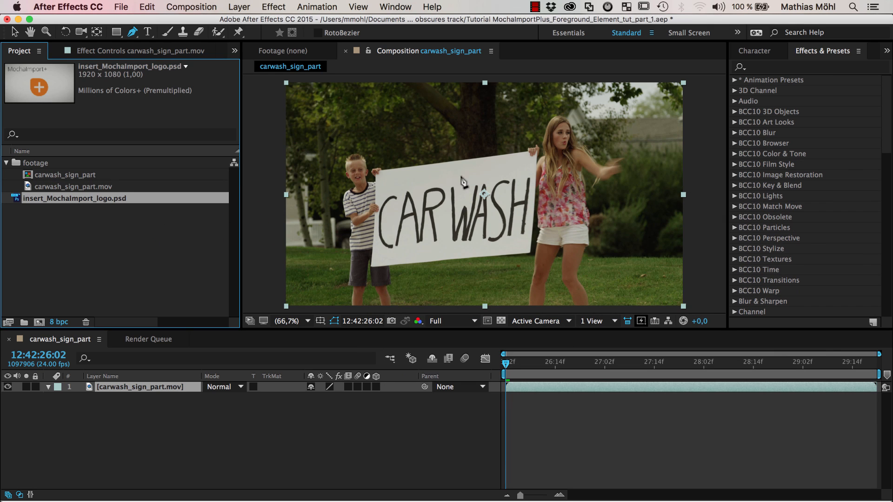
mouse_move(424, 220)
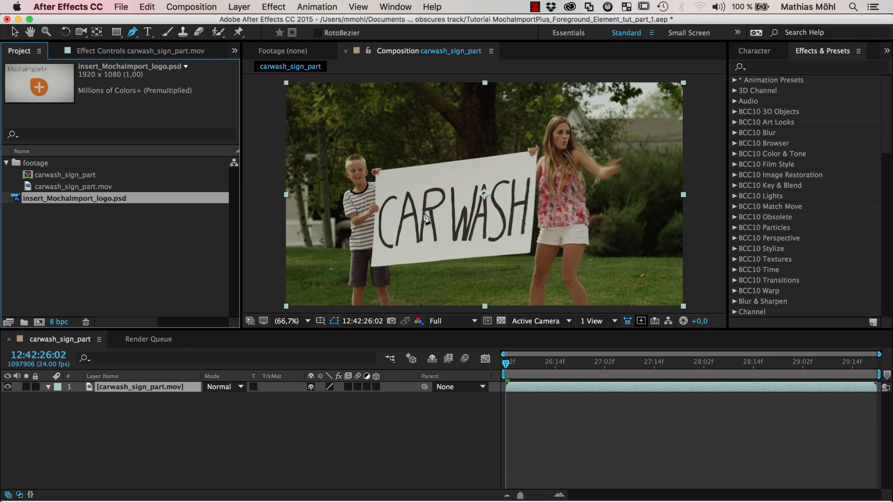
mouse_move(120, 379)
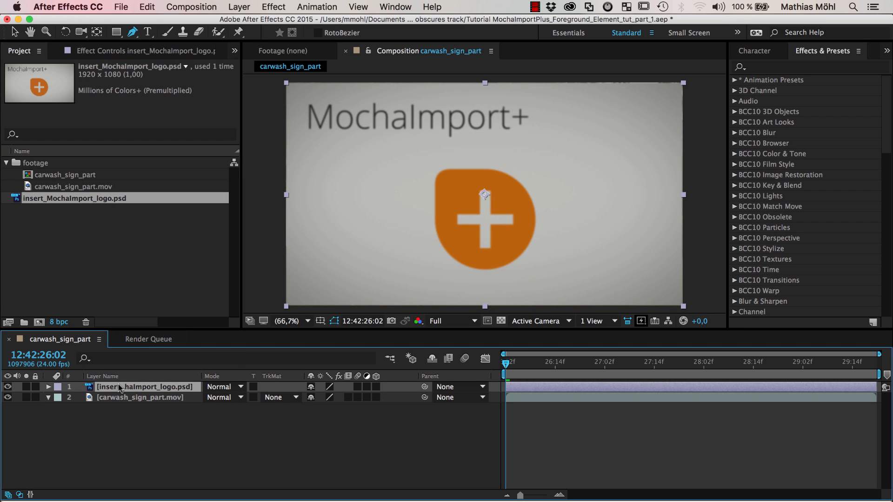
Step: Load the clipboard mocha track in MochaImport+ with carwash_sign_part.mov as the tracked clip
left_click(234, 51)
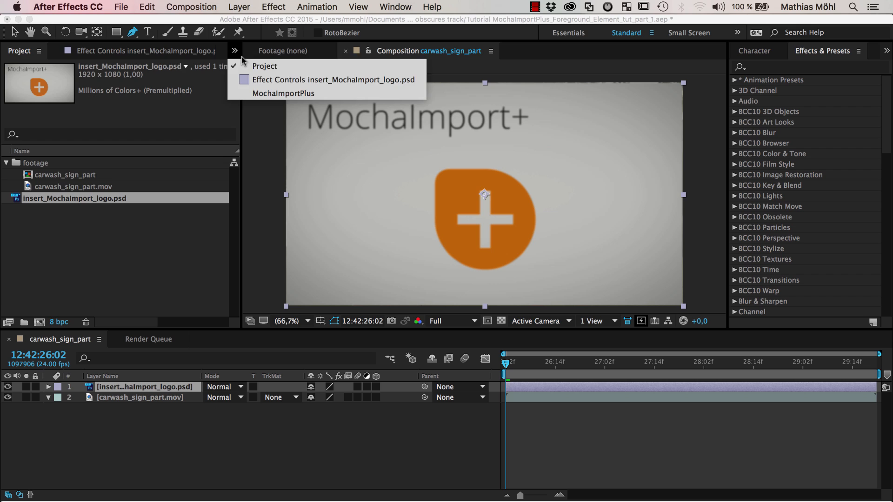
left_click(282, 93)
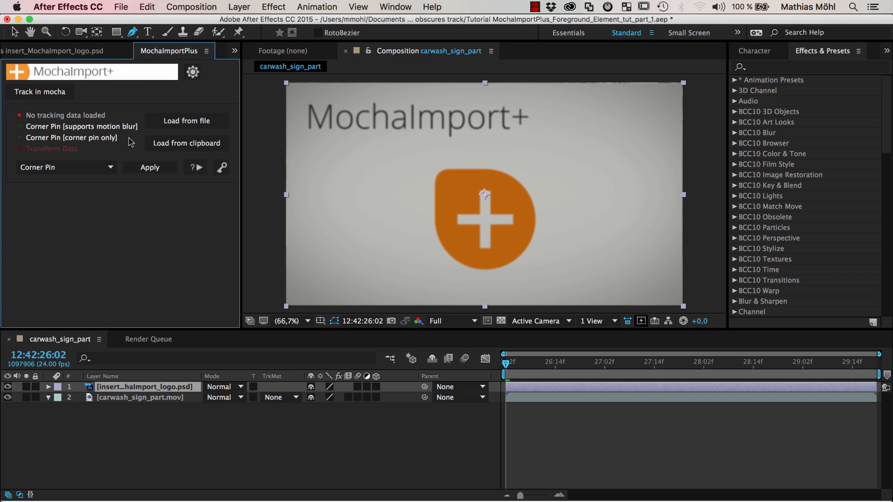
mouse_move(181, 146)
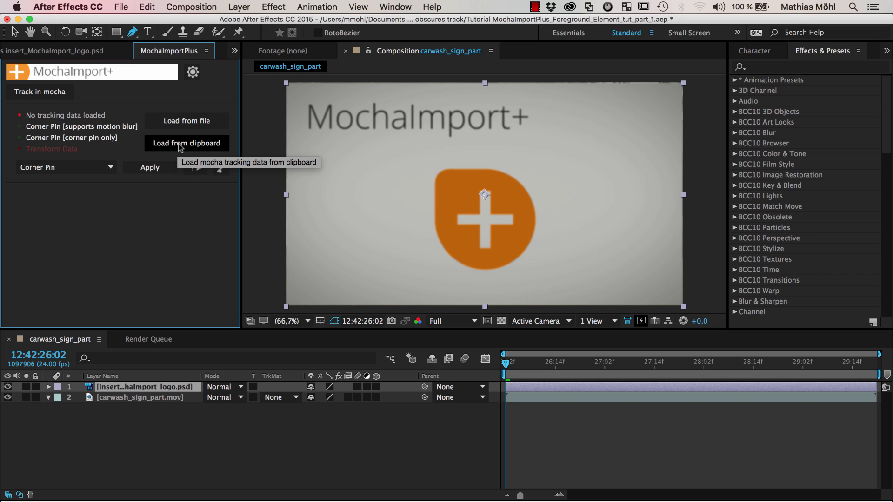
left_click(186, 143)
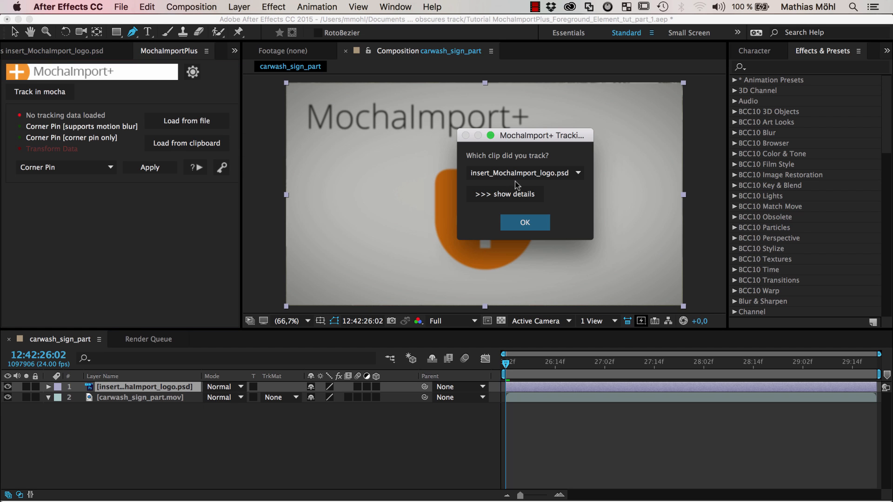
mouse_move(507, 164)
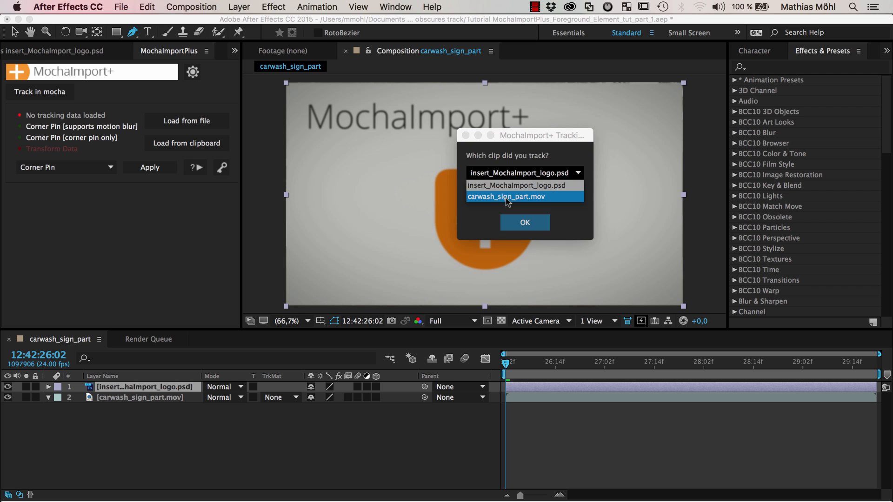
left_click(506, 196)
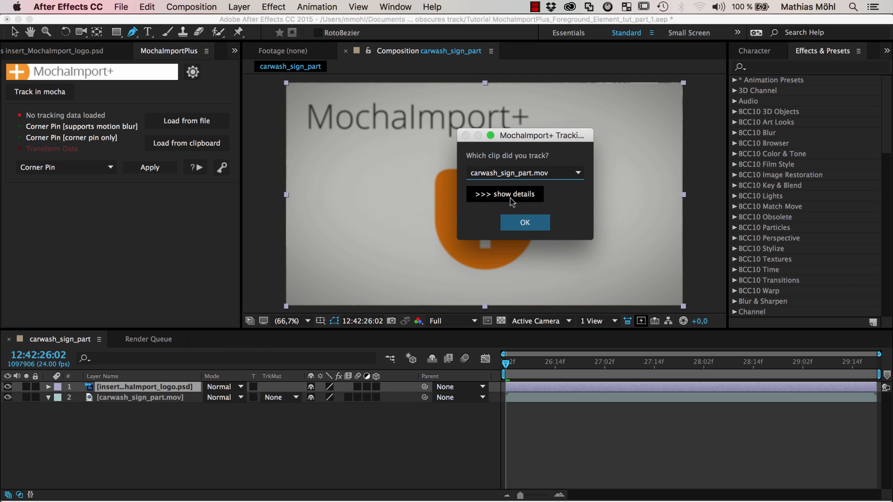
mouse_move(181, 400)
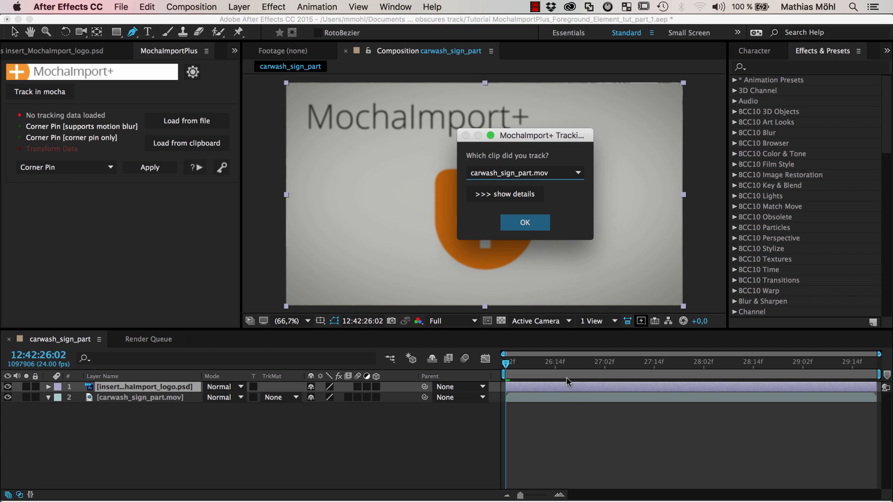
mouse_move(601, 399)
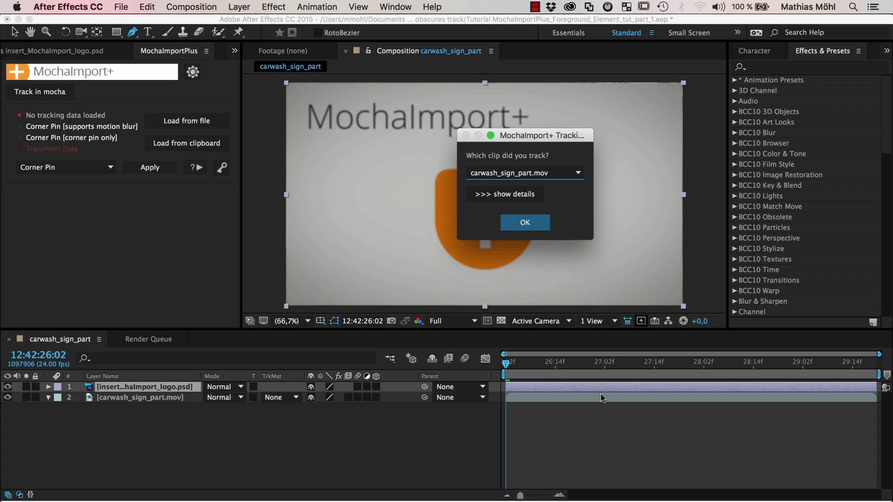
mouse_move(168, 445)
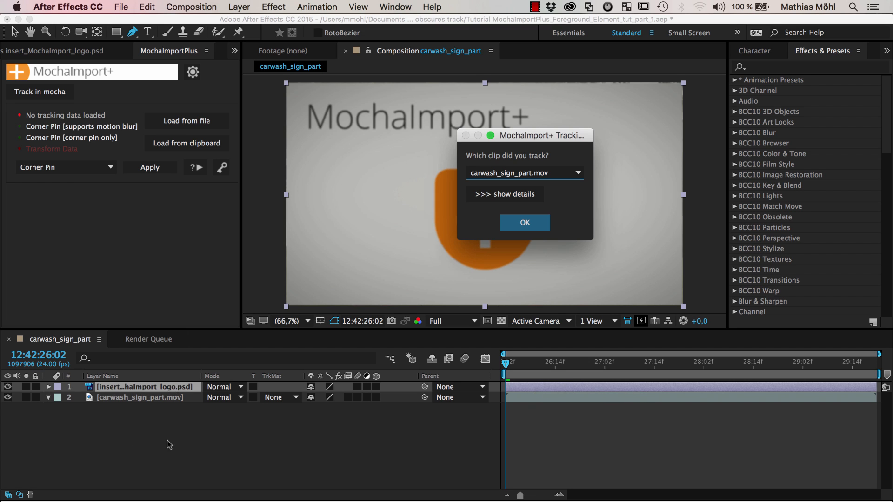
mouse_move(525, 221)
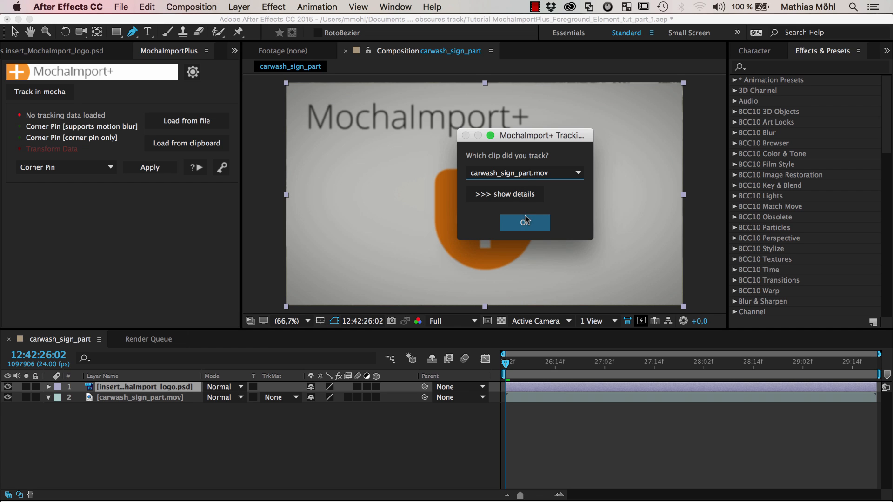
left_click(524, 222)
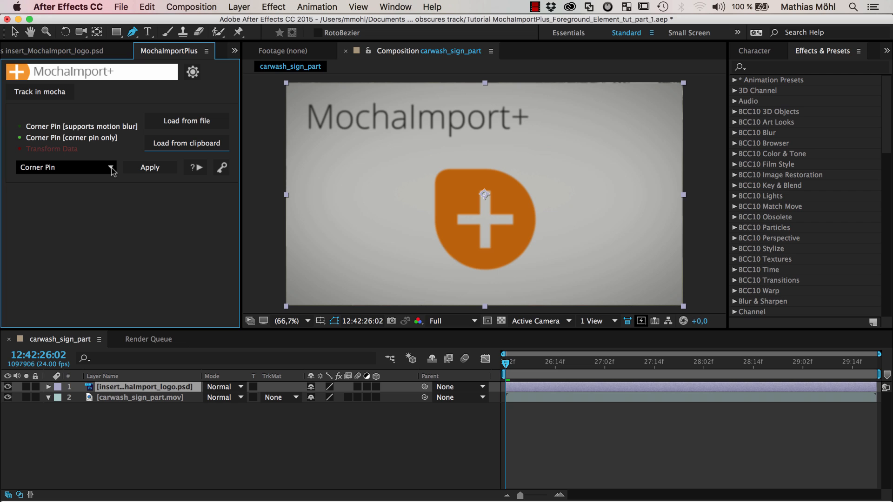
Step: Apply the track to the logo layer as a Bezier Warp corner pin using live expressions
left_click(111, 166)
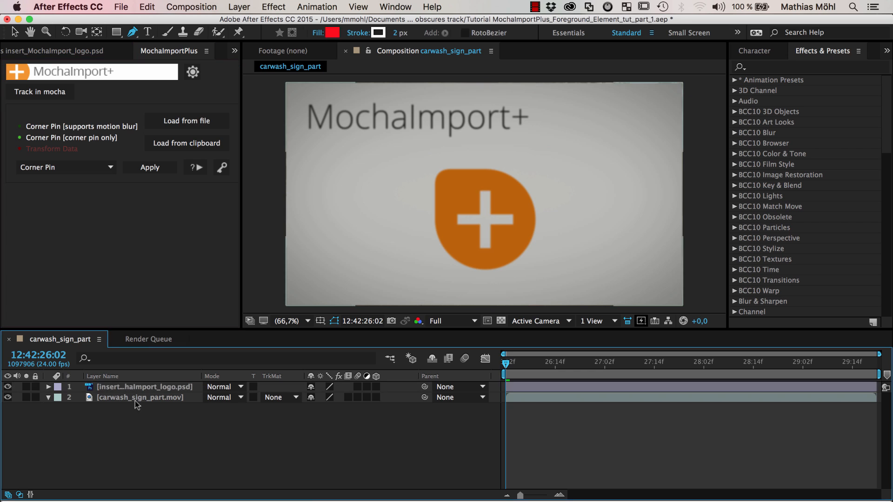
left_click(144, 387)
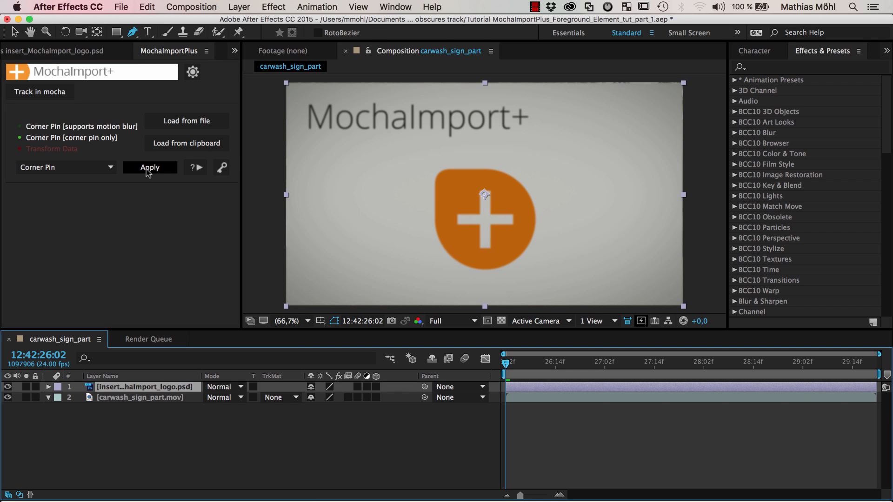
left_click(149, 166)
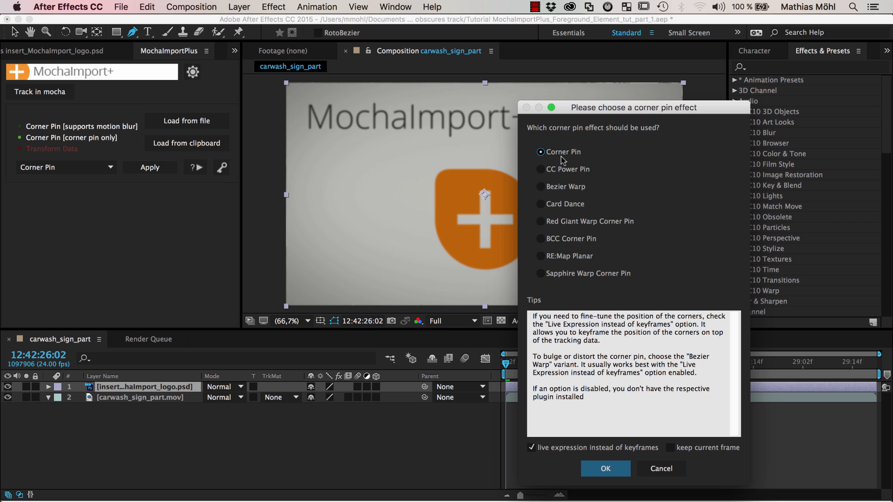
mouse_move(576, 245)
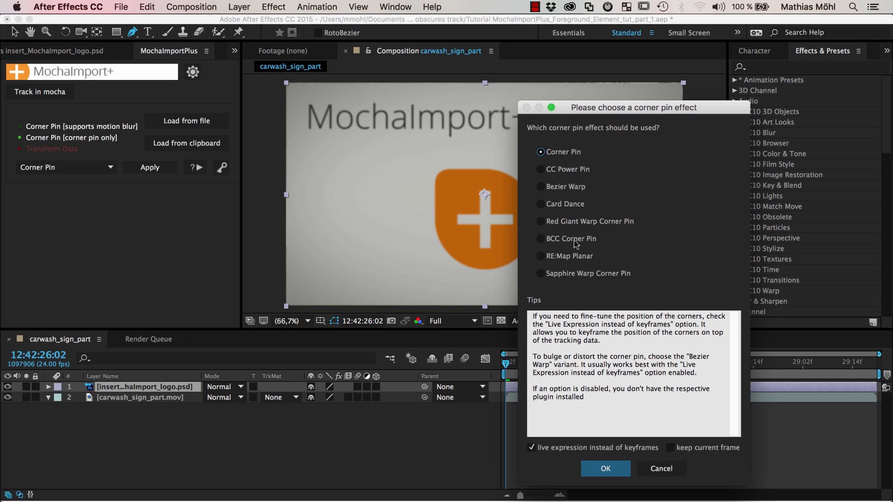
mouse_move(512, 193)
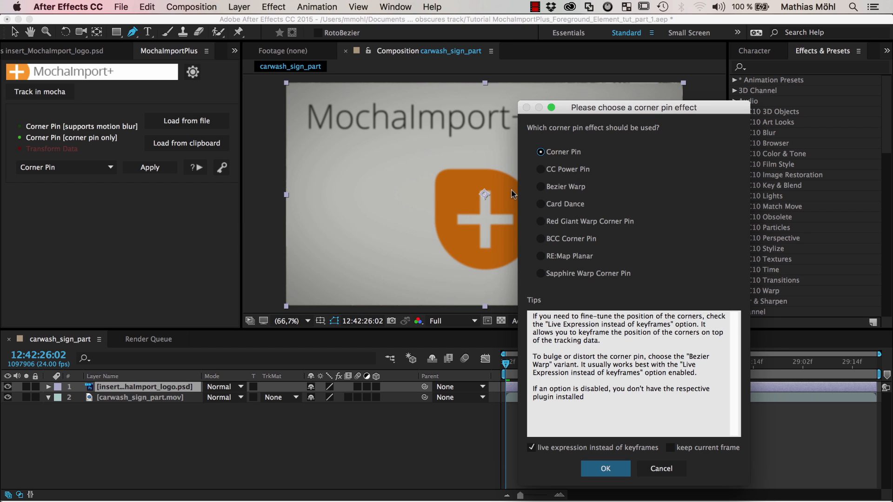
mouse_move(363, 232)
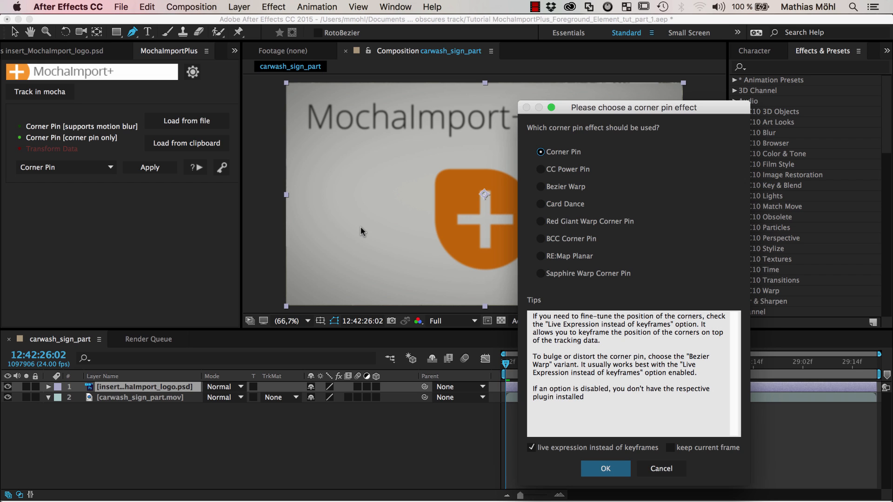
mouse_move(364, 186)
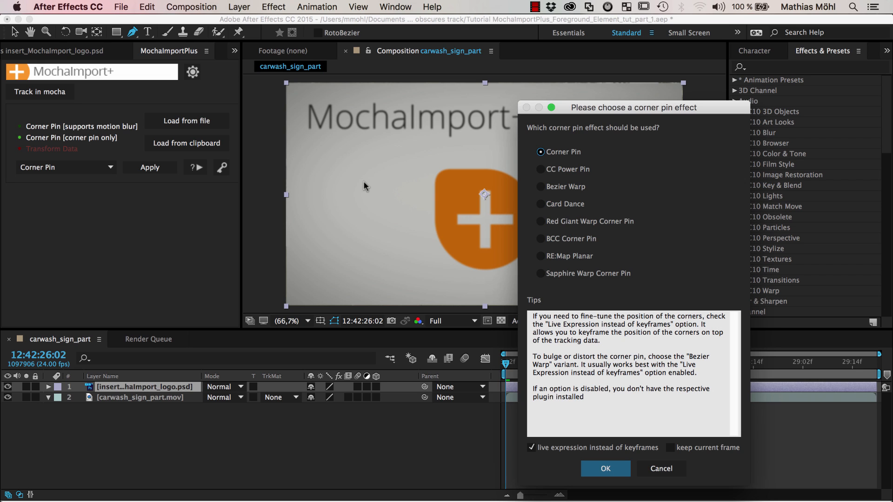
left_click(540, 187)
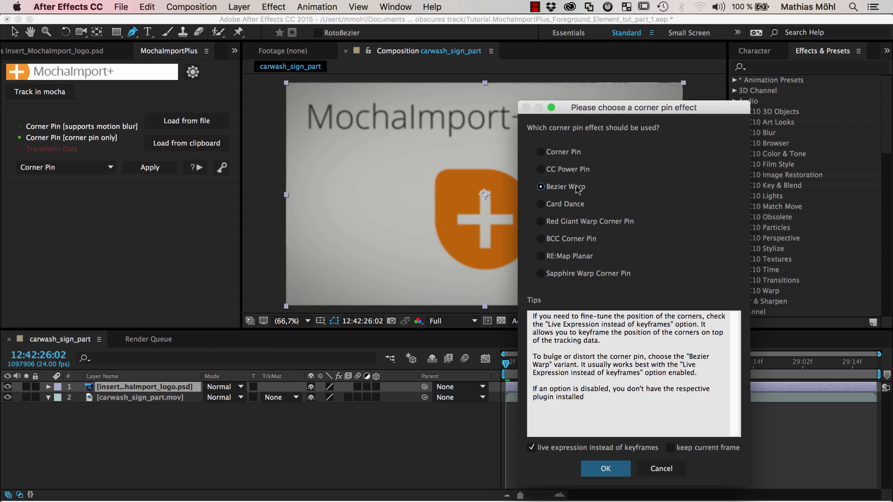
mouse_move(577, 192)
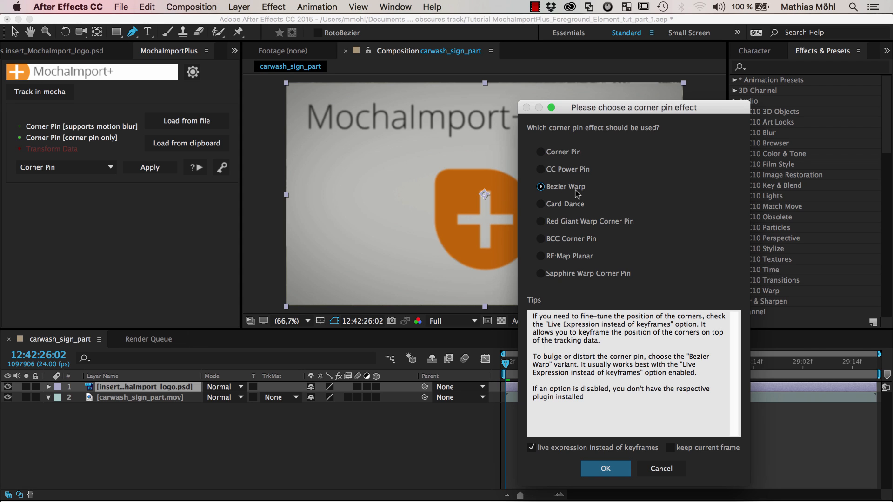
mouse_move(421, 142)
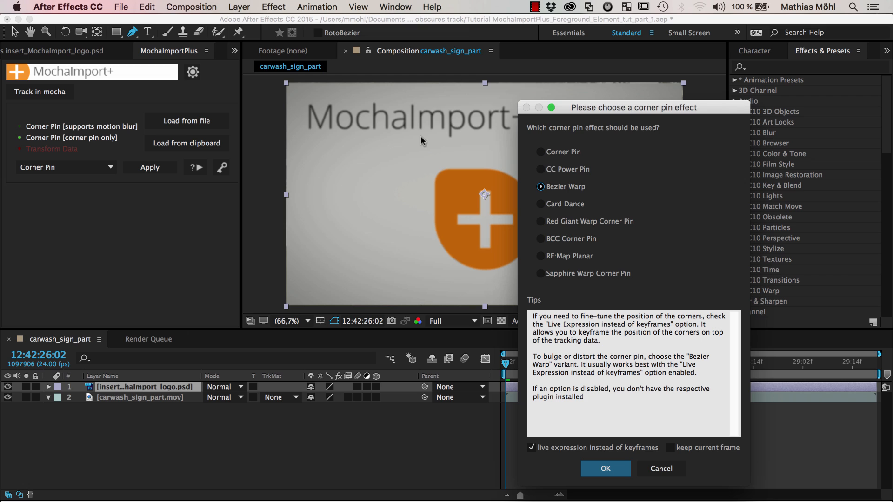
mouse_move(558, 457)
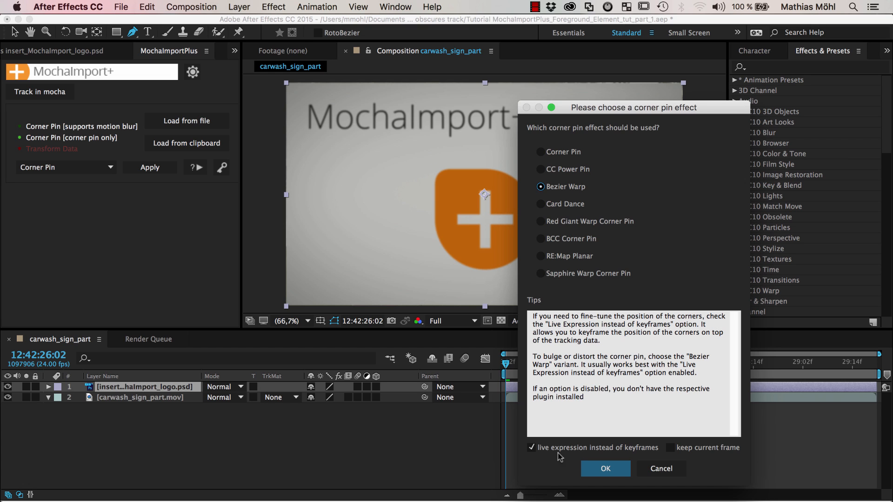
mouse_move(538, 453)
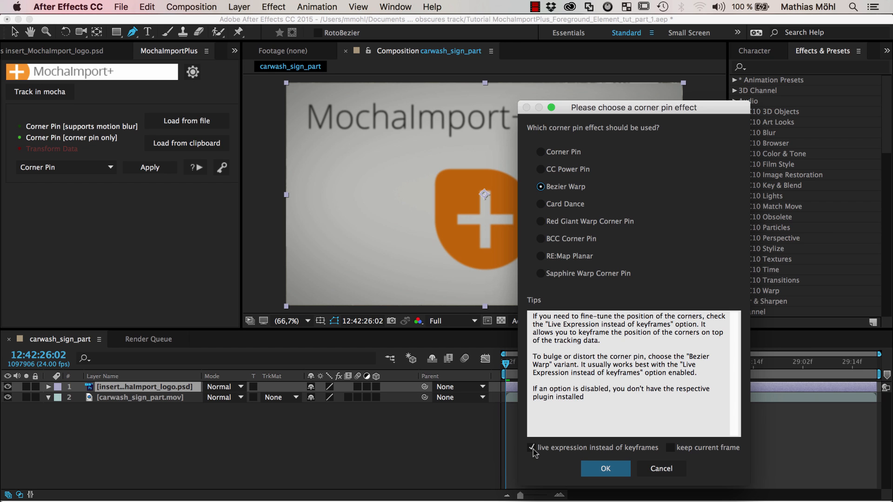
left_click(605, 467)
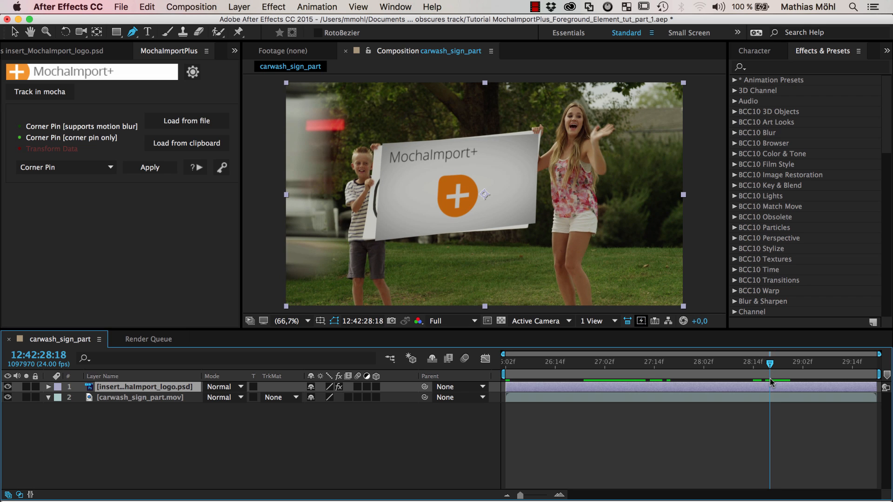
Step: Return the playhead to the start of the shot to review the pinned logo
left_click(49, 387)
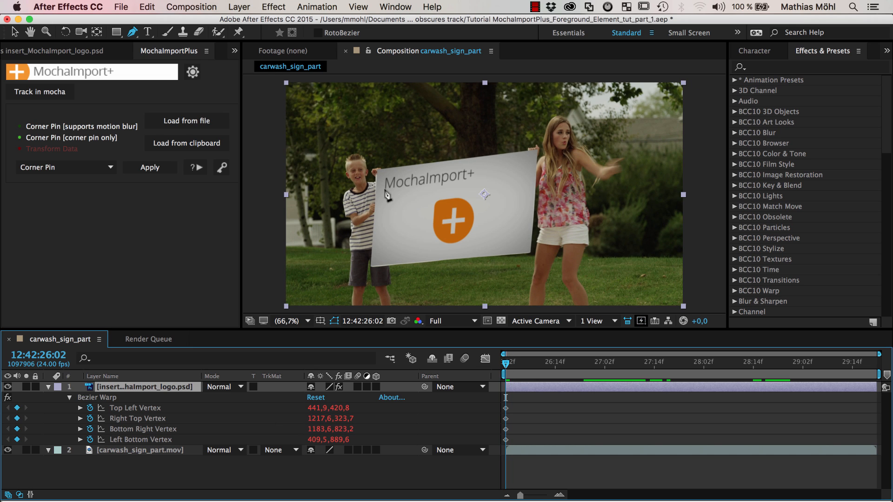
Step: Drag the logo's top-left vertex onto the sign corner at 200% zoom, landing near 433.9, 428.8
left_click(287, 321)
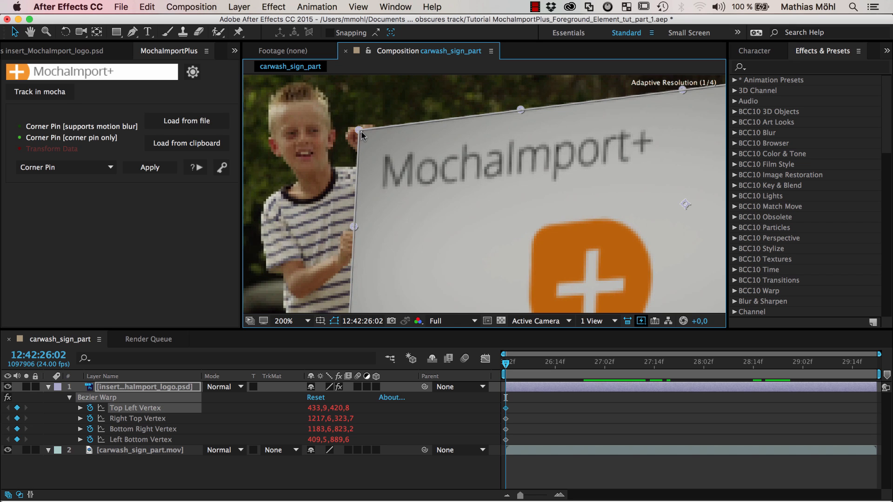
left_click(529, 364)
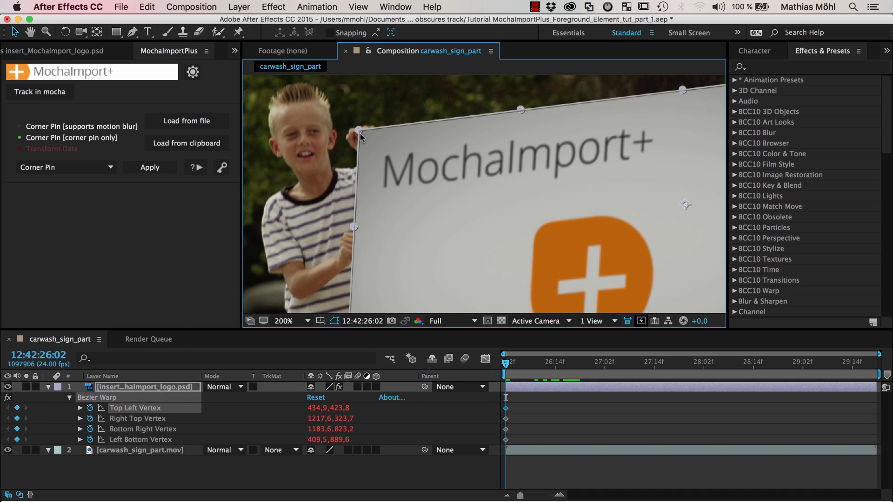
left_click_drag(358, 131, 359, 140)
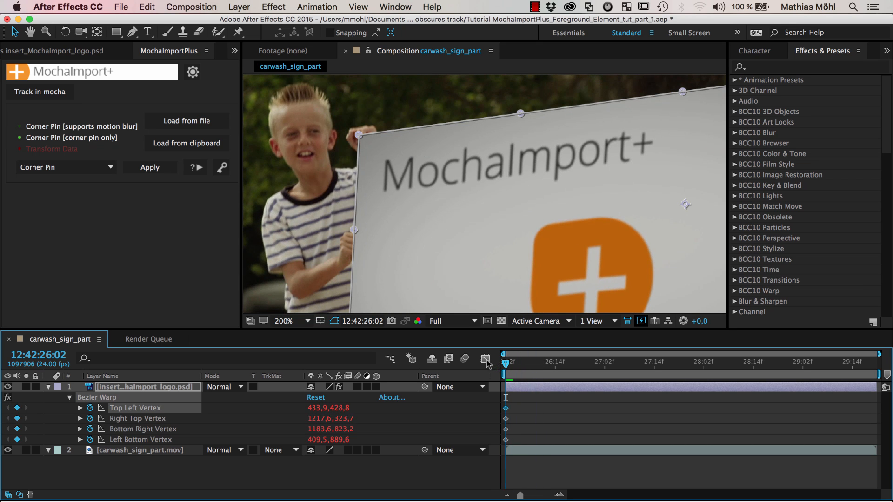
mouse_move(222, 412)
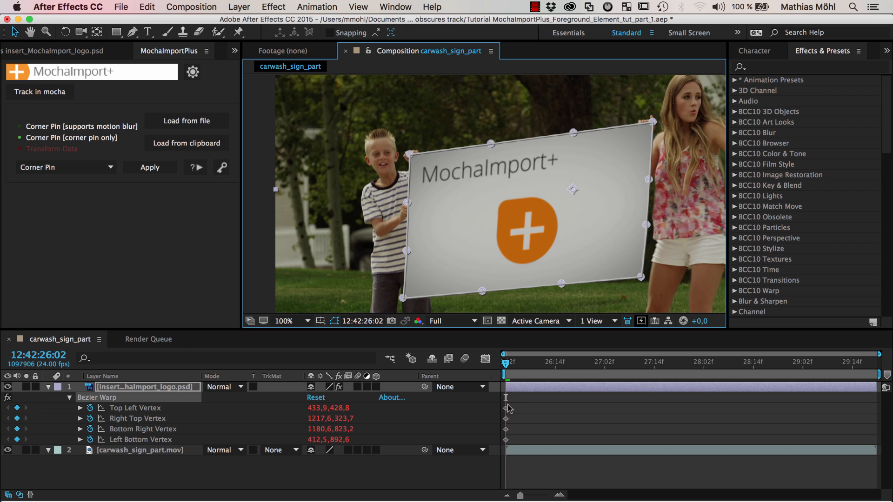
mouse_move(492, 424)
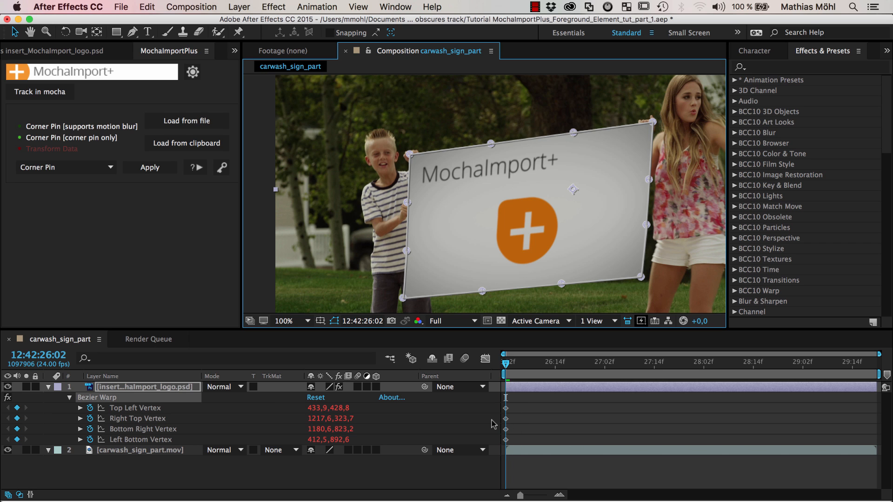
mouse_move(513, 373)
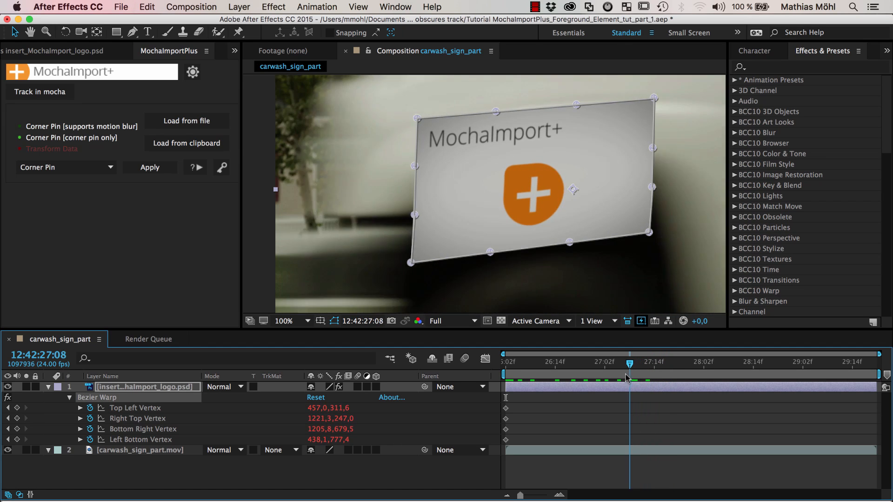
Step: Keyframe all four Bezier Warp vertices at the frame just before the boy covers the sign
left_click(624, 363)
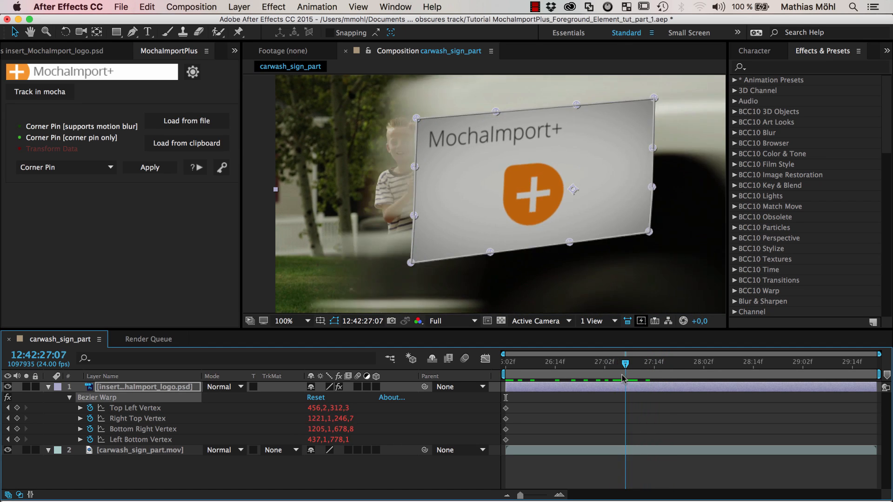
left_click(620, 361)
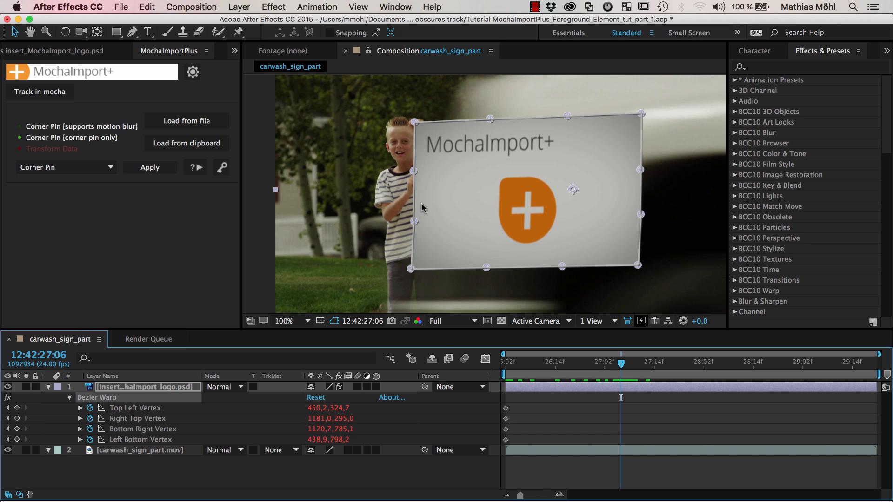
mouse_move(416, 130)
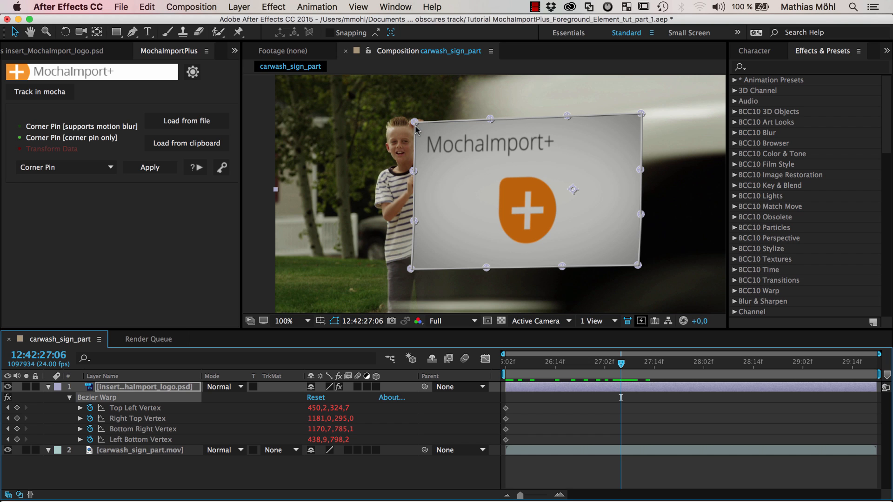
mouse_move(604, 433)
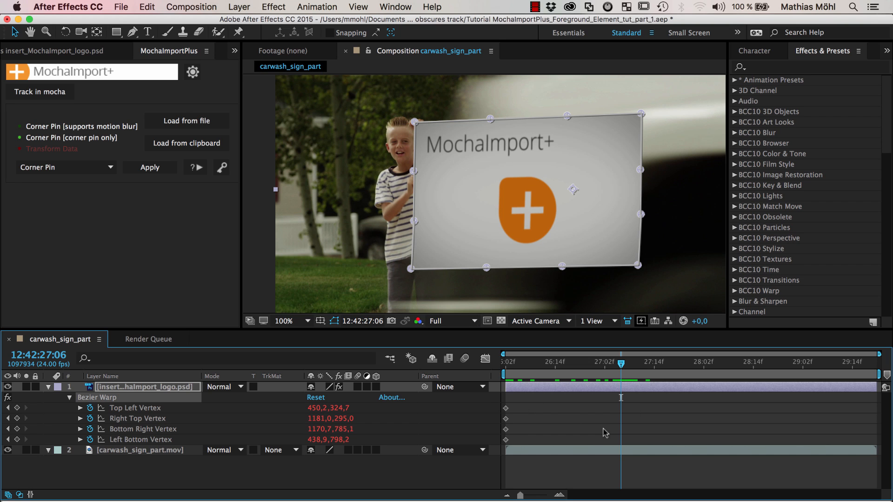
mouse_move(506, 186)
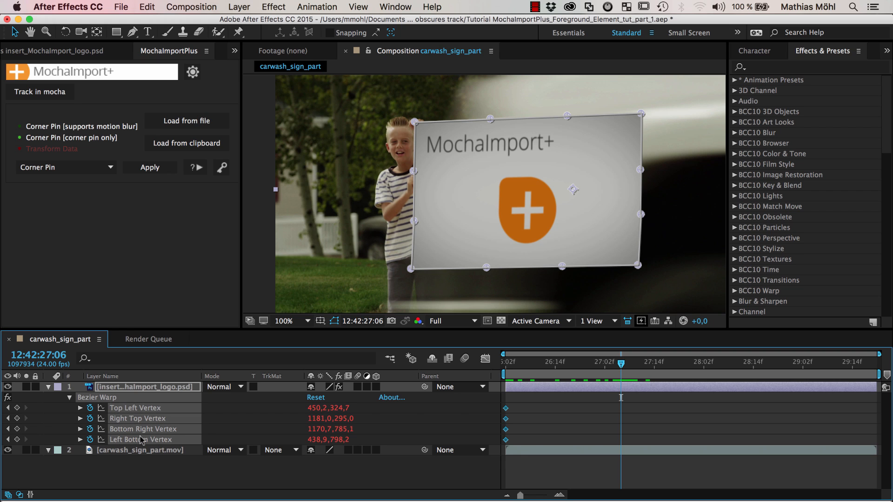
mouse_move(222, 169)
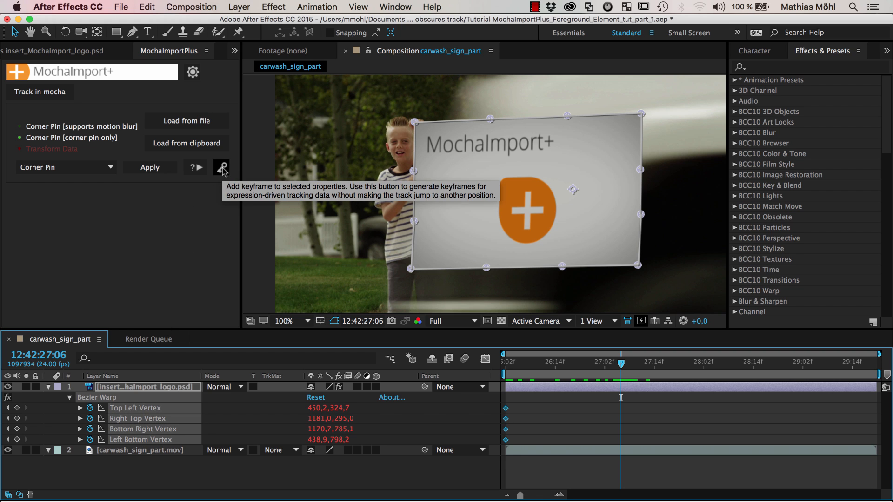
left_click(222, 168)
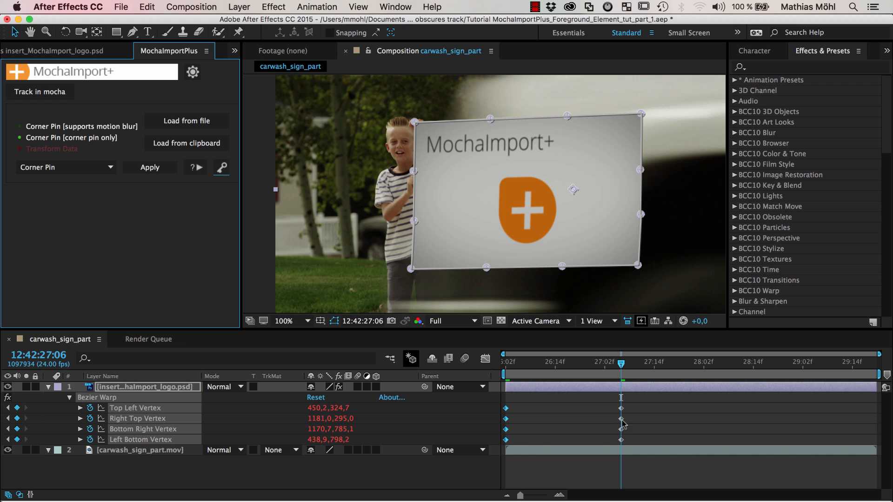
mouse_move(620, 416)
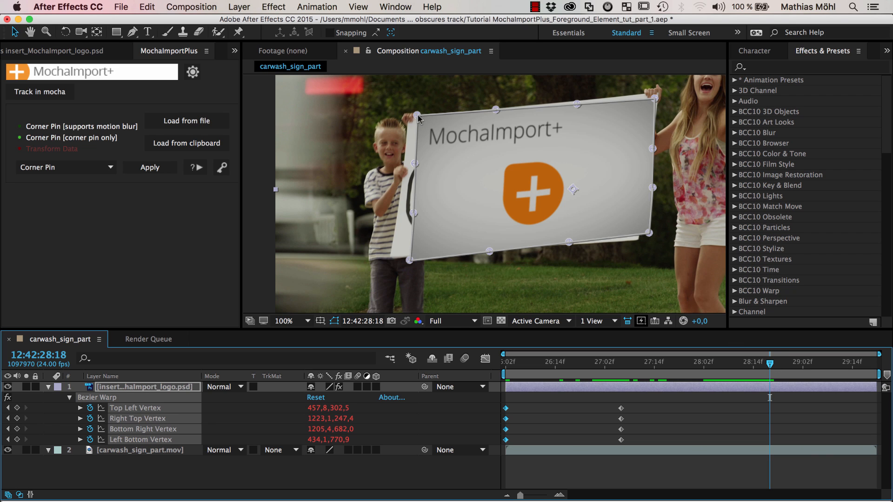
mouse_move(572, 182)
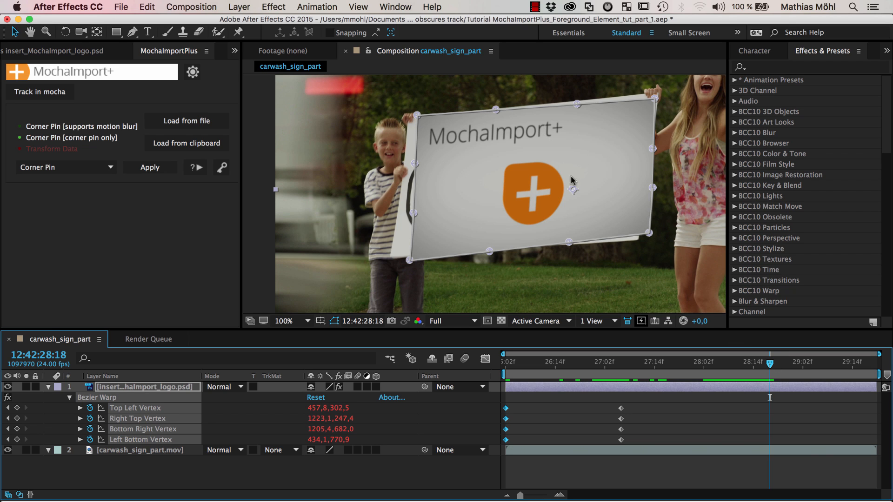
mouse_move(578, 174)
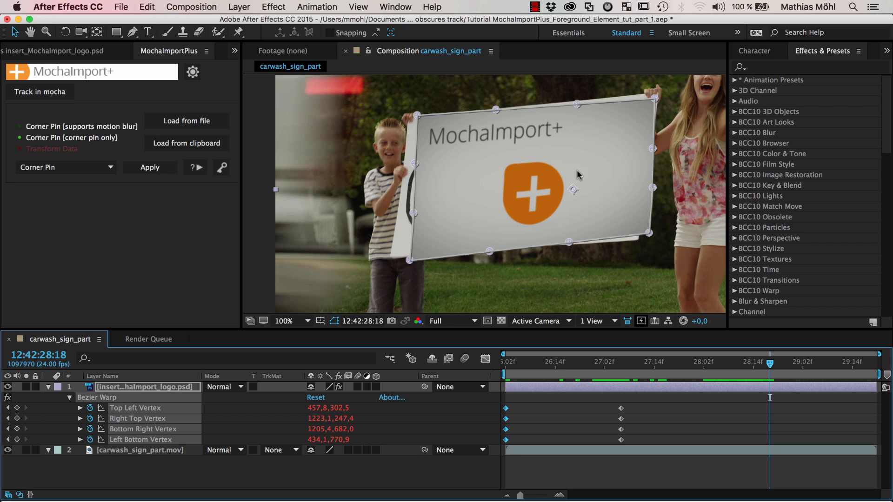
mouse_move(215, 214)
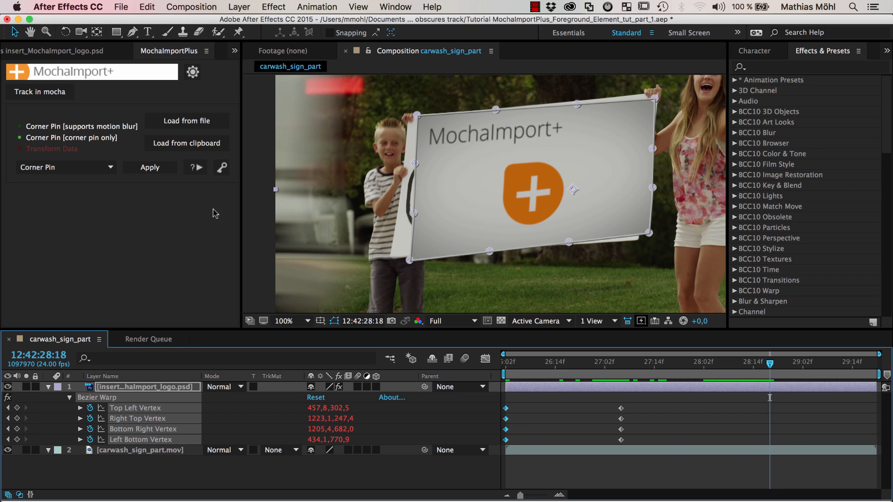
Step: Step through frames near the shot's end to check how the logo corners fit the sign
left_click(221, 168)
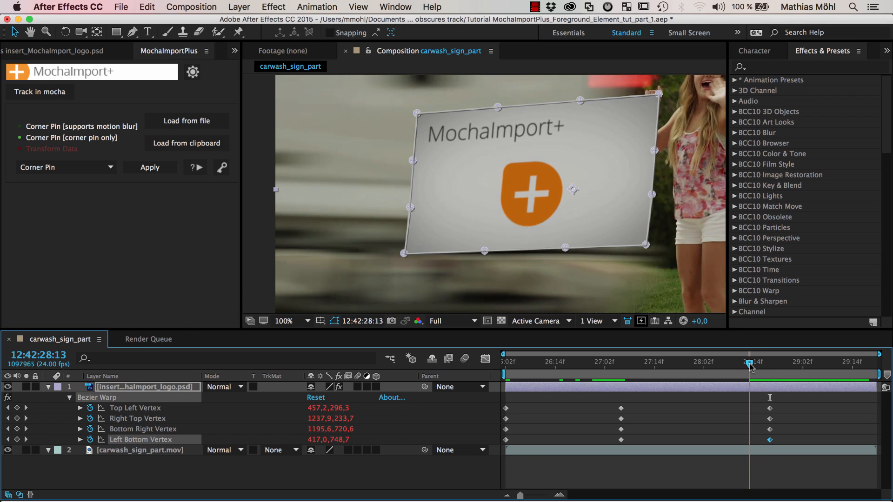
left_click(746, 365)
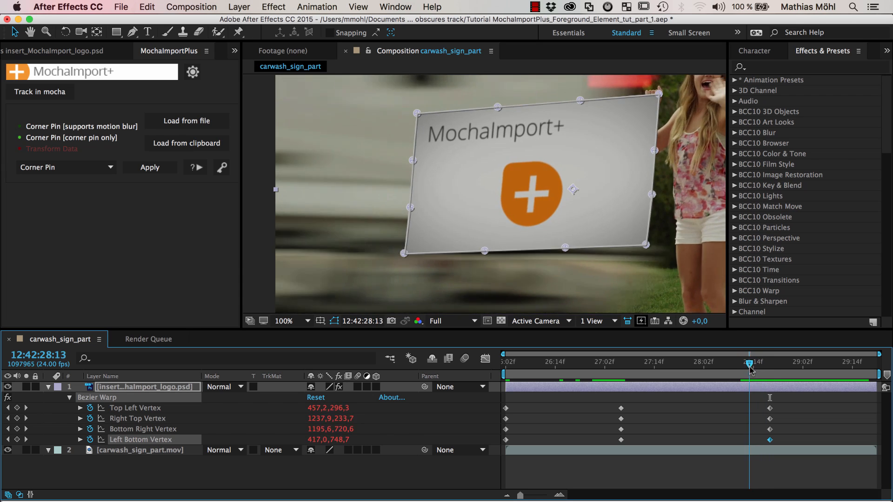
left_click(744, 361)
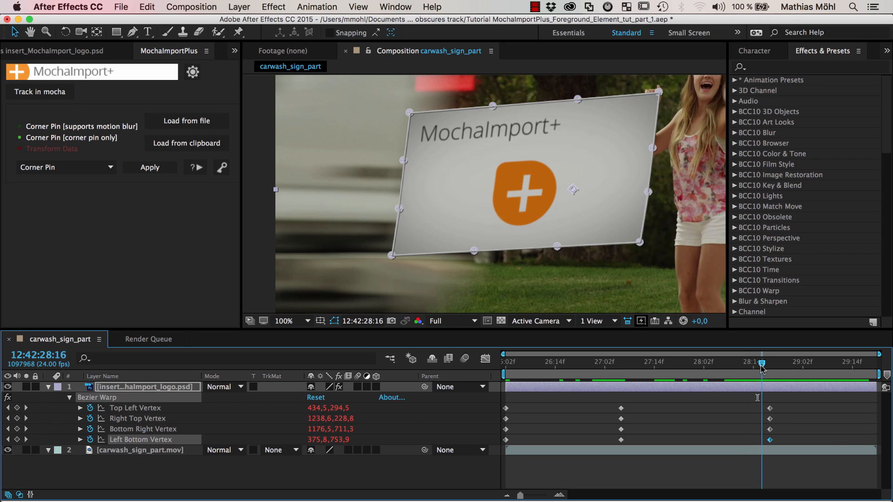
left_click(618, 362)
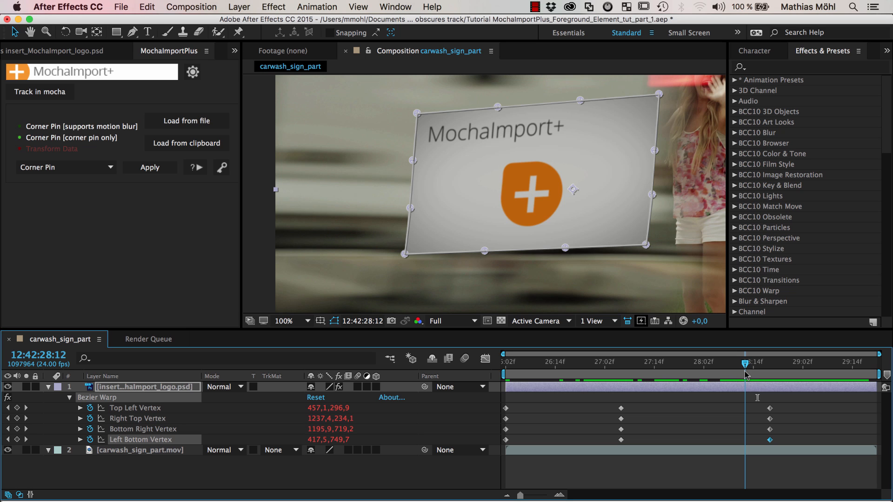
mouse_move(742, 396)
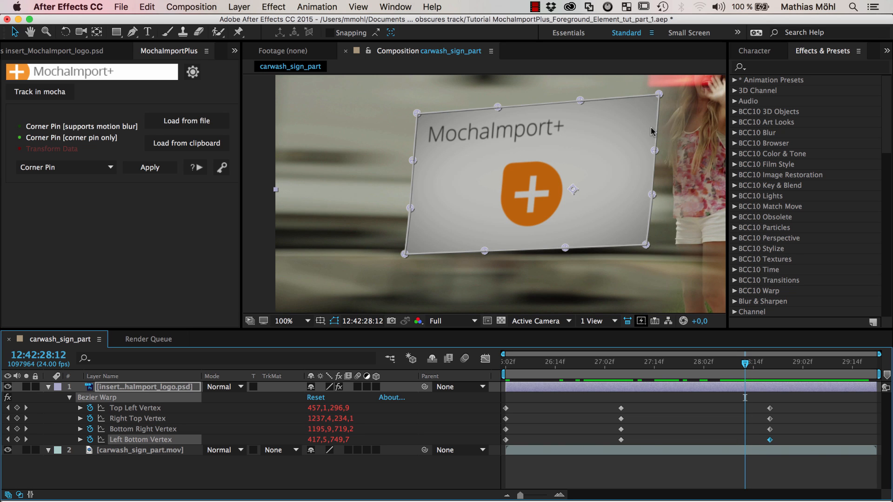
mouse_move(768, 430)
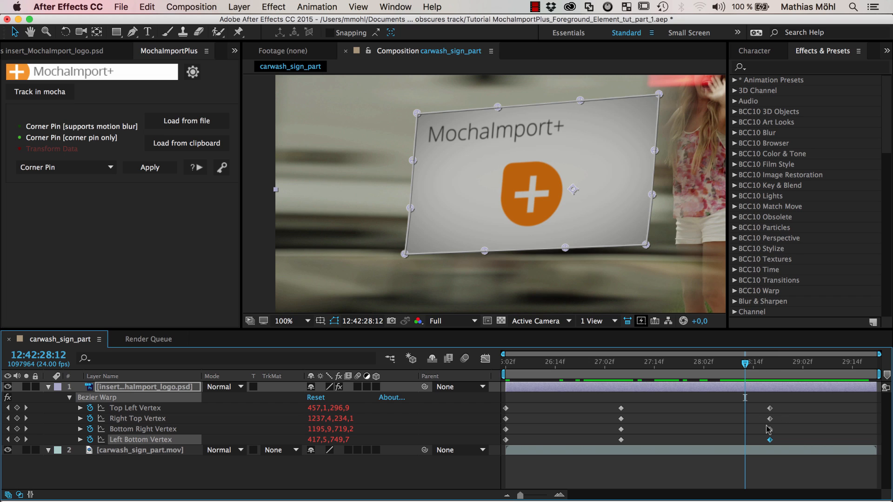
mouse_move(777, 434)
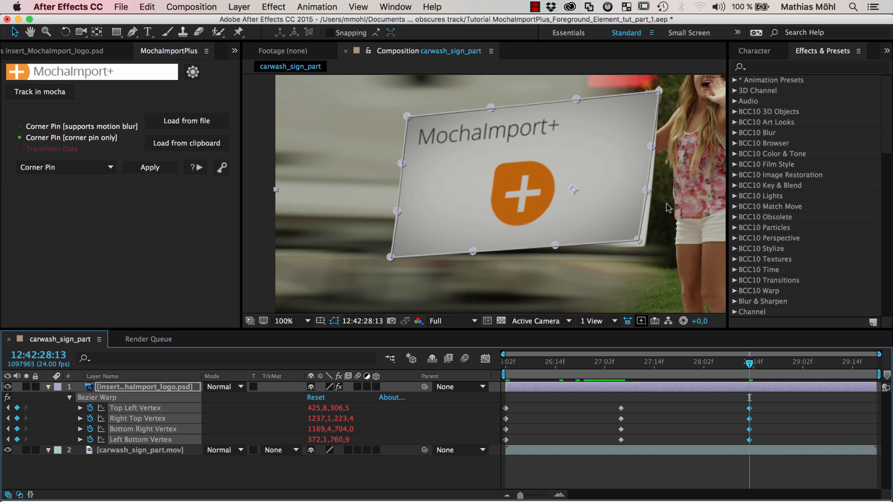
mouse_move(786, 412)
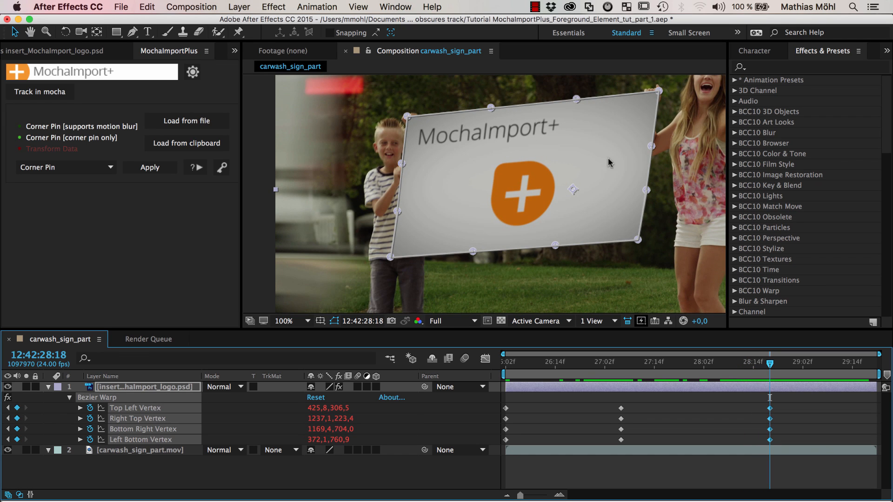
mouse_move(695, 357)
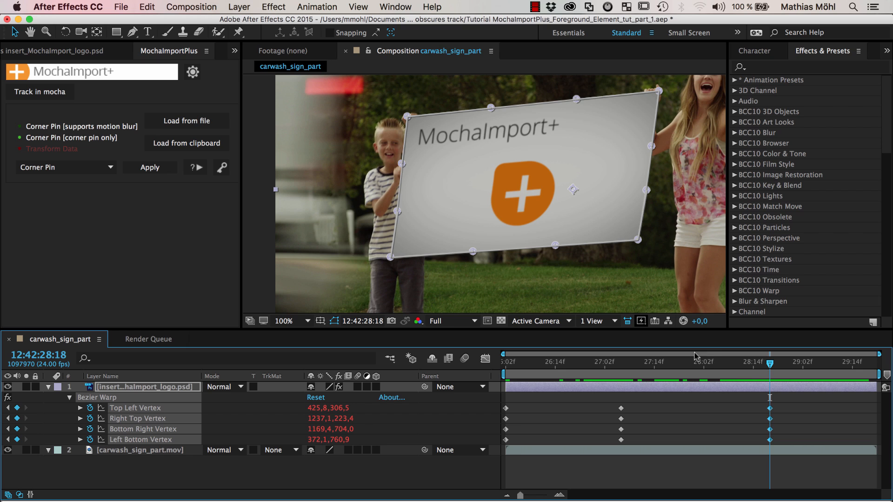
mouse_move(296, 106)
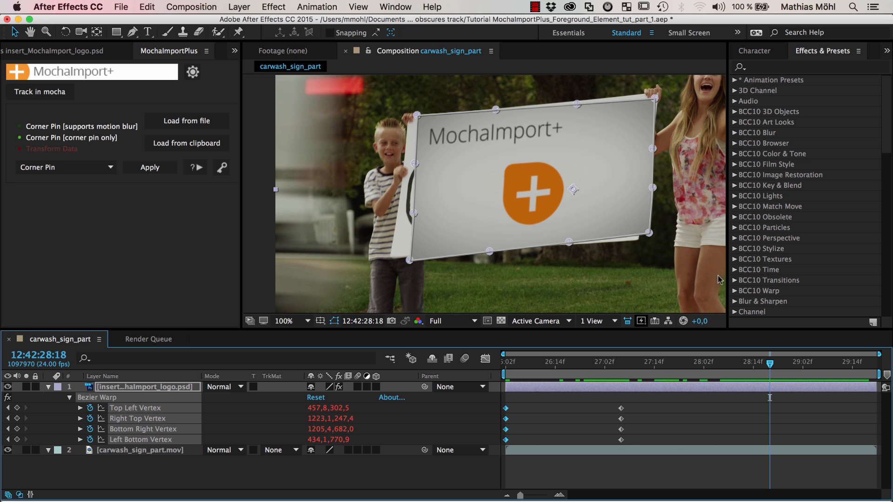
Step: Settle on frame 28:12 where the logo still fits and keyframe all four vertices there
left_click(736, 362)
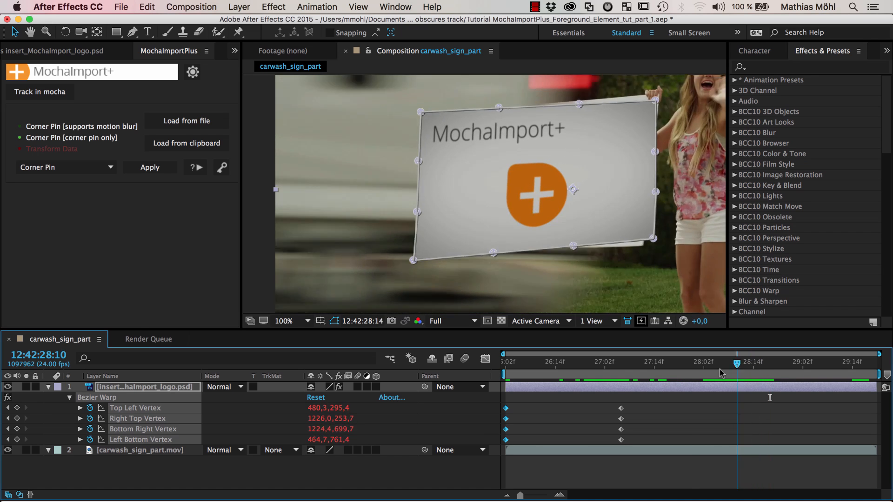
left_click(569, 361)
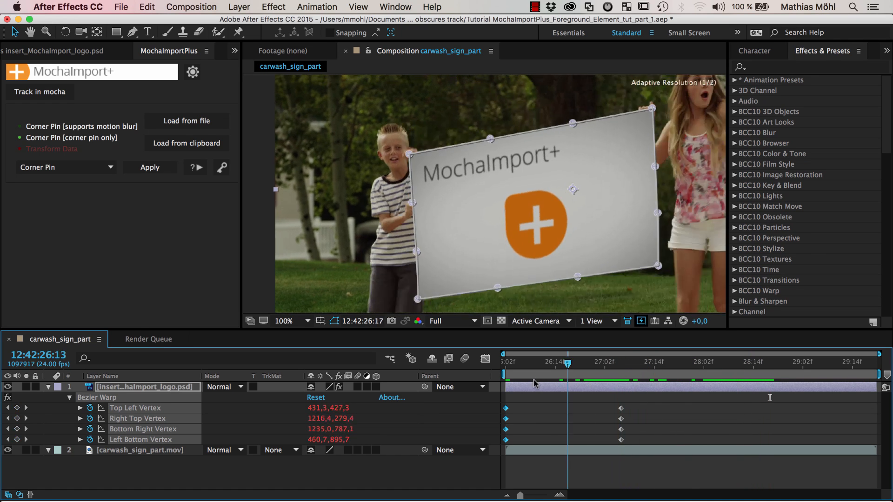
left_click(708, 362)
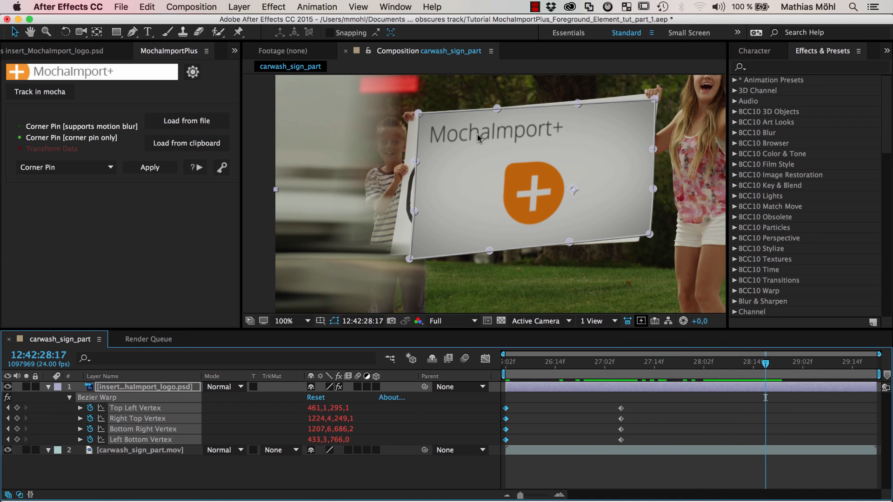
mouse_move(753, 377)
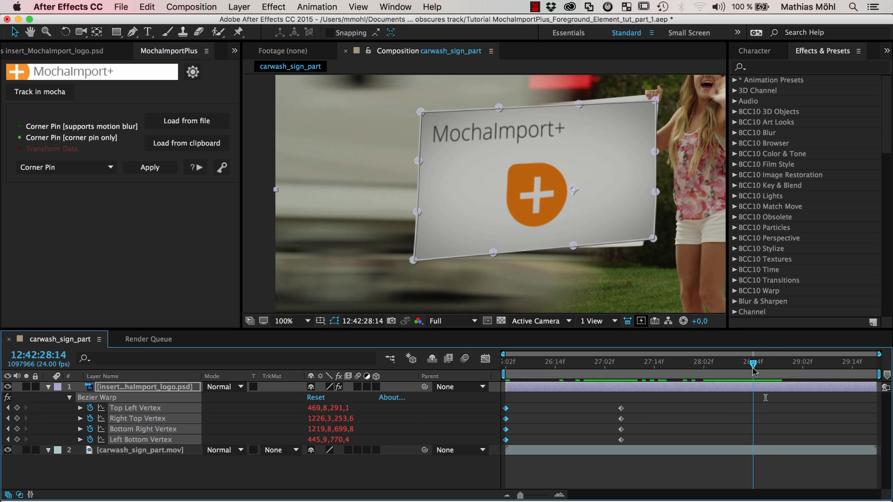
left_click(749, 362)
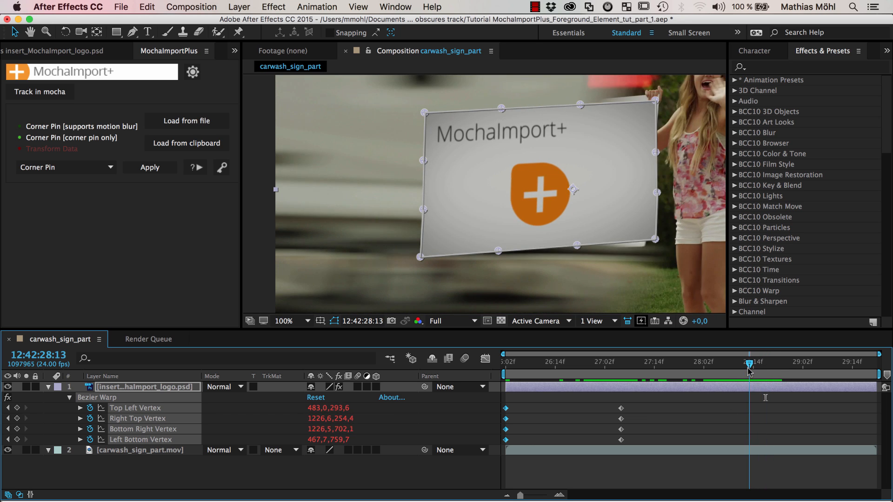
left_click(746, 362)
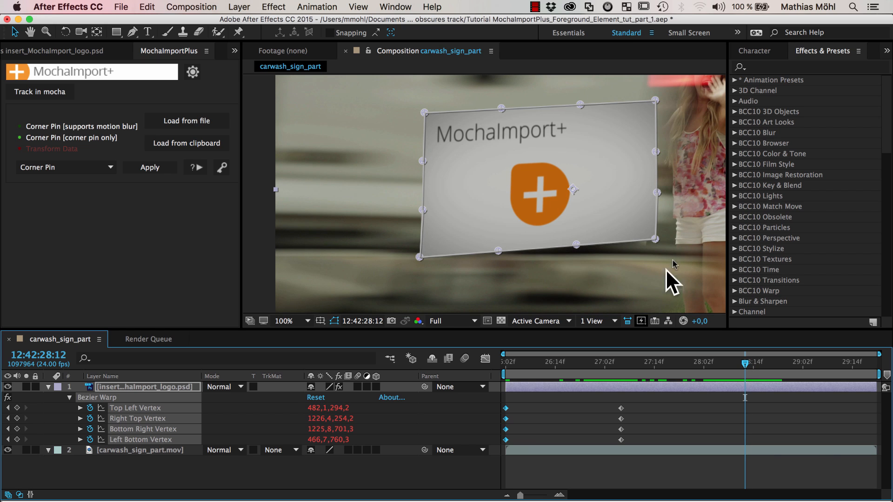
mouse_move(648, 121)
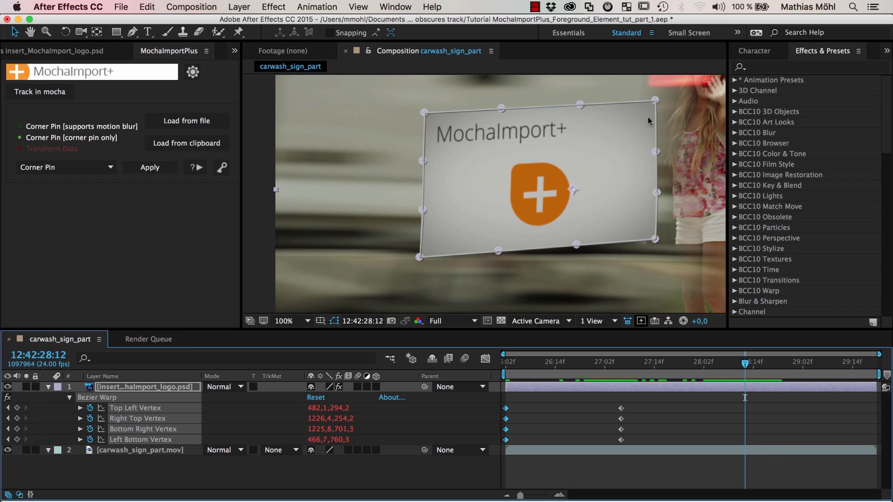
mouse_move(488, 126)
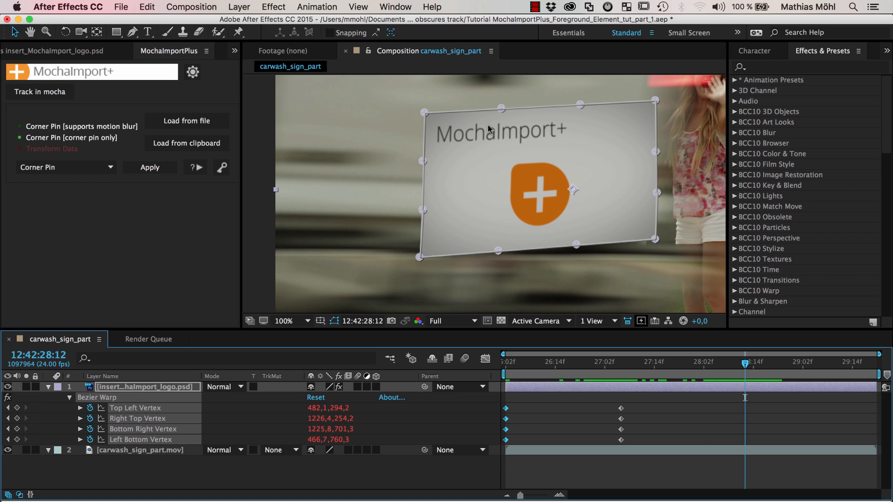
mouse_move(623, 103)
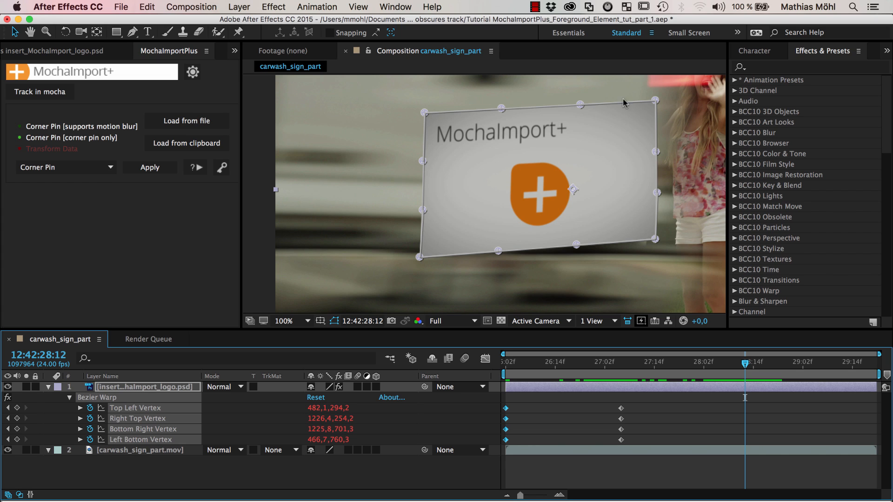
mouse_move(447, 156)
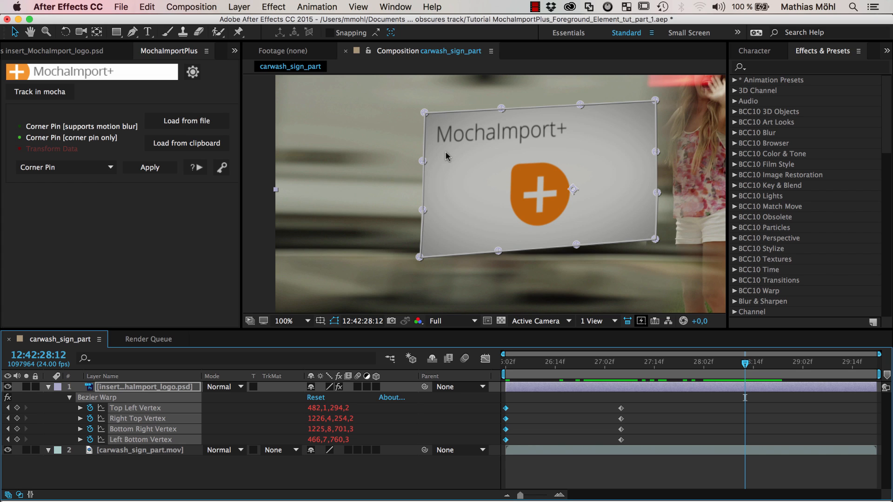
mouse_move(654, 374)
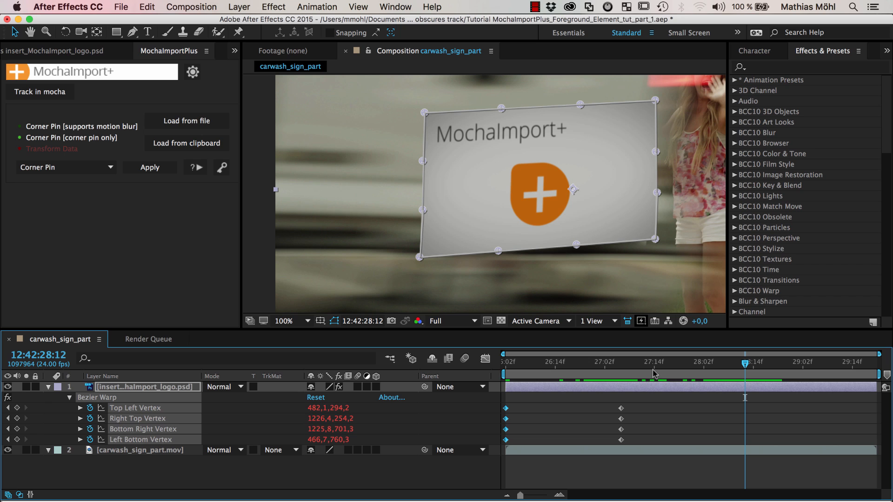
left_click(222, 167)
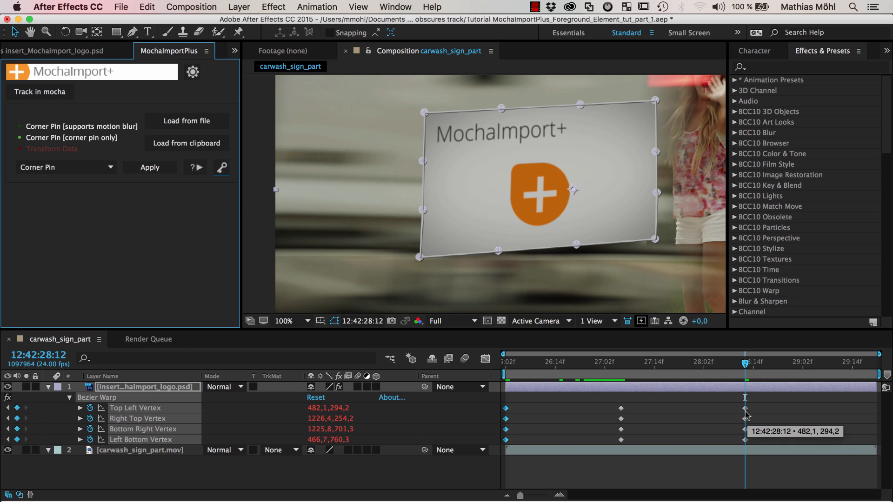
mouse_move(739, 362)
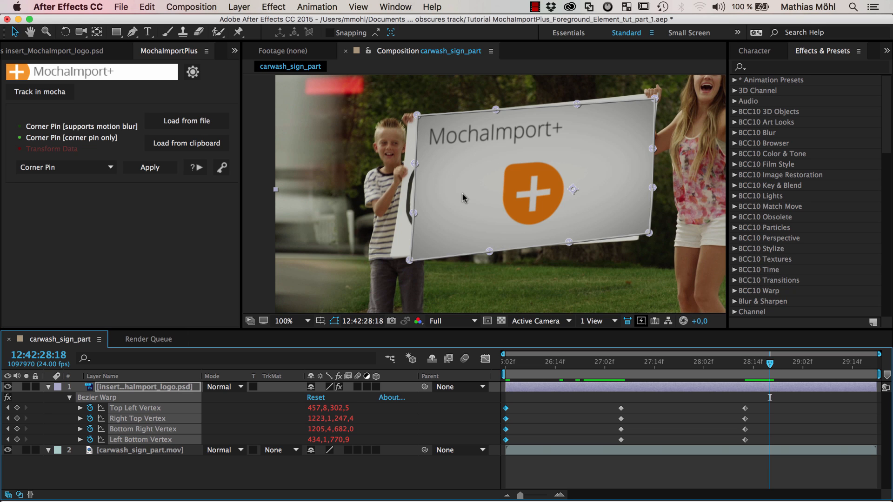
mouse_move(747, 410)
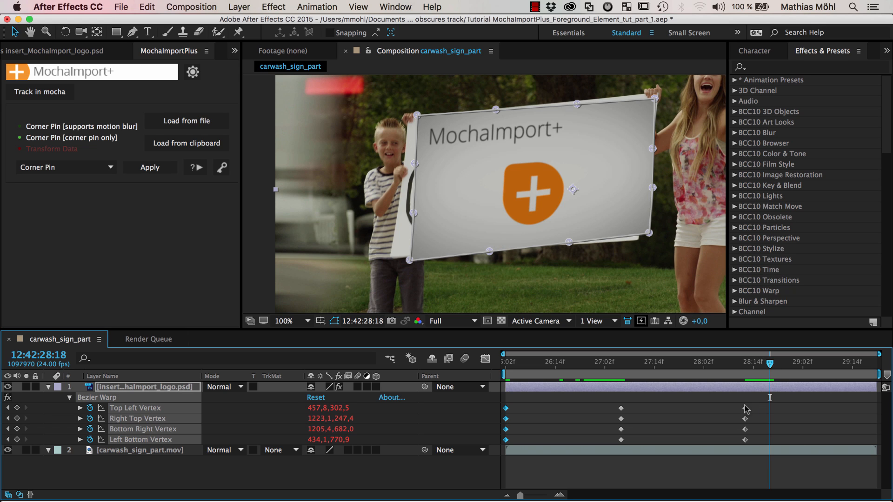
mouse_move(773, 403)
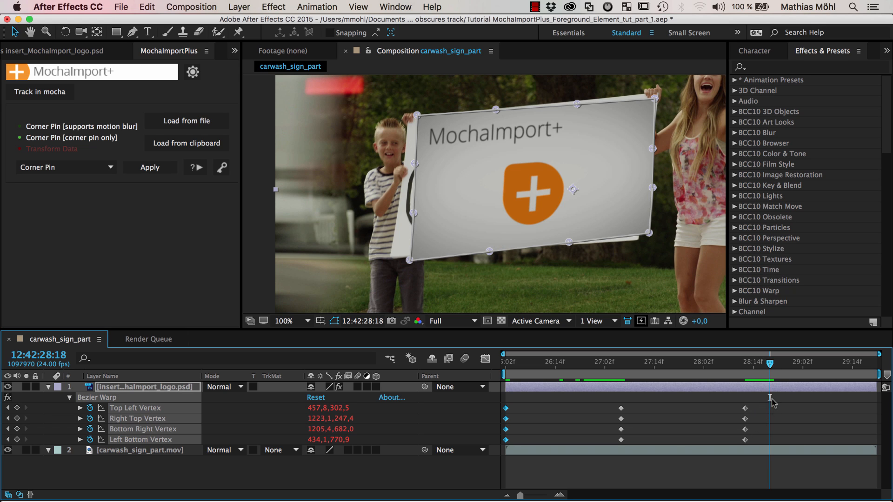
mouse_move(772, 447)
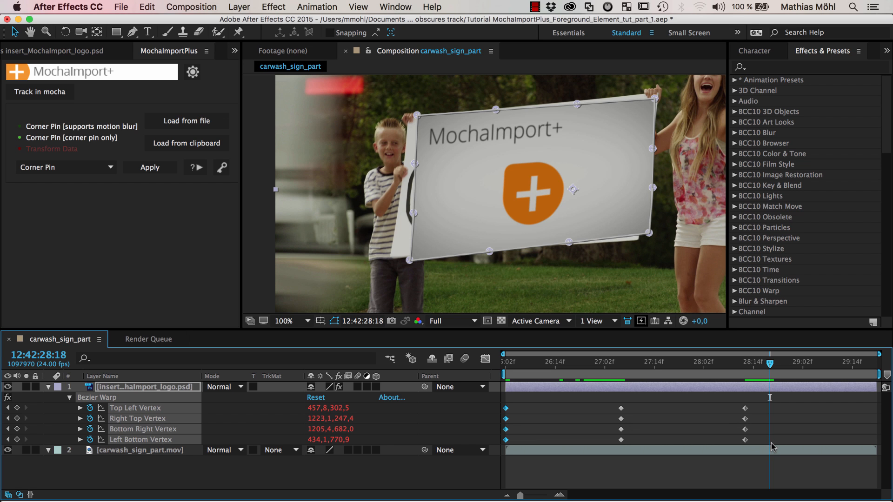
Step: Launch KeyTweak.jsxbin from the Window menu
left_click(394, 7)
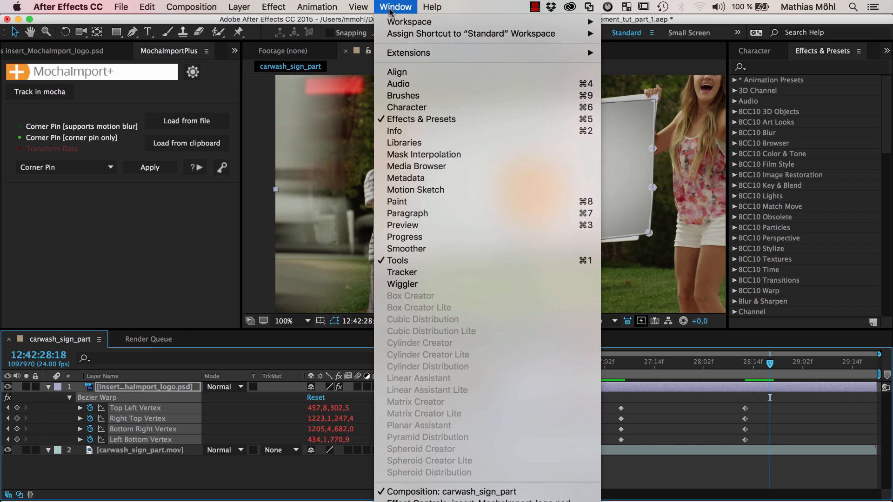
scroll("down", 3)
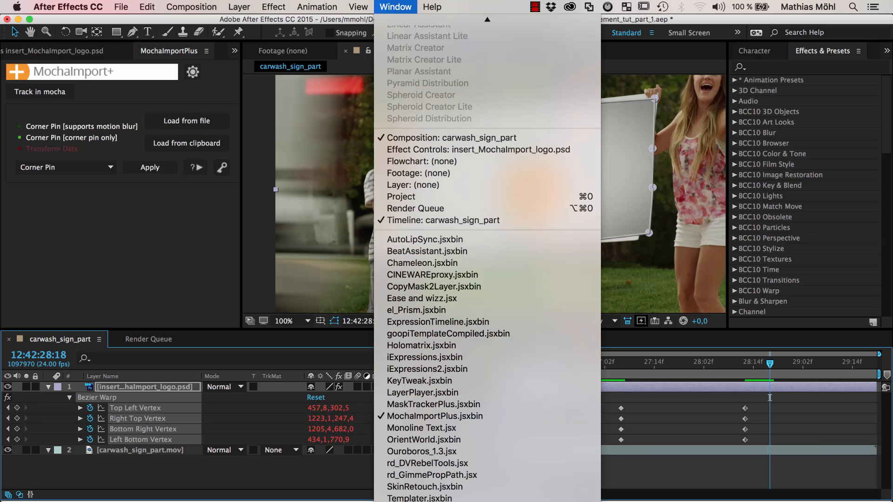
mouse_move(419, 381)
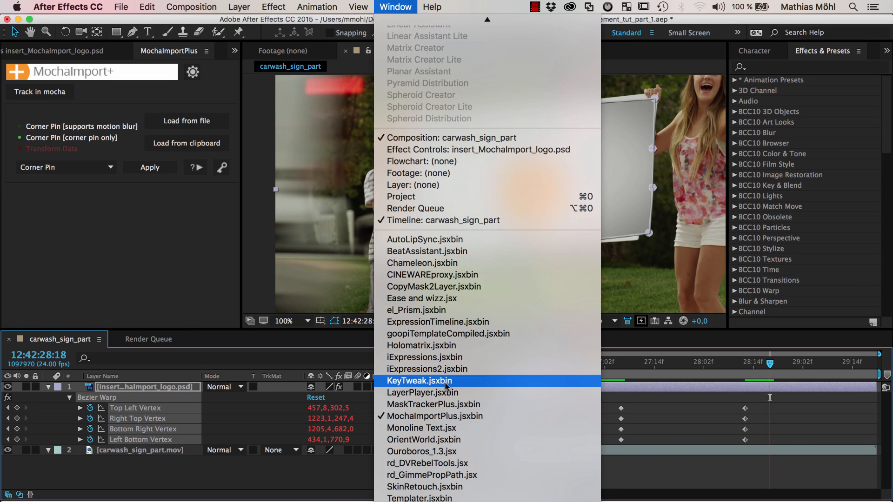
left_click(418, 380)
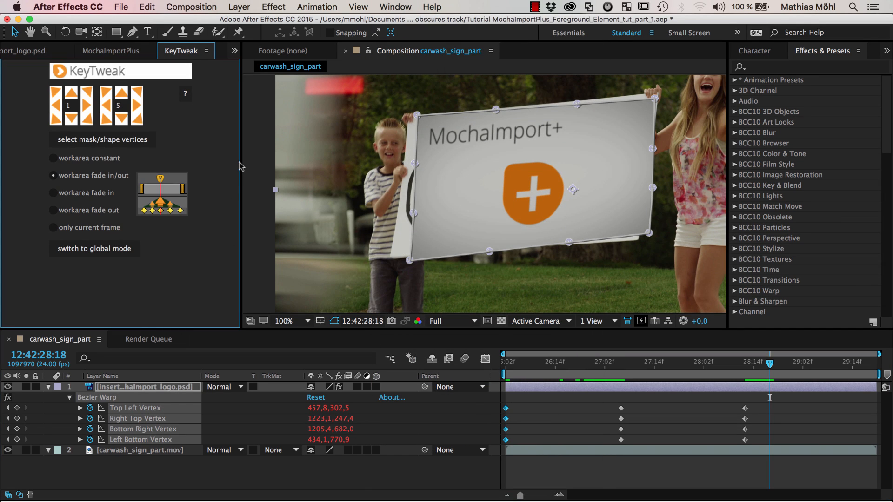
mouse_move(240, 151)
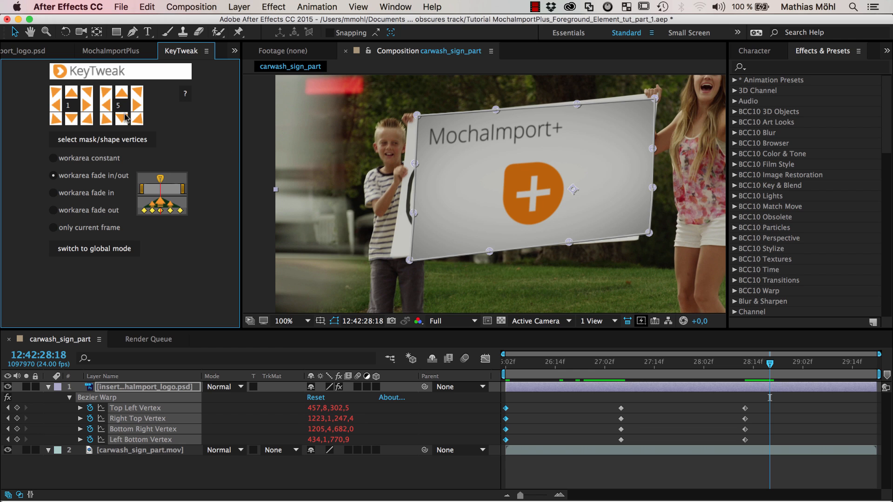
mouse_move(80, 225)
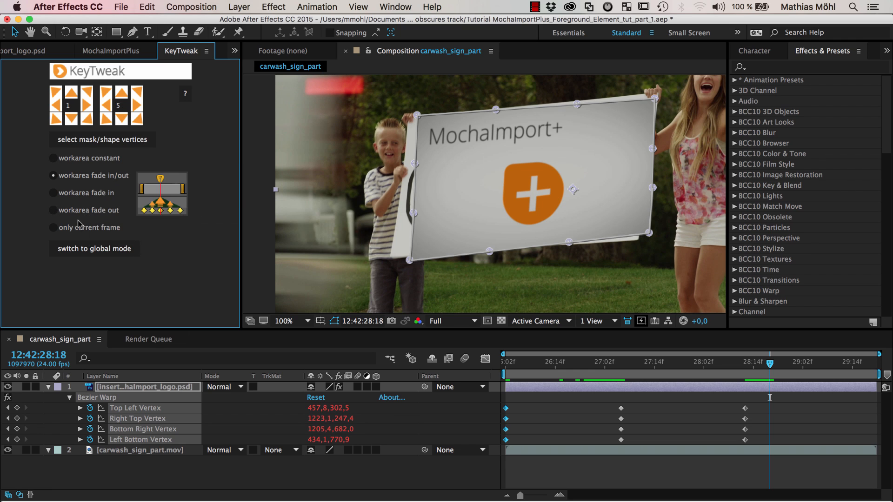
mouse_move(143, 181)
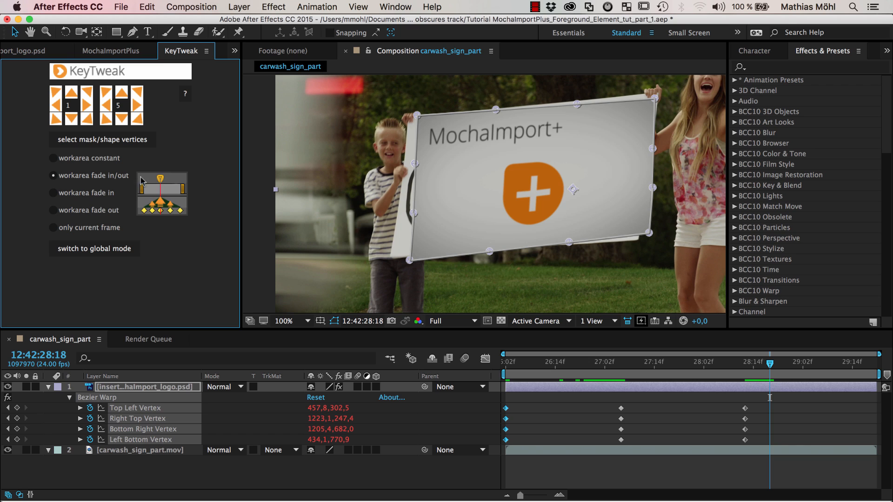
mouse_move(54, 159)
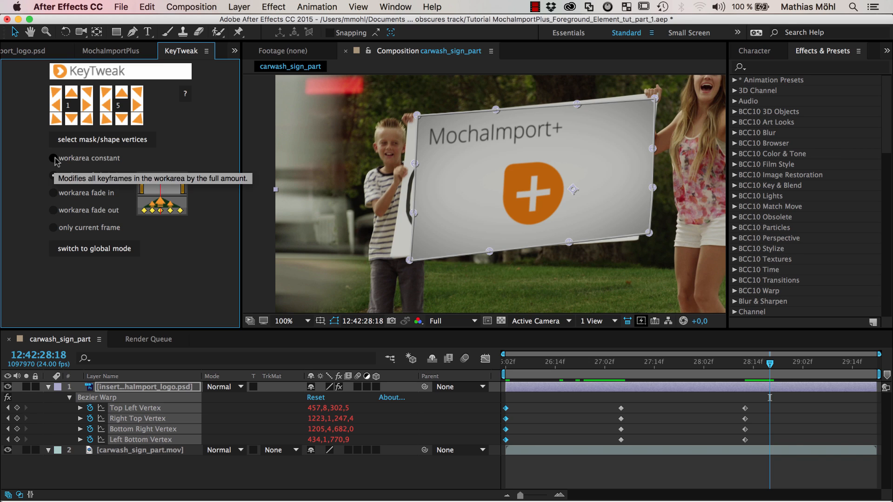
Step: Set KeyTweak to workarea constant so tweaks shift all work-area keyframes equally
left_click(52, 159)
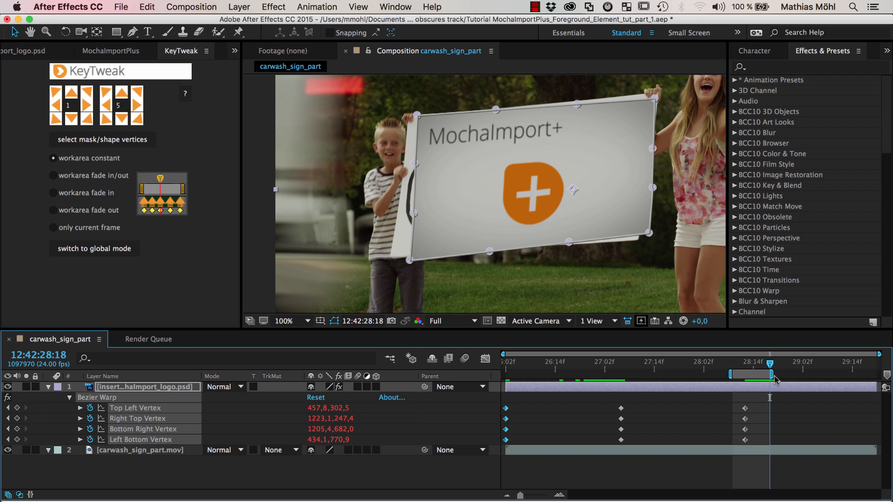
mouse_move(96, 217)
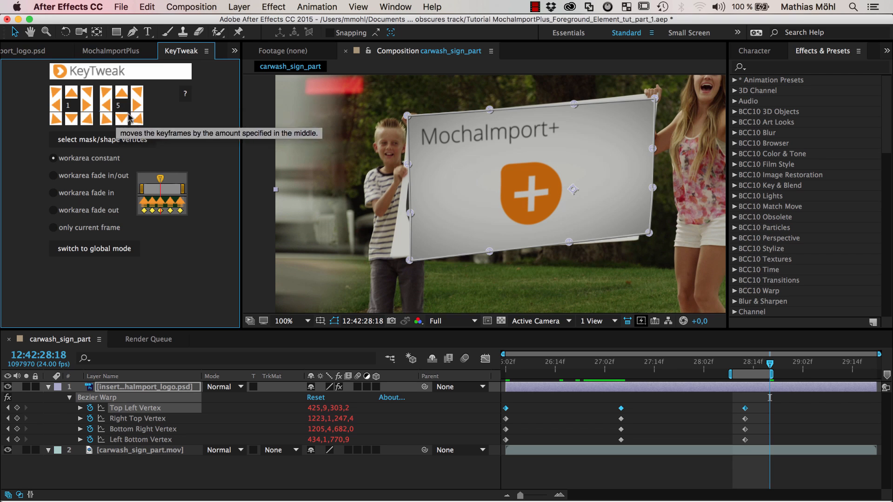
mouse_move(84, 99)
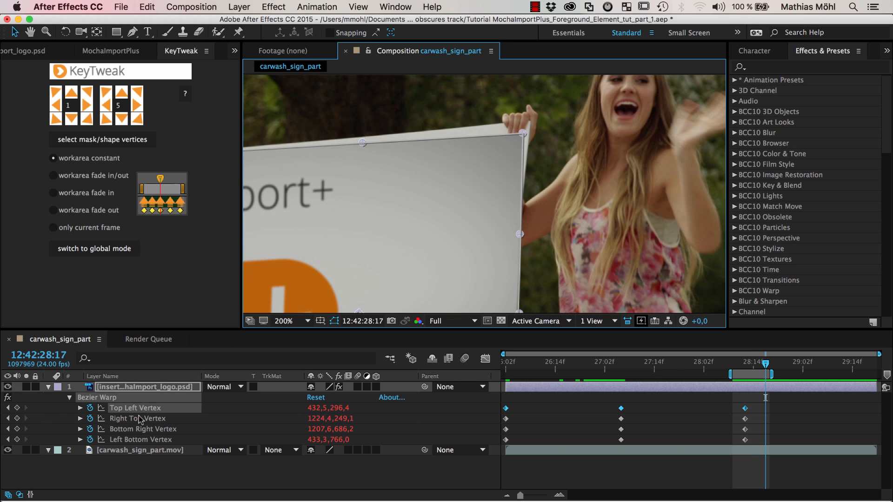
Step: Nudge the top-right, bottom-right and bottom-left vertex keyframes onto the sign's corners with KeyTweak
left_click(136, 417)
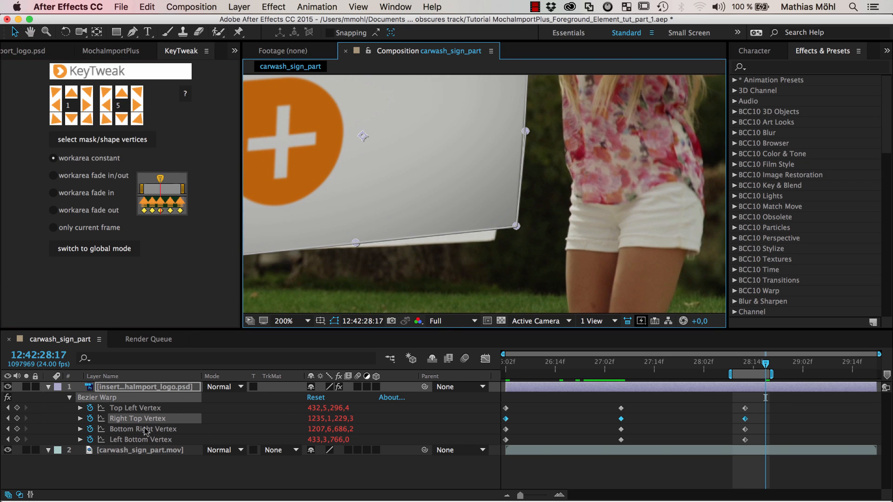
left_click(143, 428)
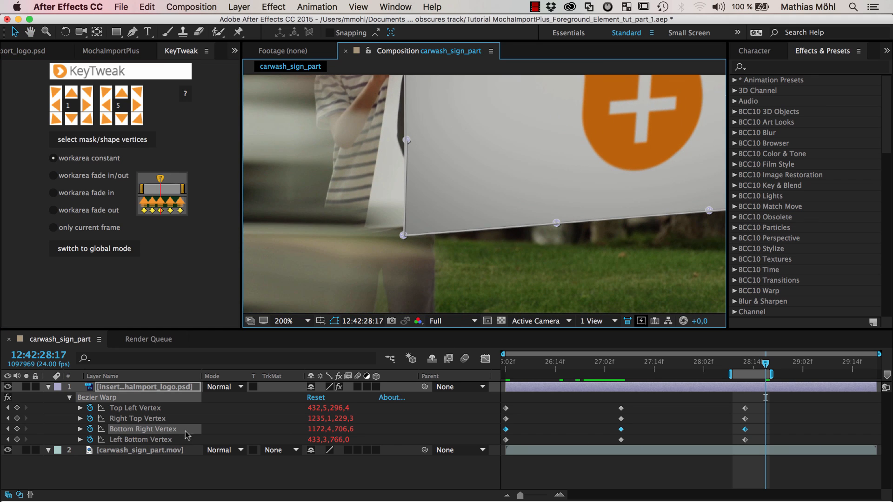
left_click(140, 439)
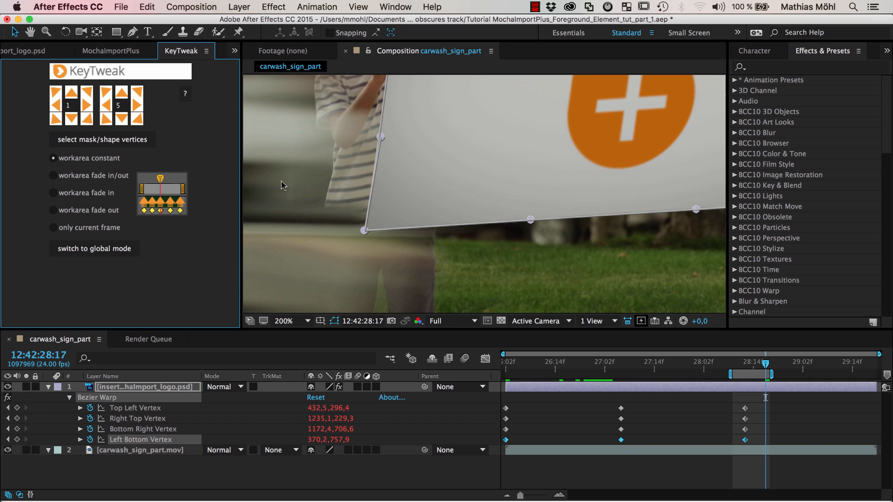
left_click(284, 320)
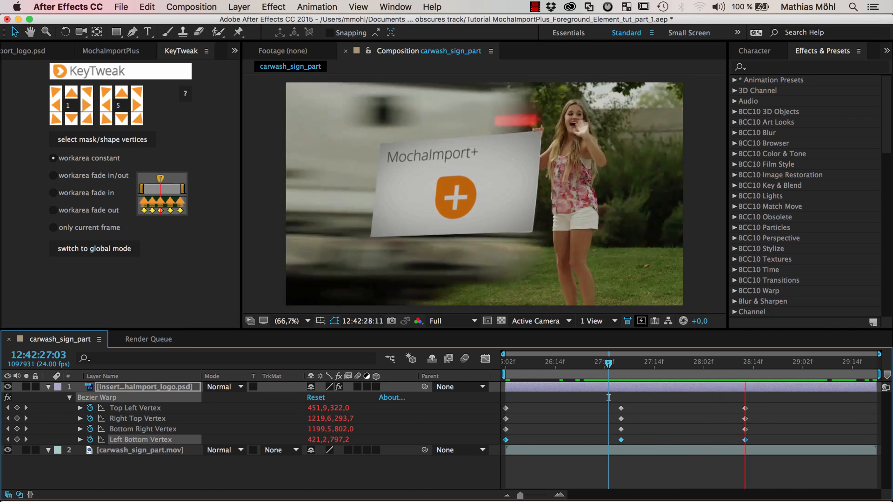
left_click(569, 386)
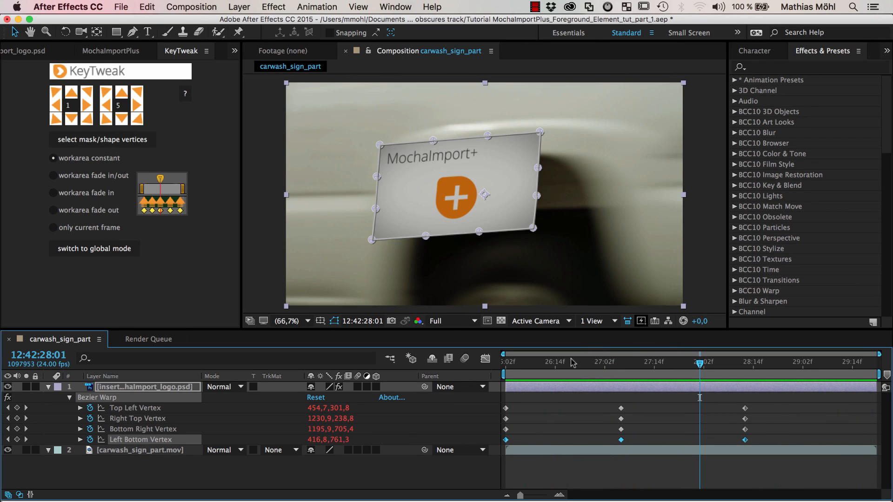
left_click(617, 362)
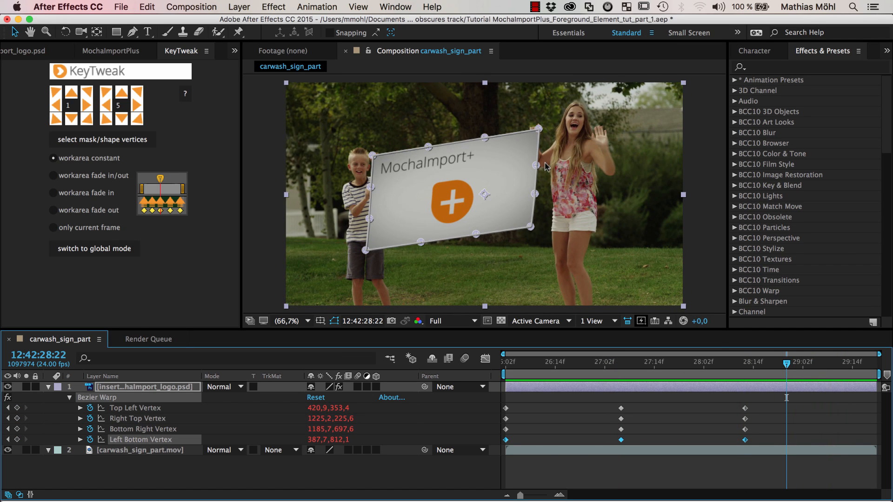
mouse_move(484, 167)
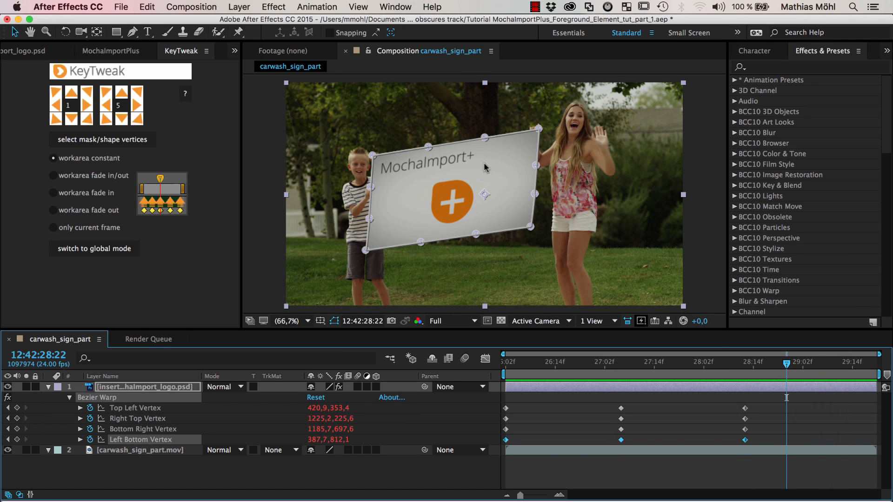
mouse_move(539, 409)
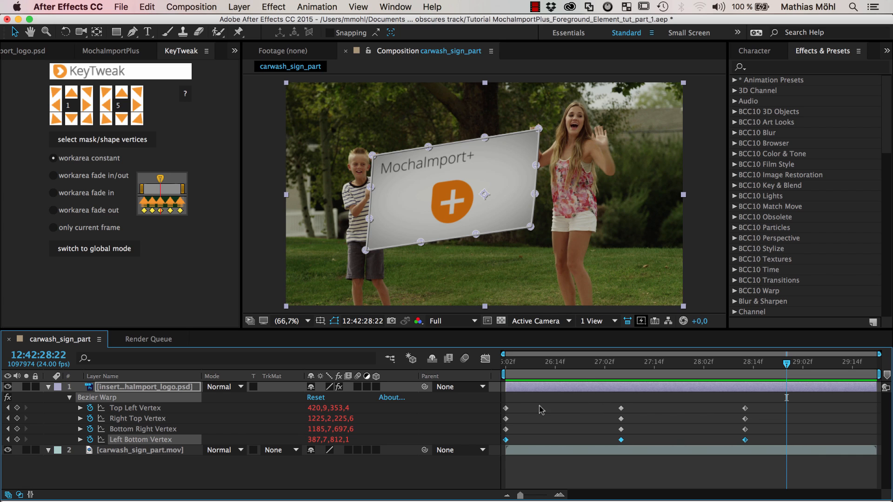
mouse_move(574, 425)
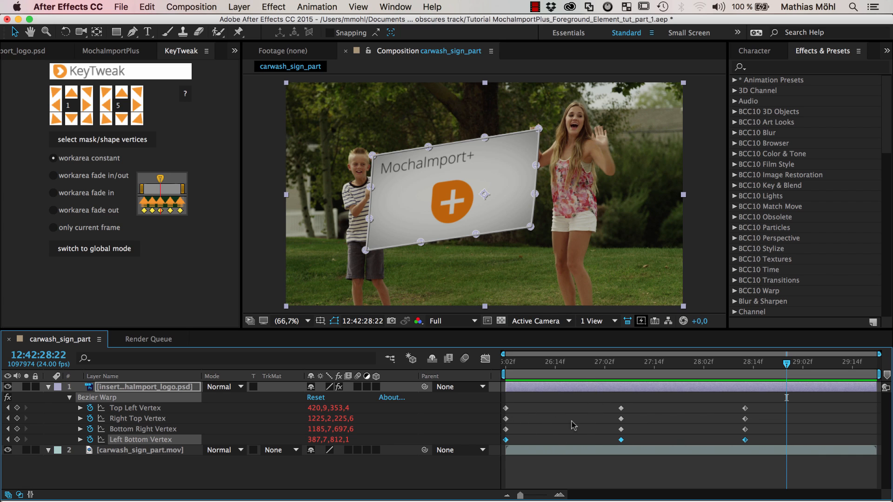
mouse_move(544, 407)
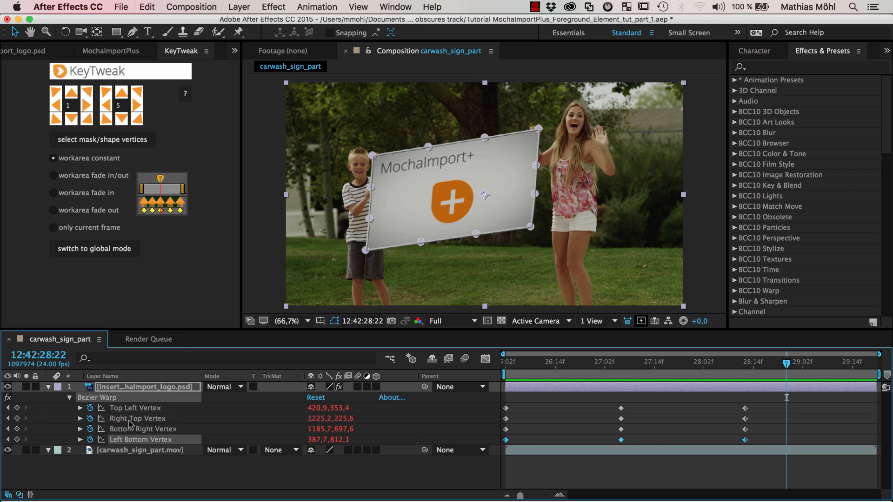
mouse_move(162, 375)
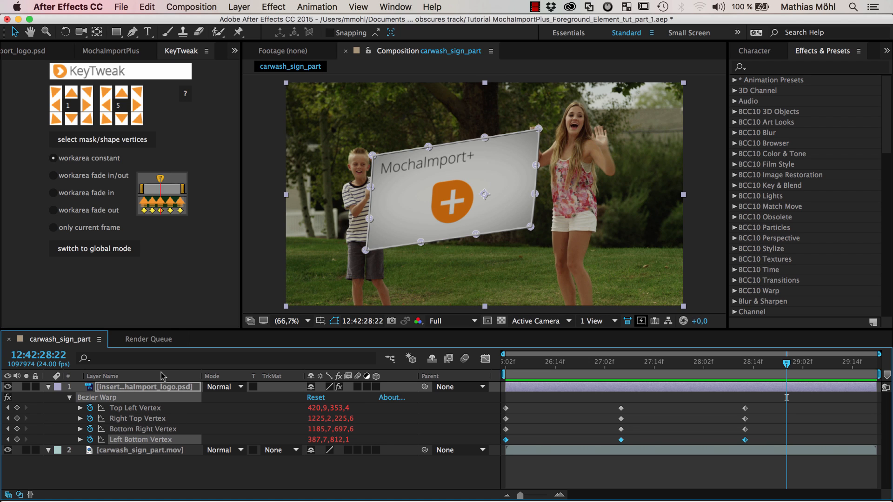
left_click(112, 50)
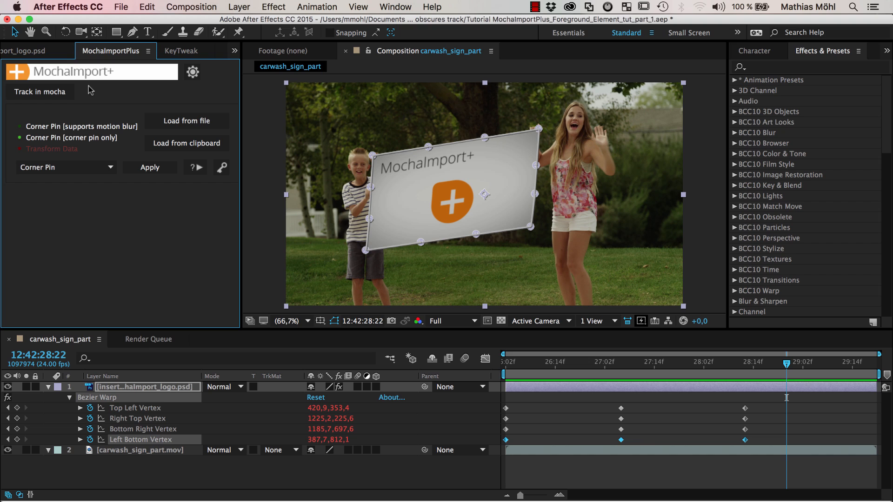
mouse_move(142, 426)
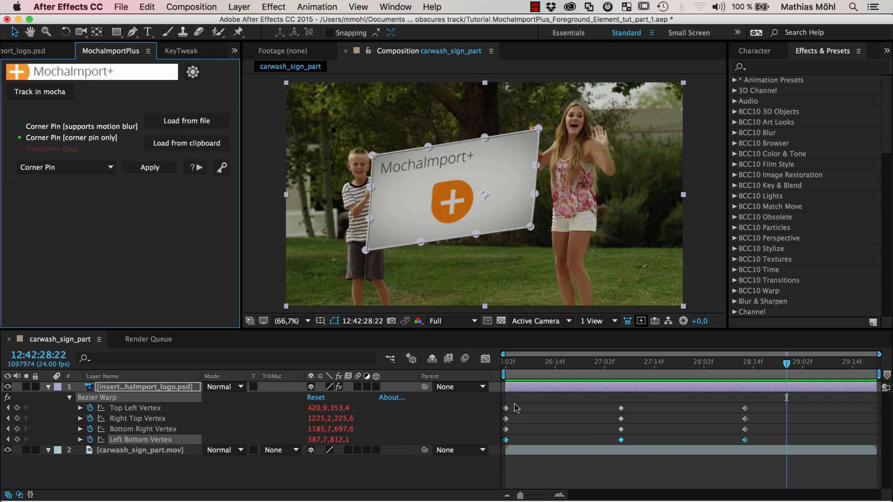
mouse_move(773, 429)
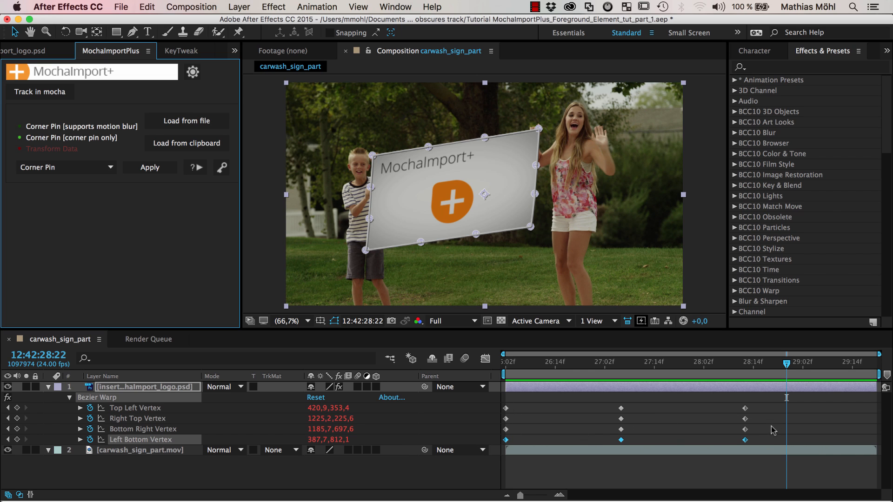
mouse_move(133, 280)
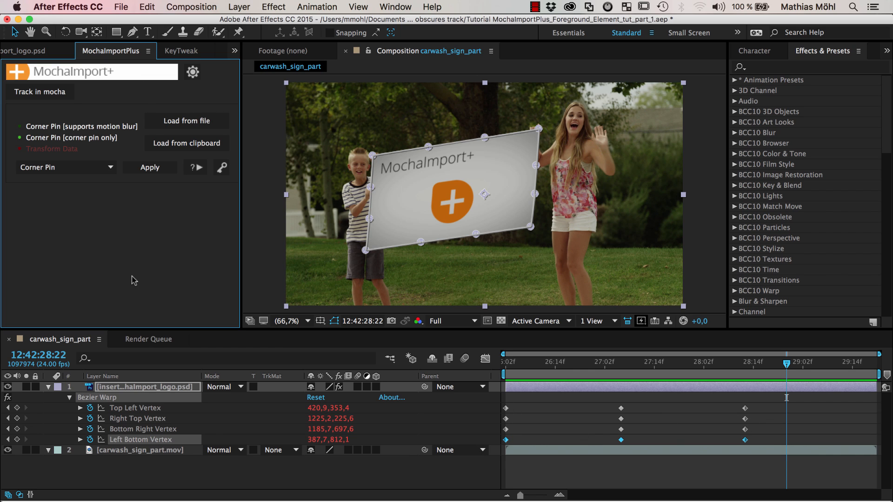
mouse_move(236, 288)
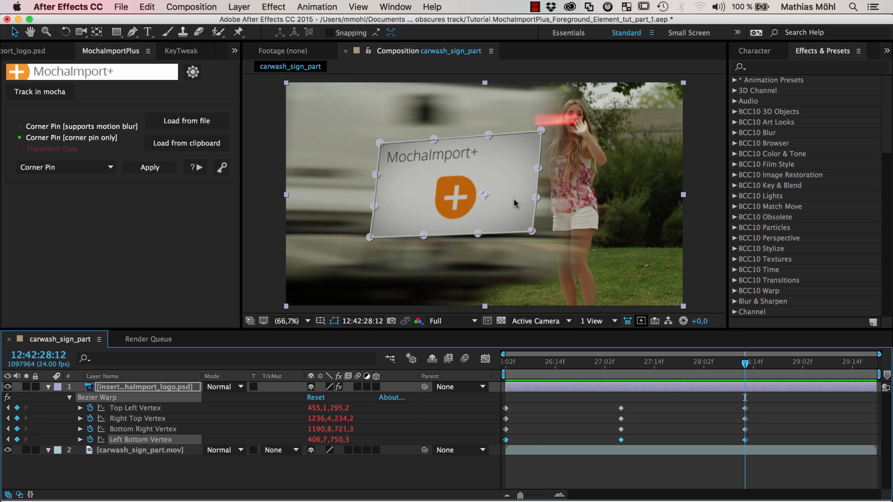
mouse_move(473, 223)
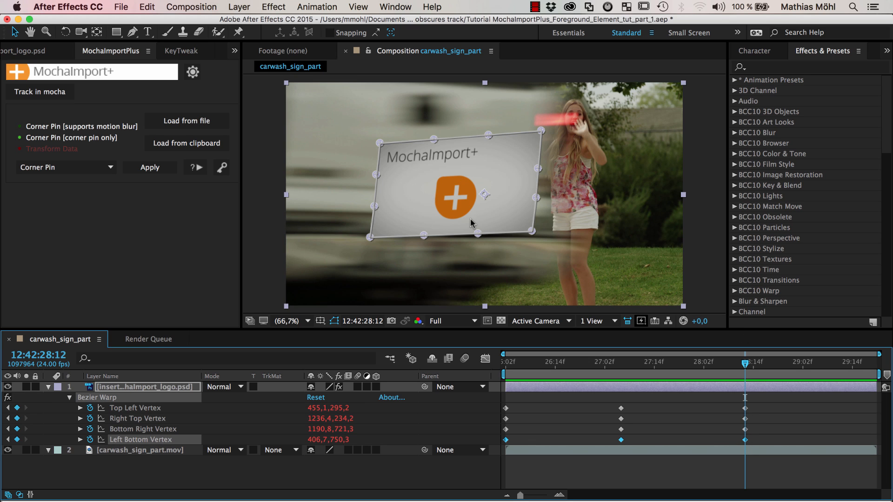
mouse_move(428, 236)
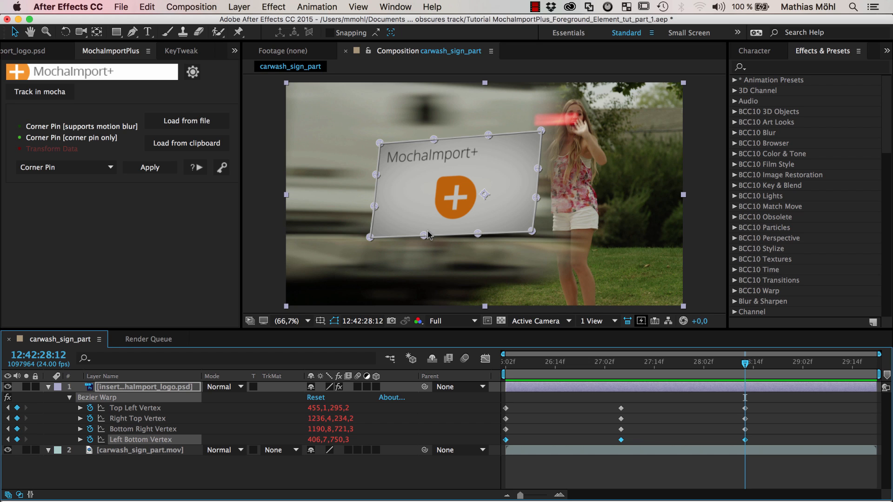
mouse_move(427, 237)
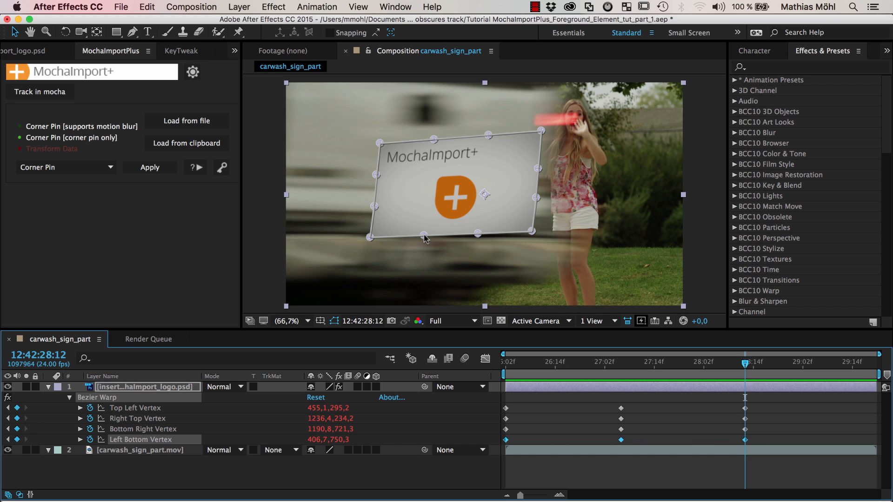
mouse_move(498, 246)
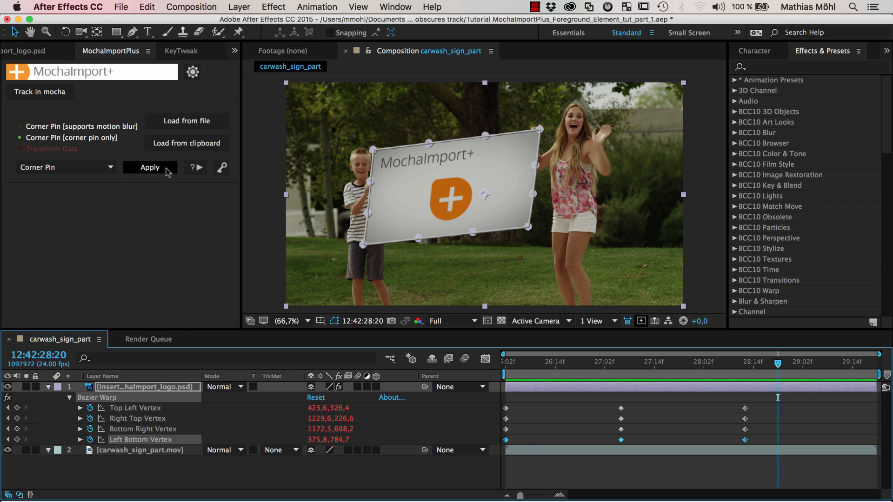
left_click(181, 51)
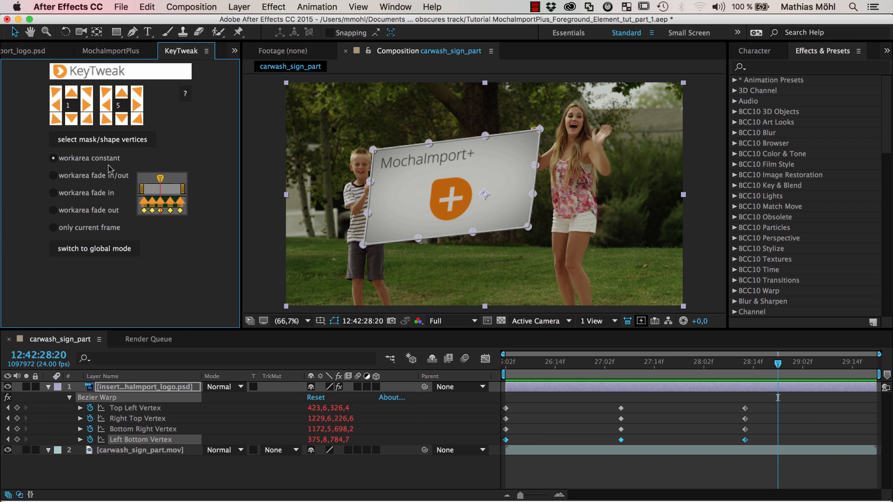